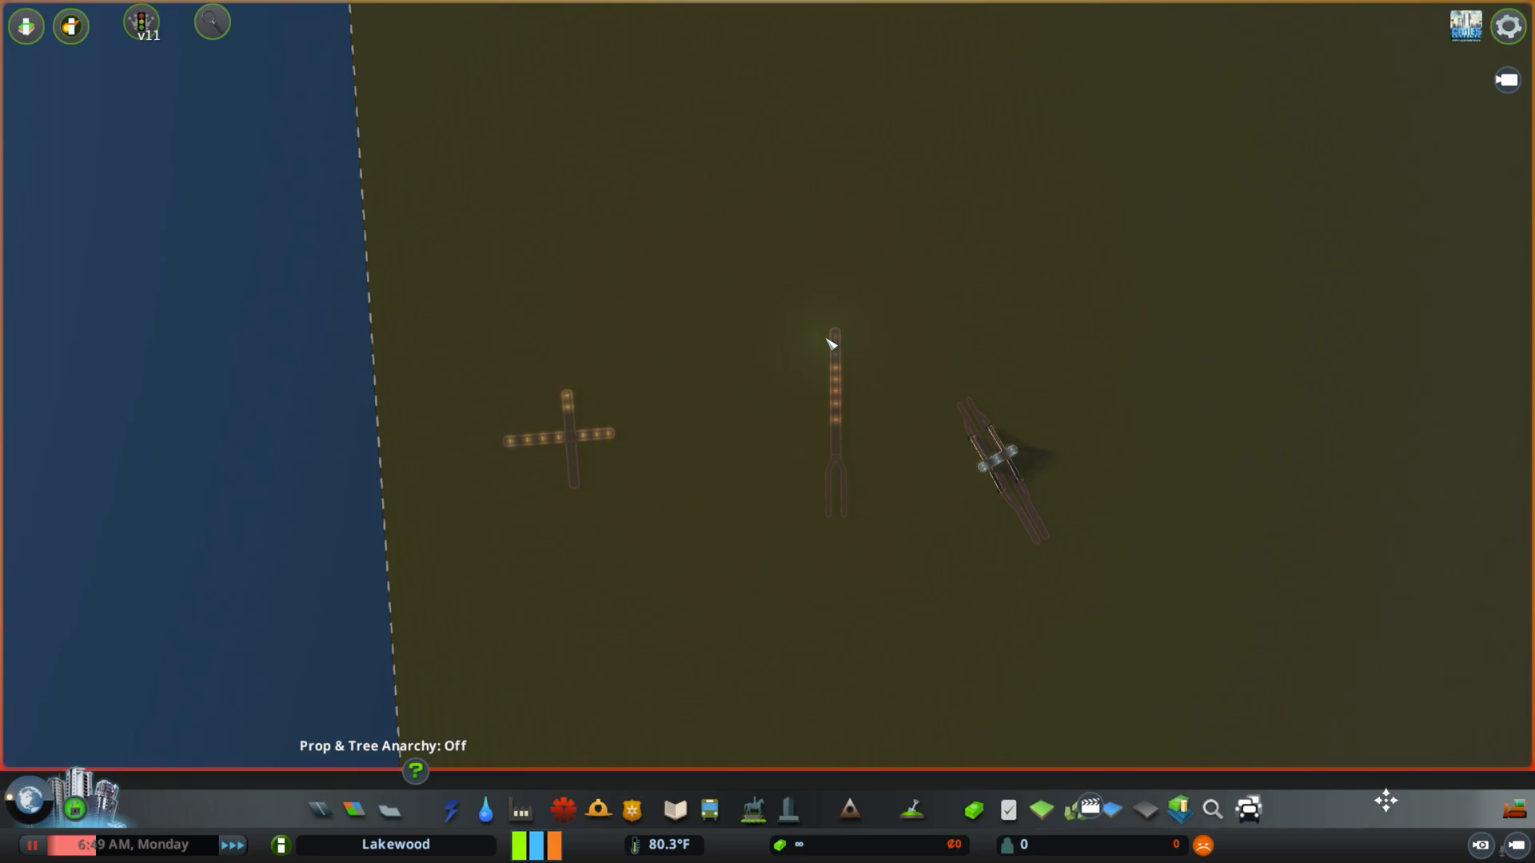
mouse_move(543, 481)
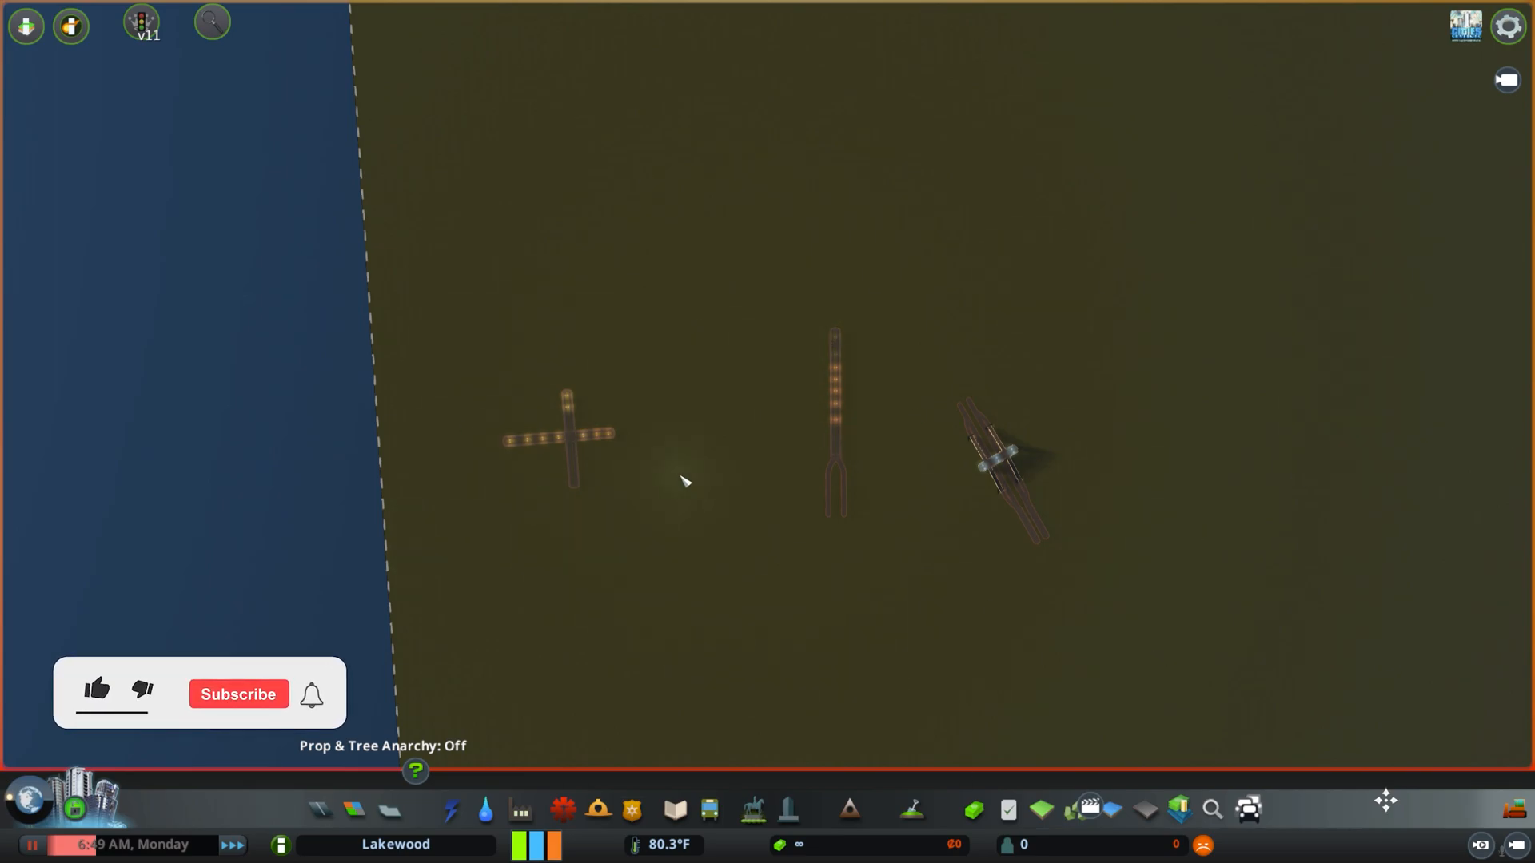
- Dismiss the subscribe overlay and bring the camera close to the four-way avenue intersection
click(95, 690)
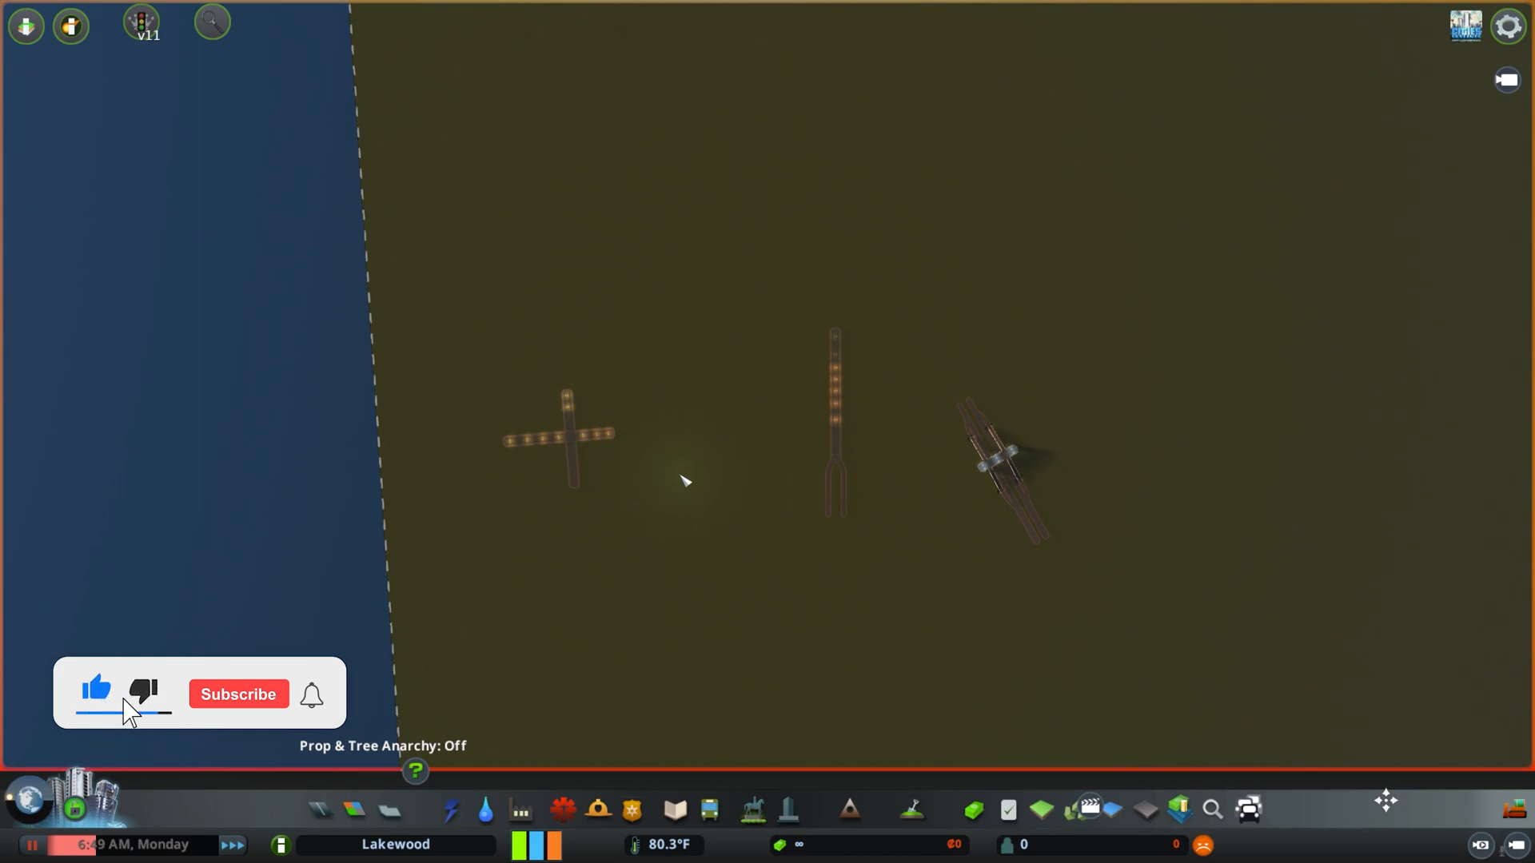
click(237, 694)
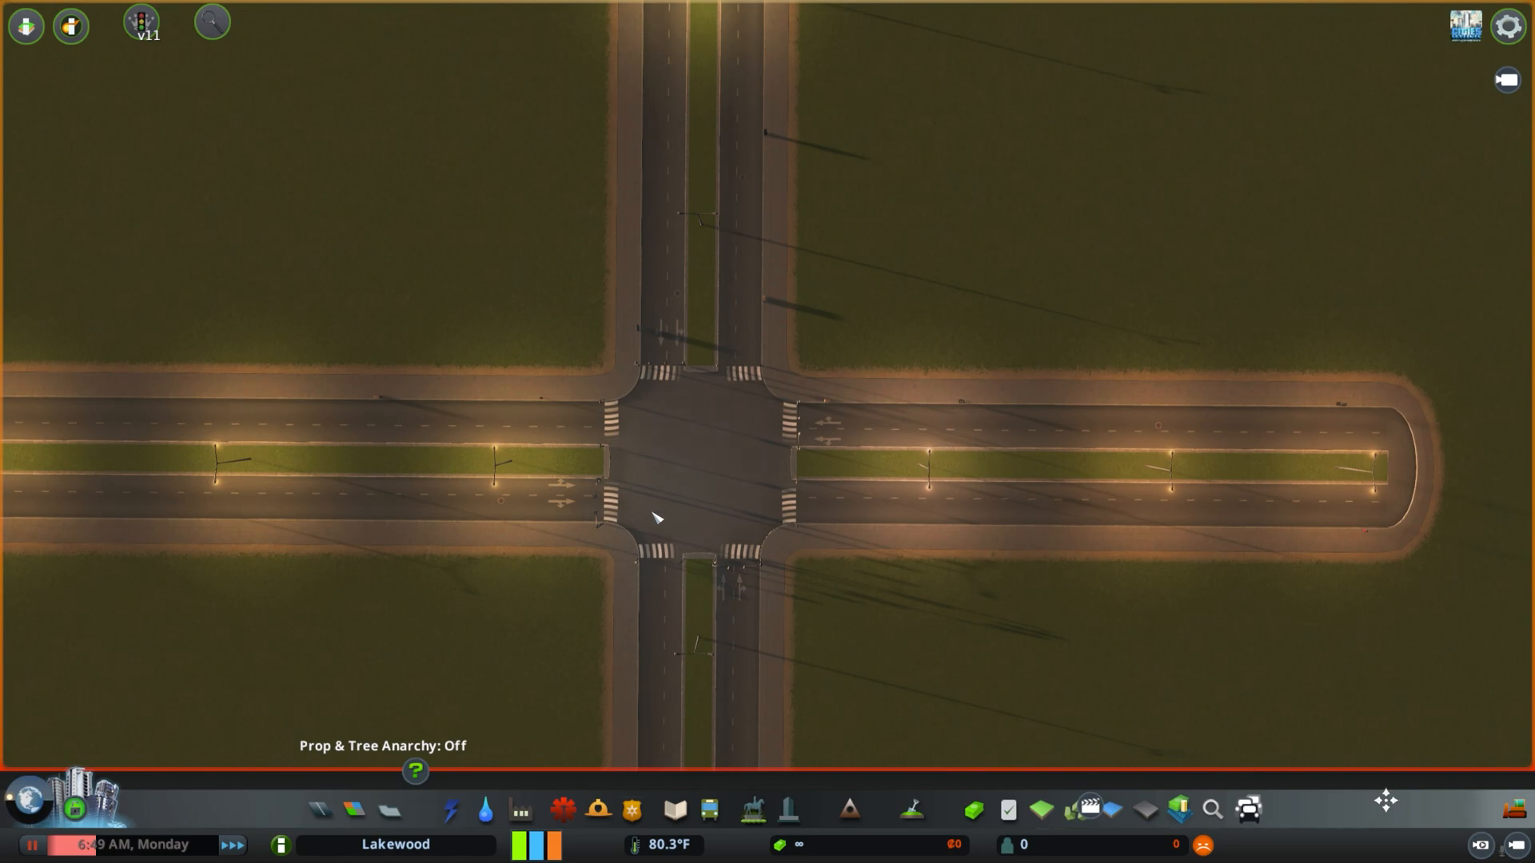
mouse_move(590, 447)
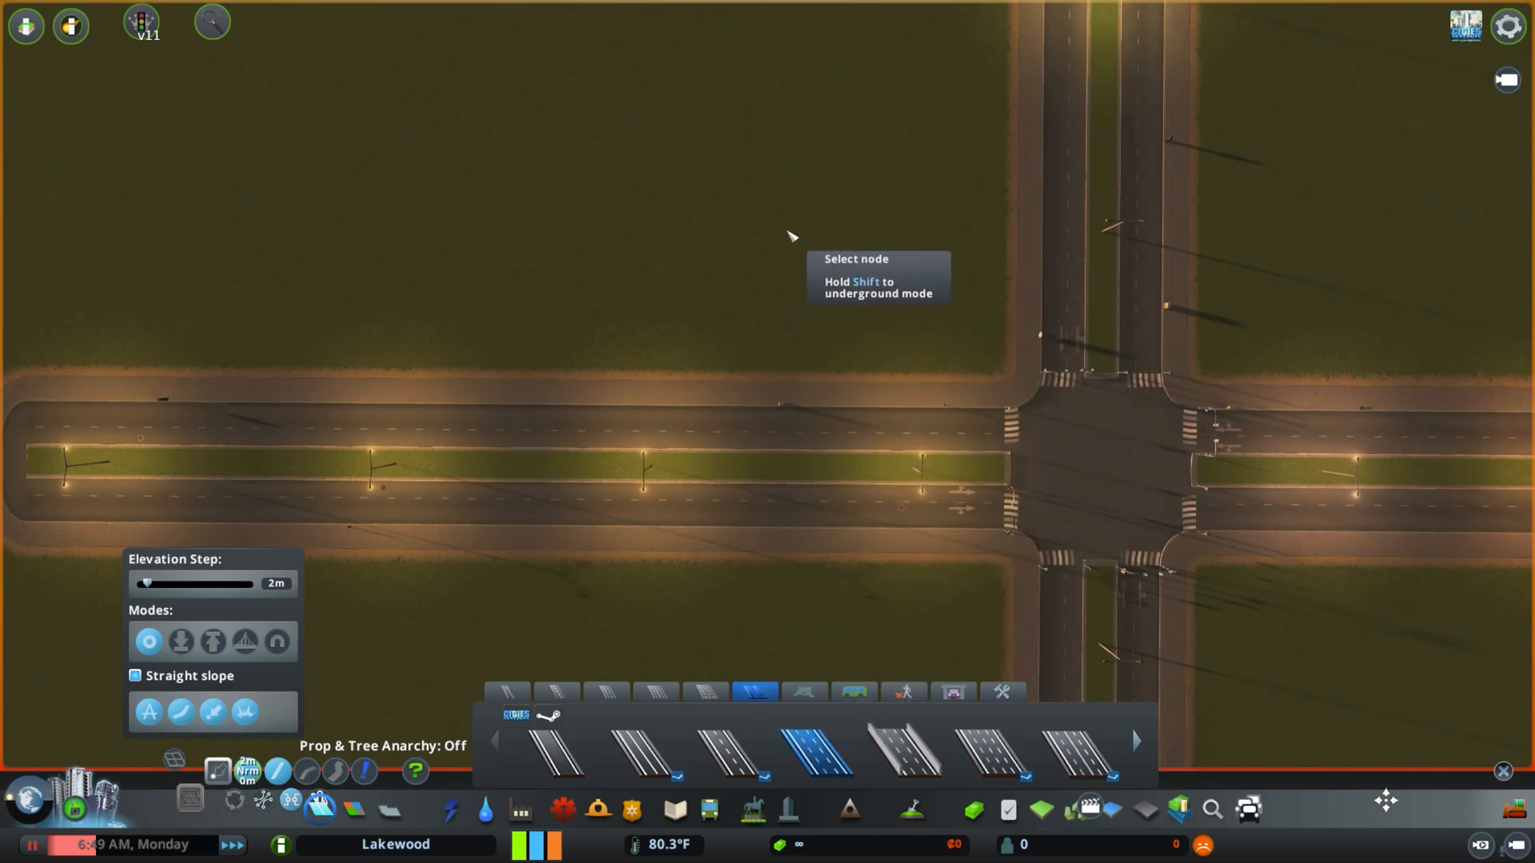
mouse_move(783, 518)
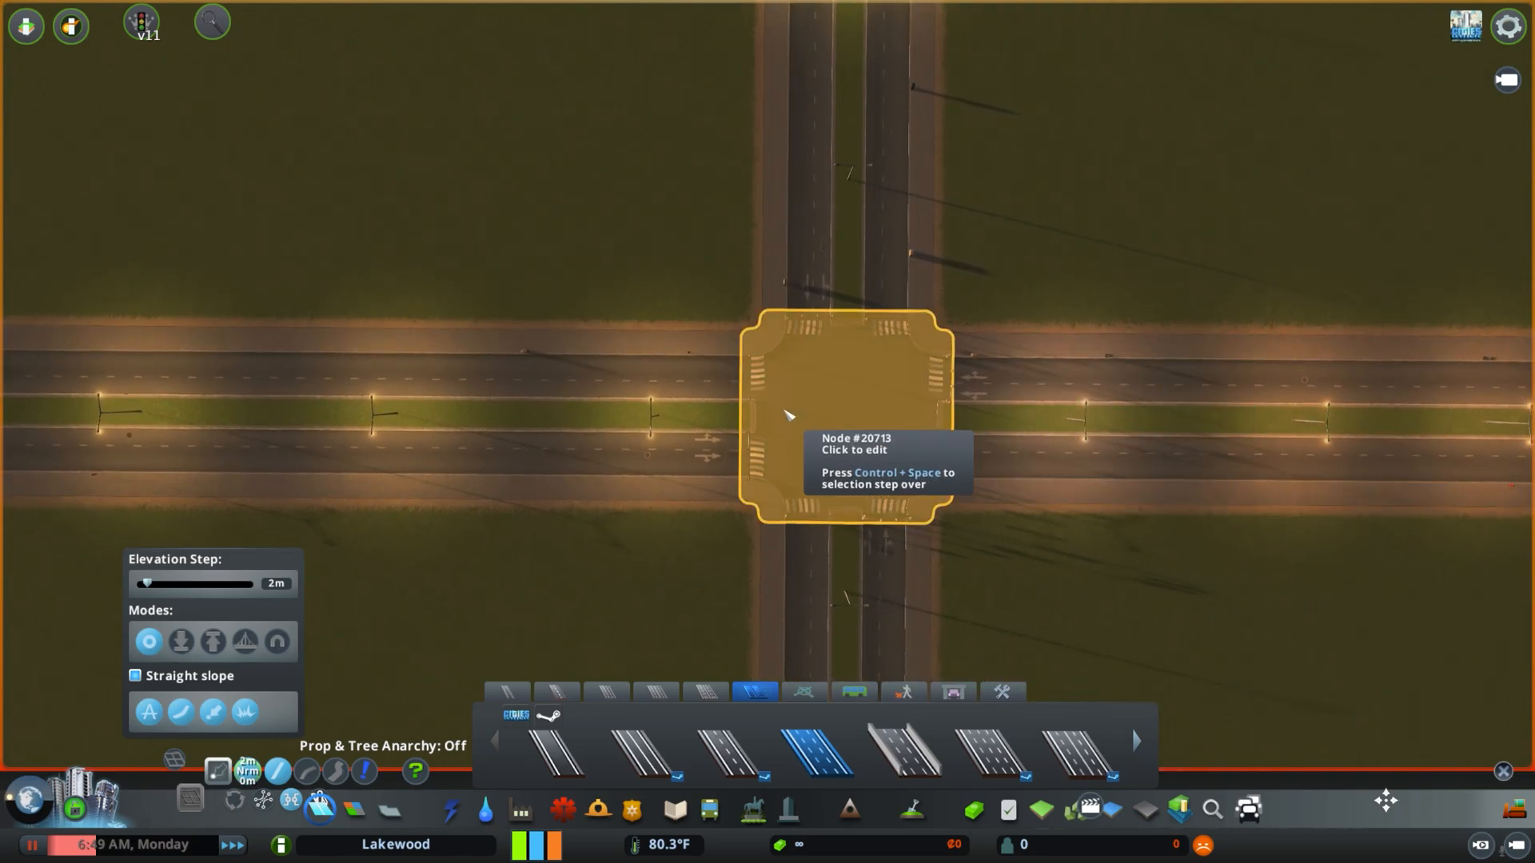
- Select the junction node and set the northern arm's offset to 19.9 m
click(845, 402)
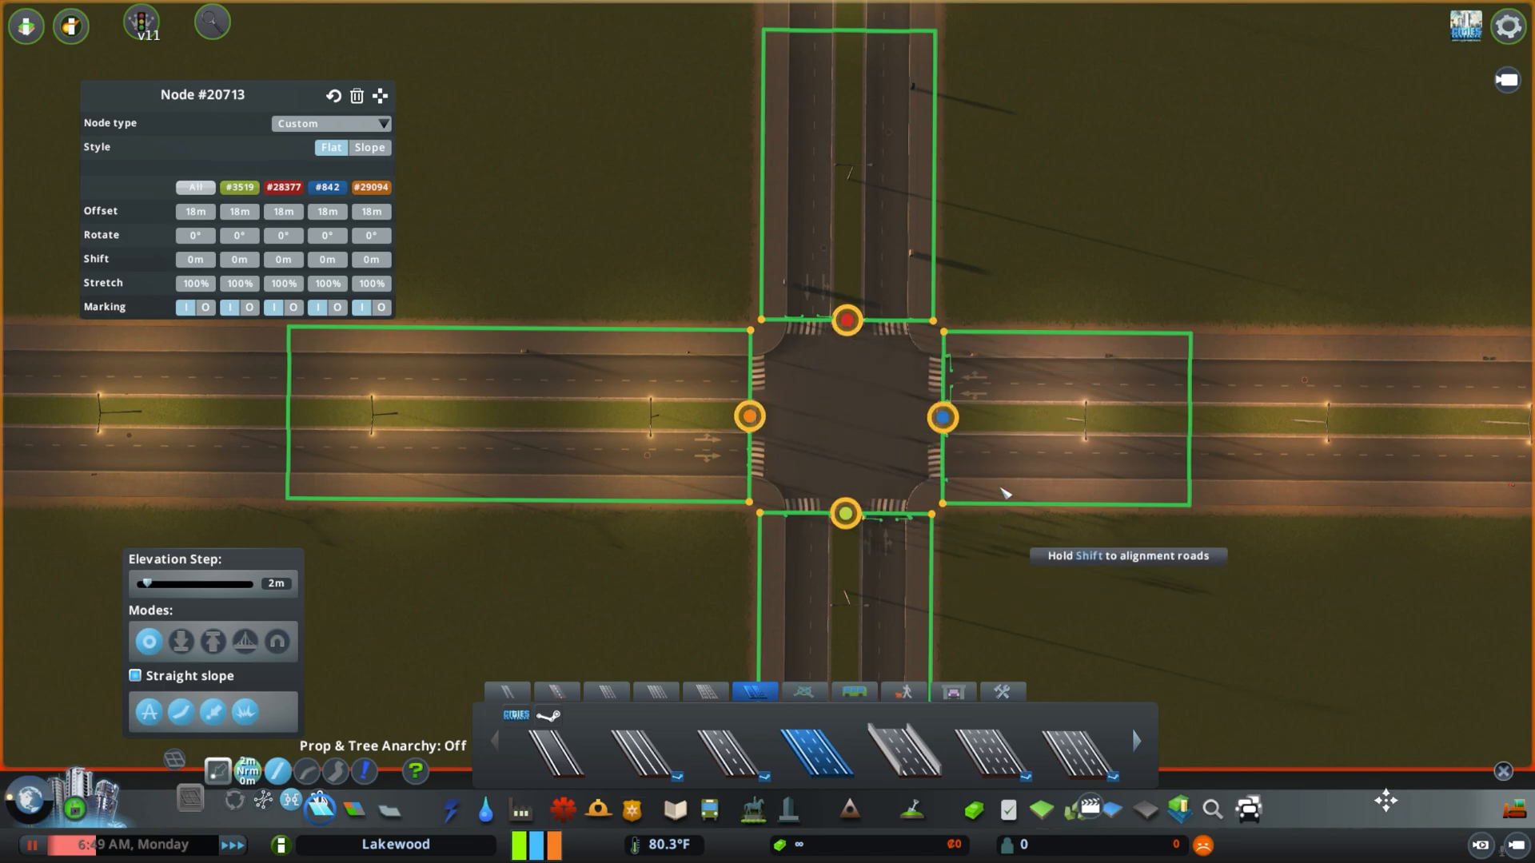
mouse_move(392, 226)
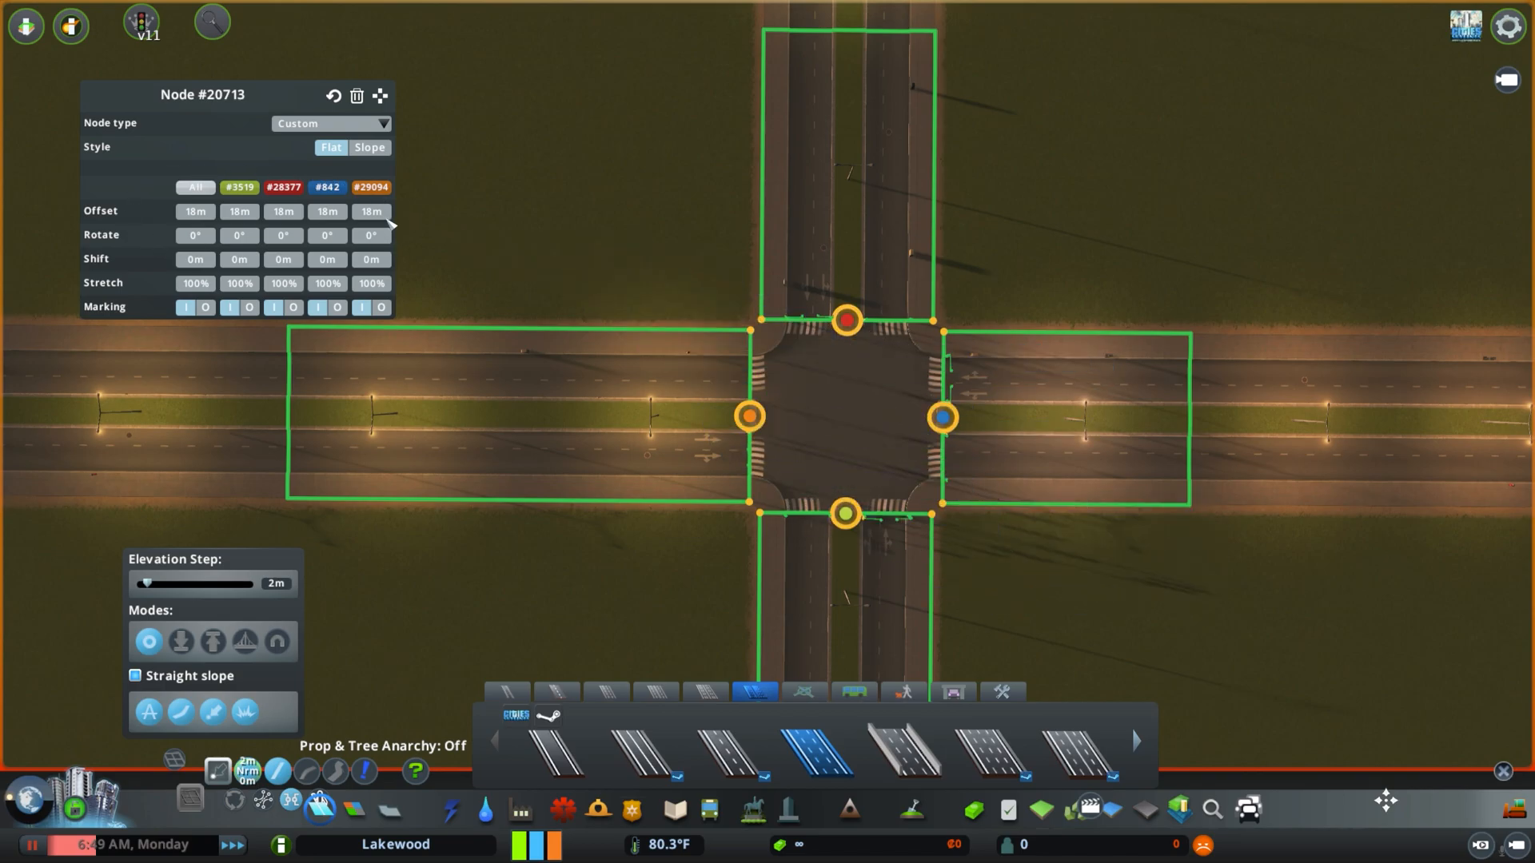
mouse_move(328, 211)
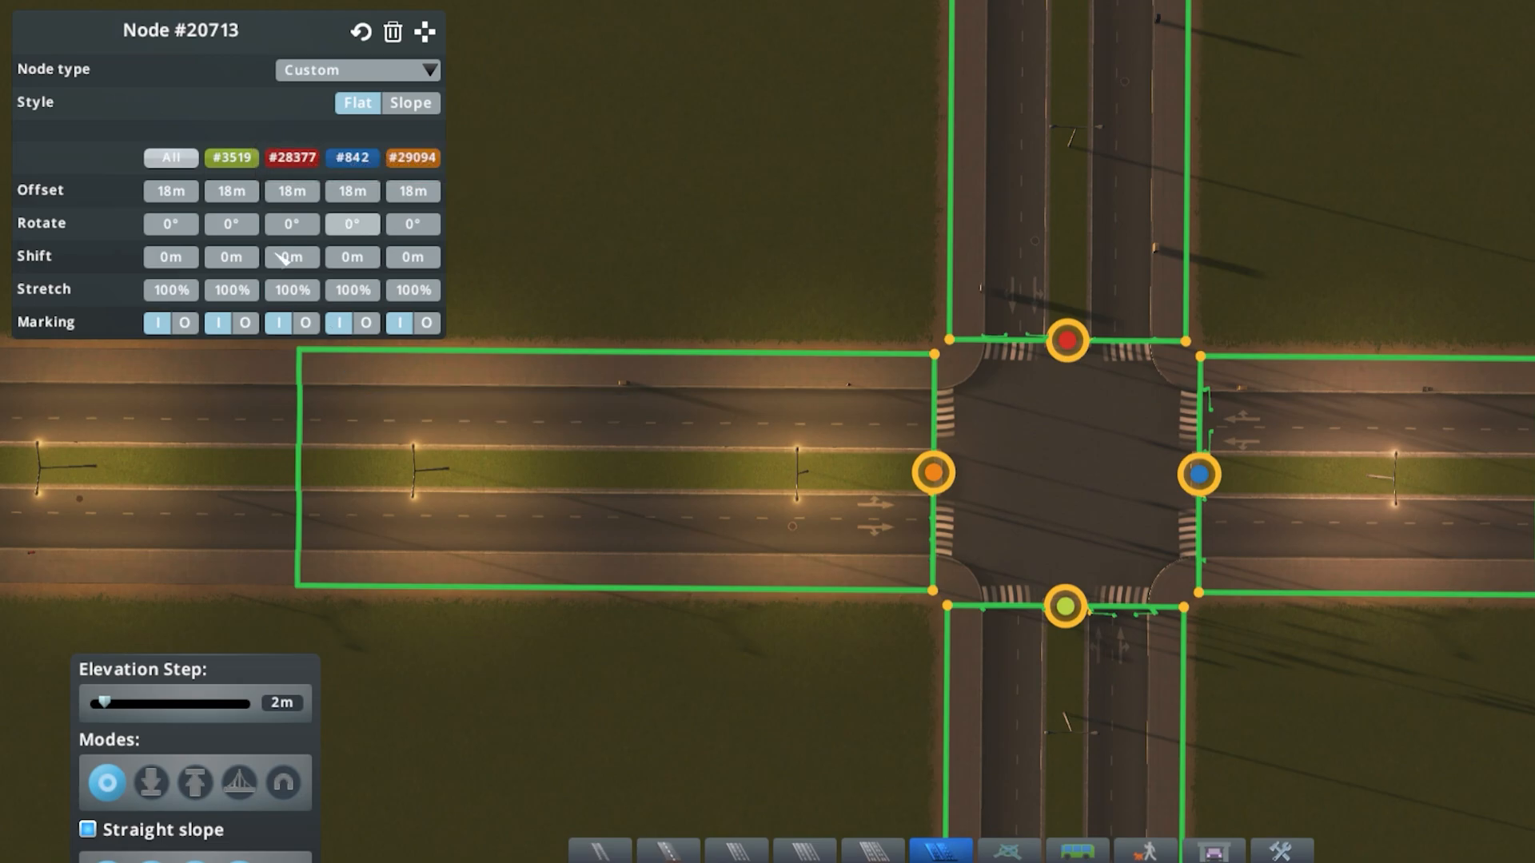
mouse_move(1067, 343)
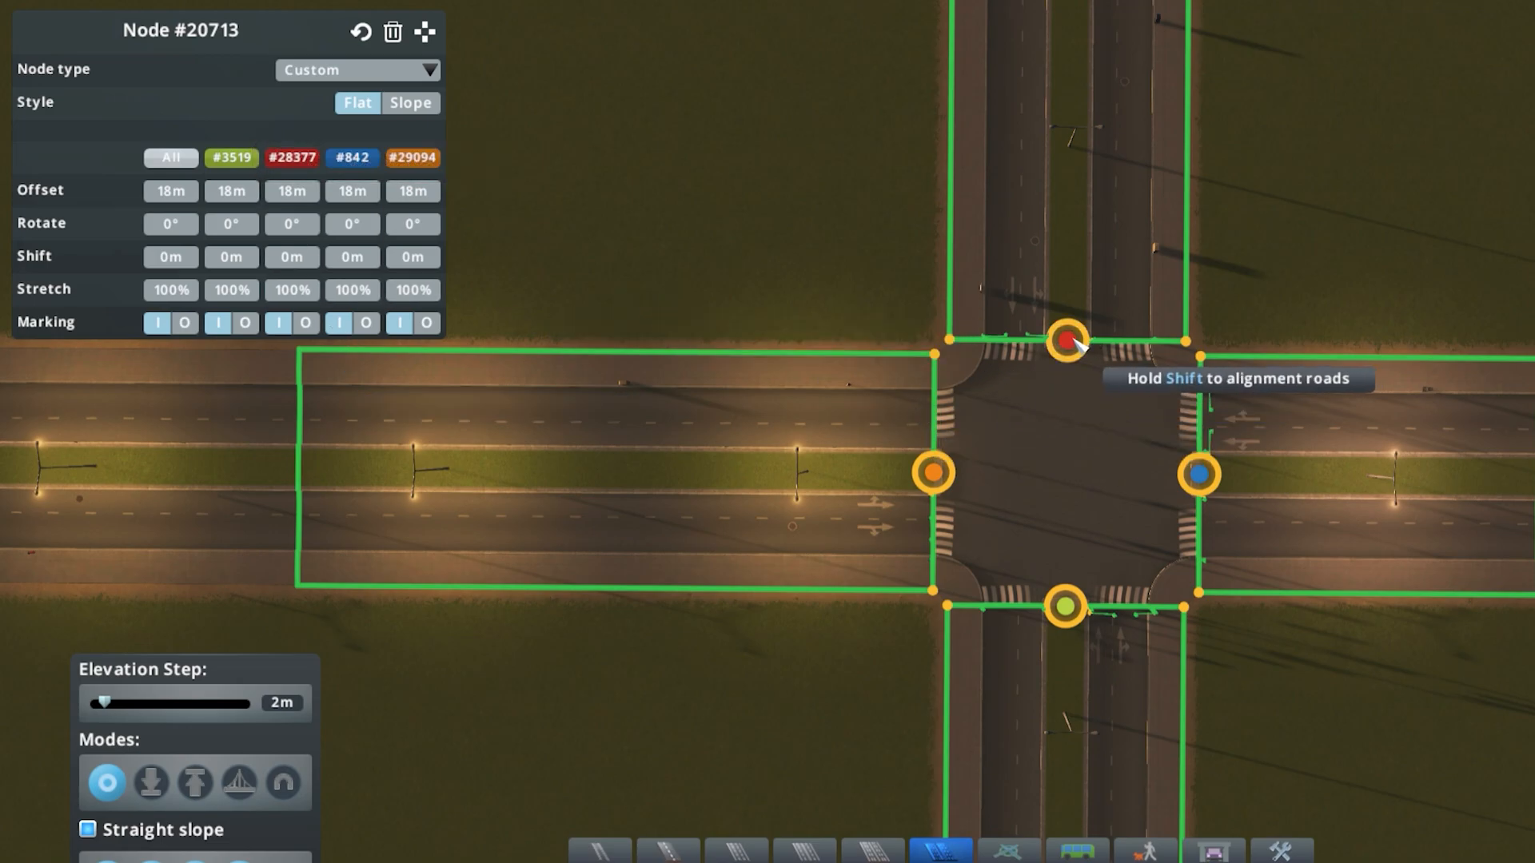
drag(1067, 339, 1068, 209)
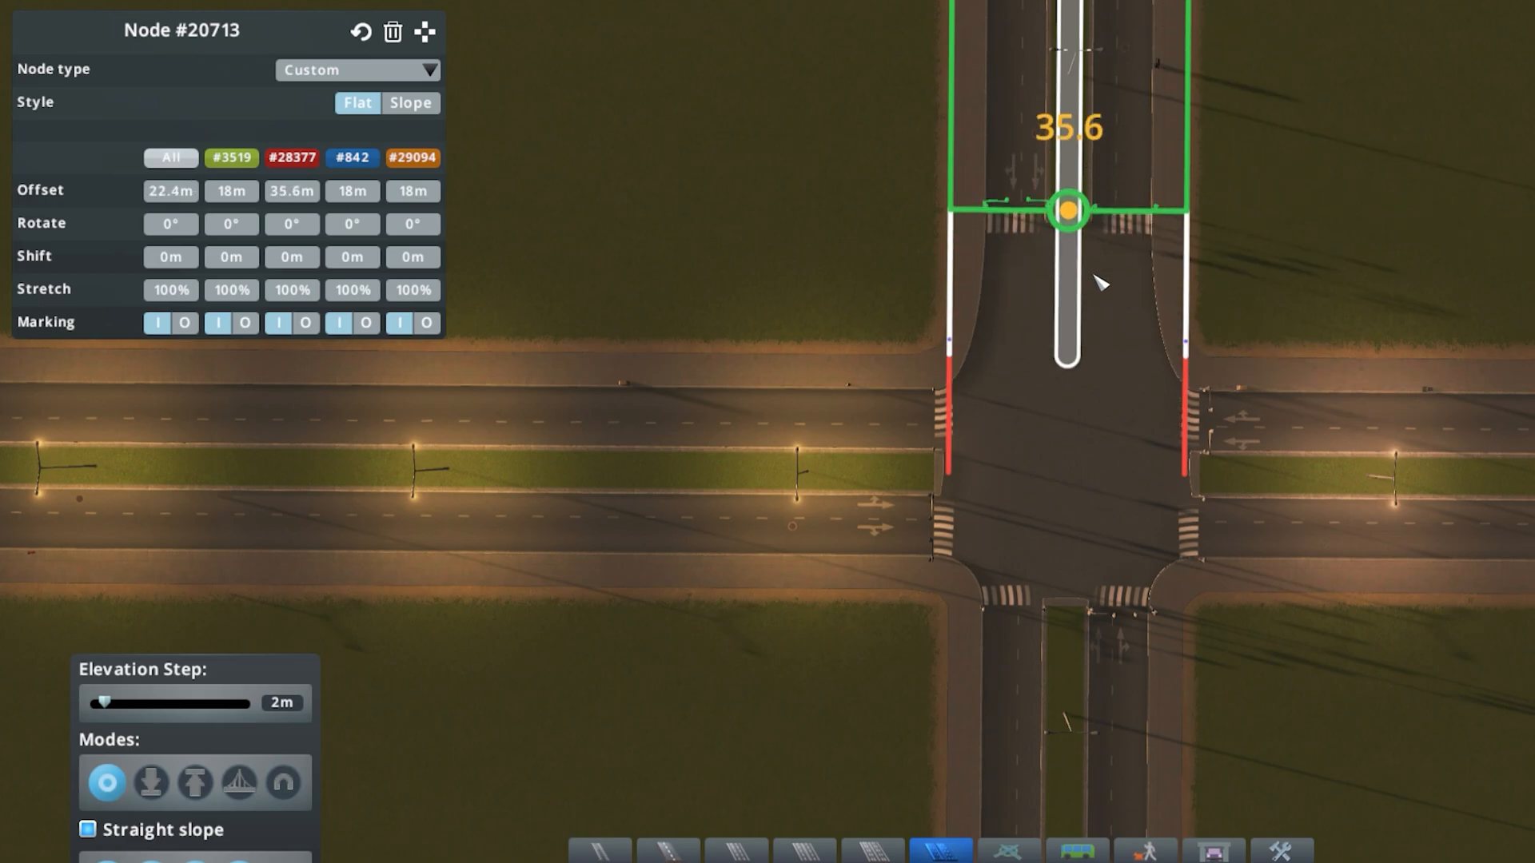
drag(1067, 208, 1068, 323)
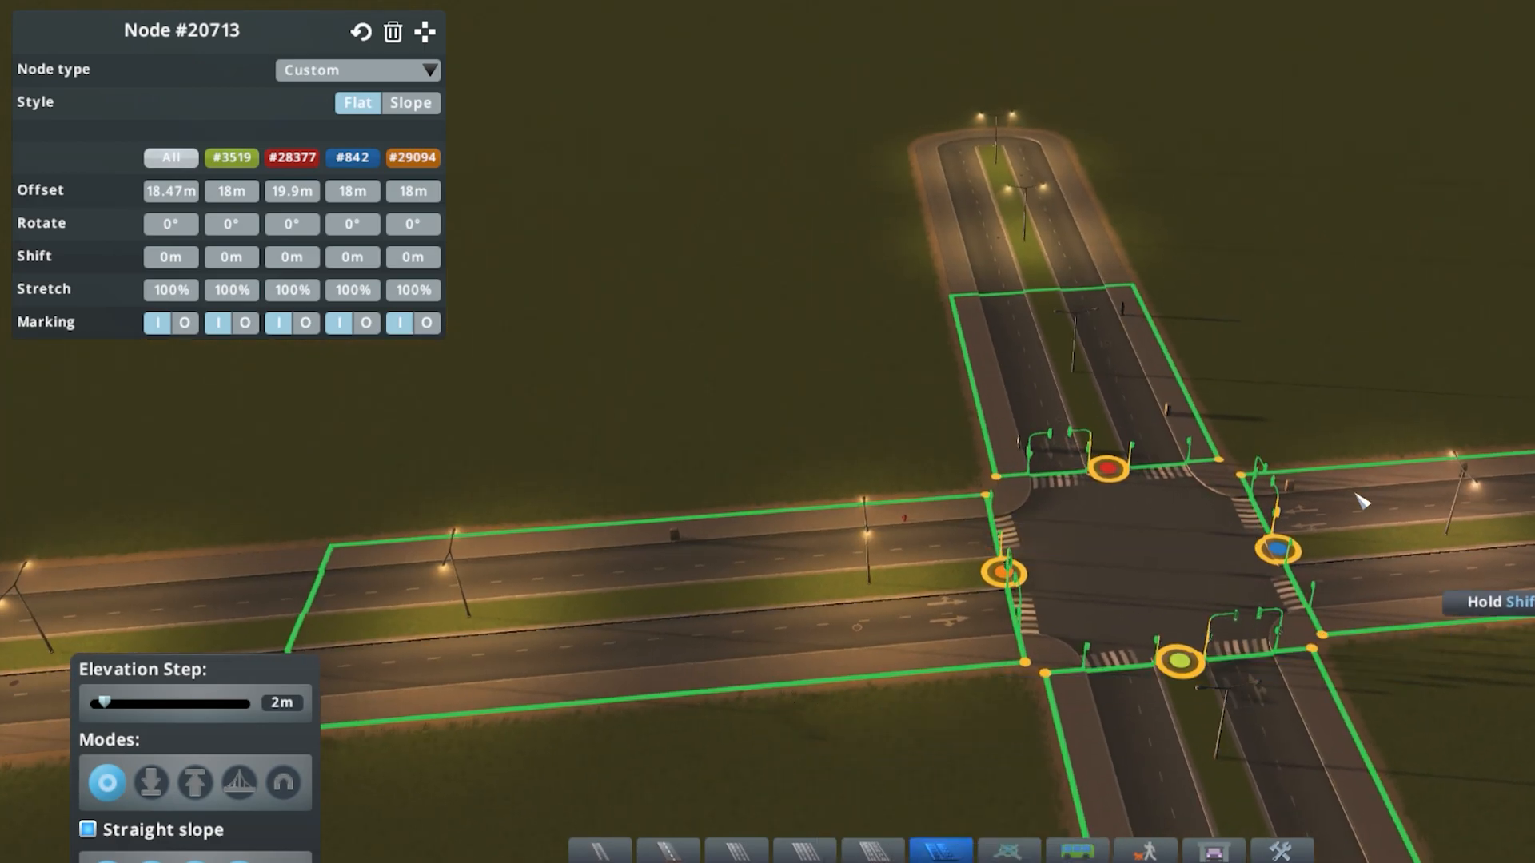
mouse_move(984, 661)
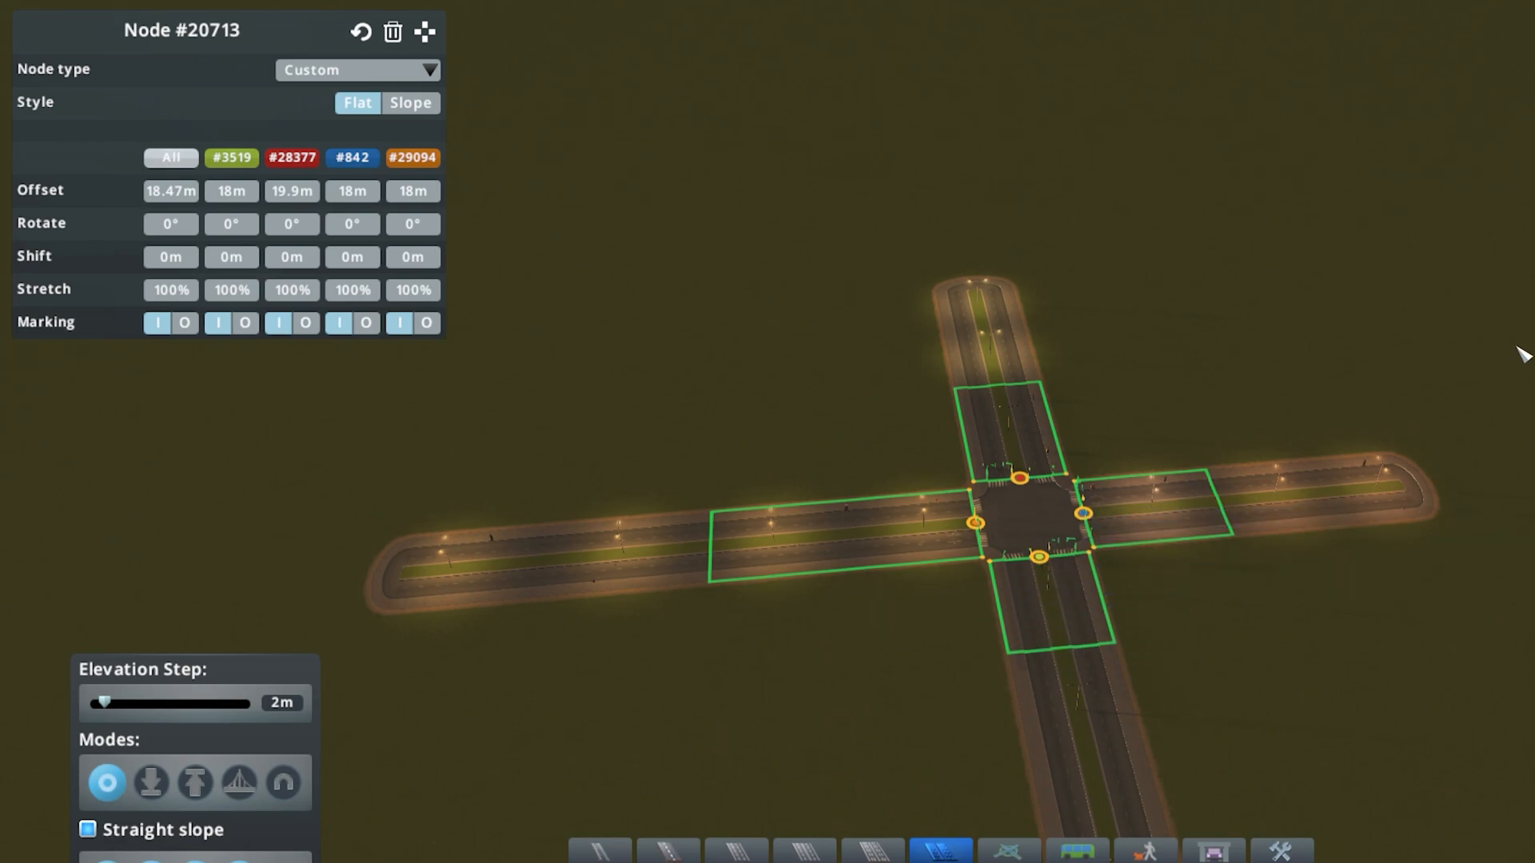
mouse_move(1339, 545)
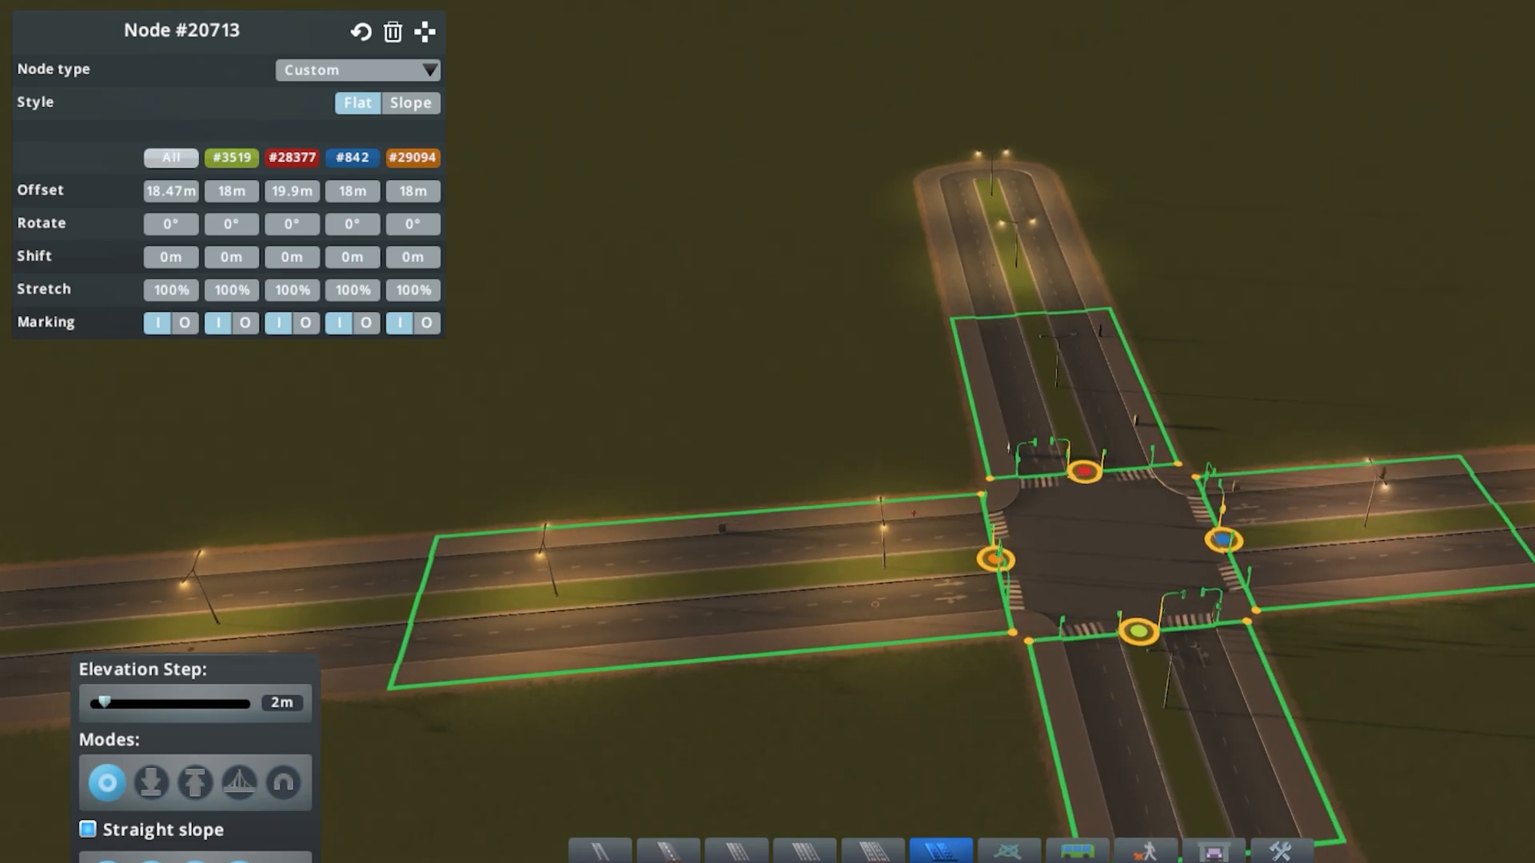
mouse_move(1321, 400)
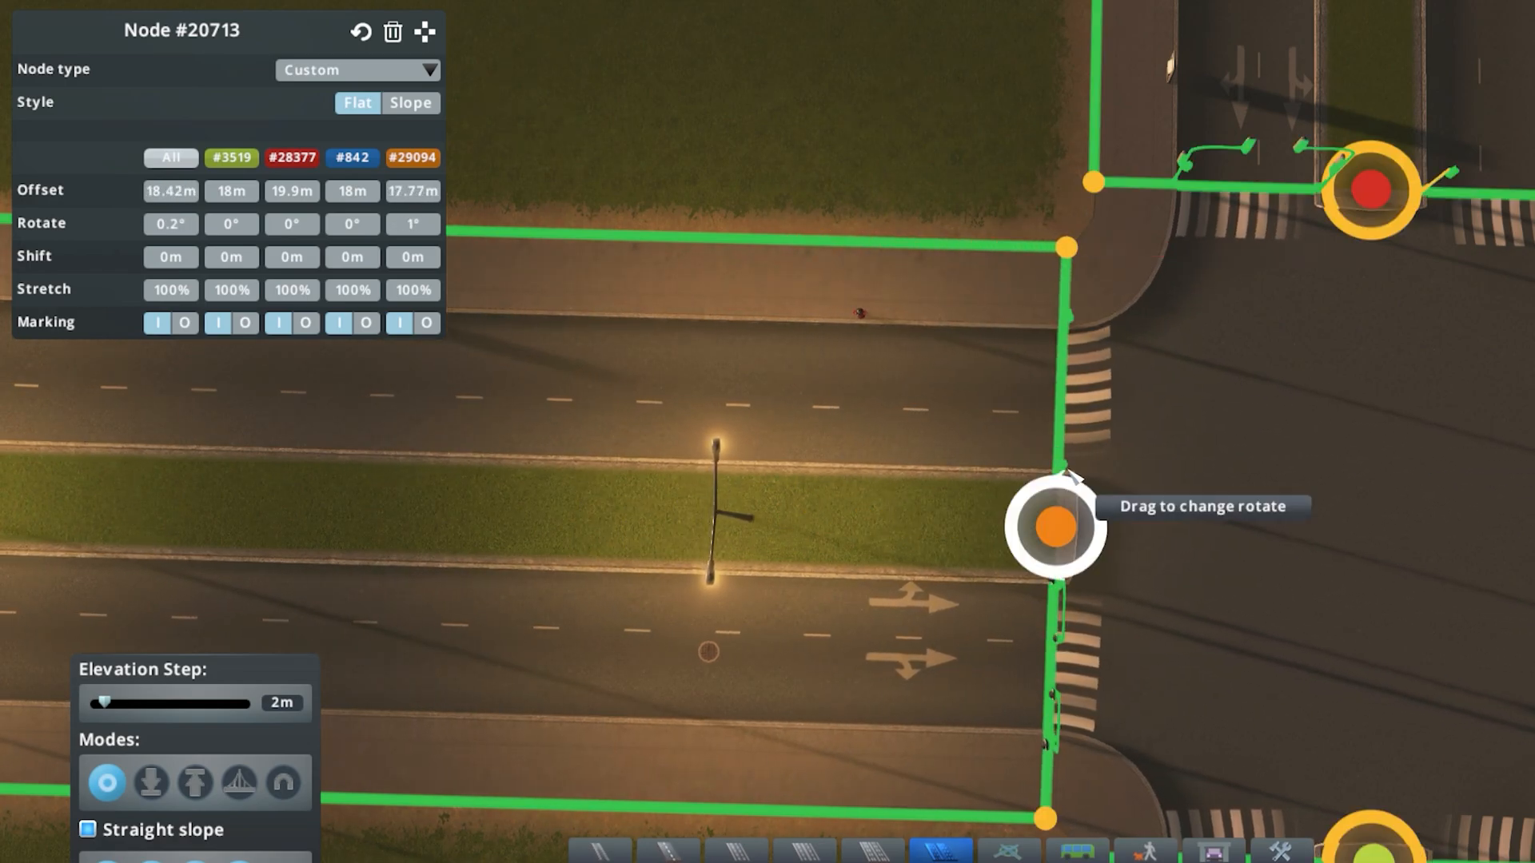
mouse_move(1106, 546)
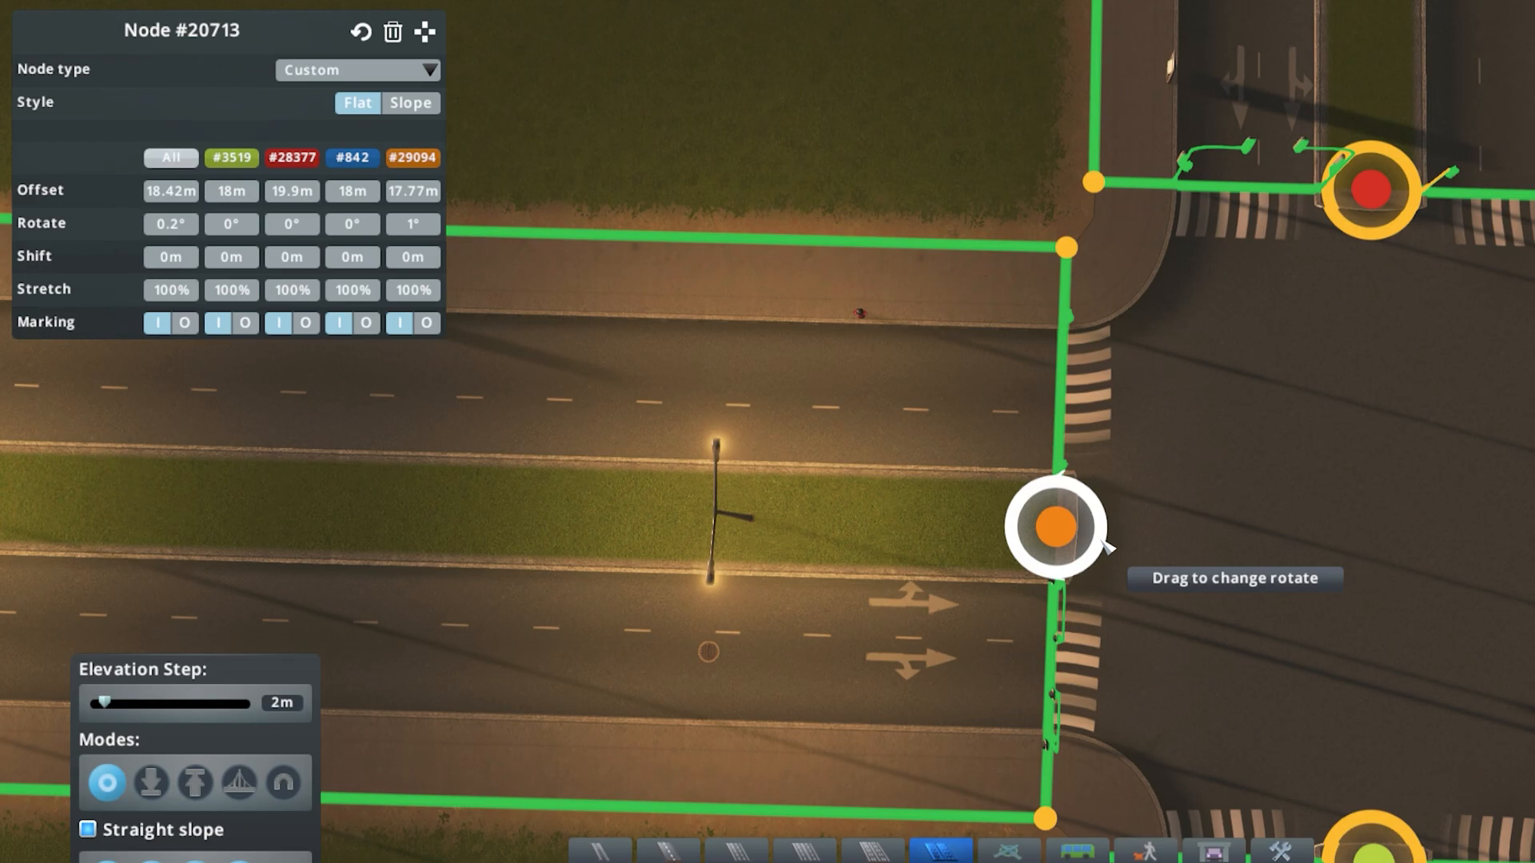
- Rotate the junction's western road end a few degrees with the orange handle
drag(1055, 528, 1086, 558)
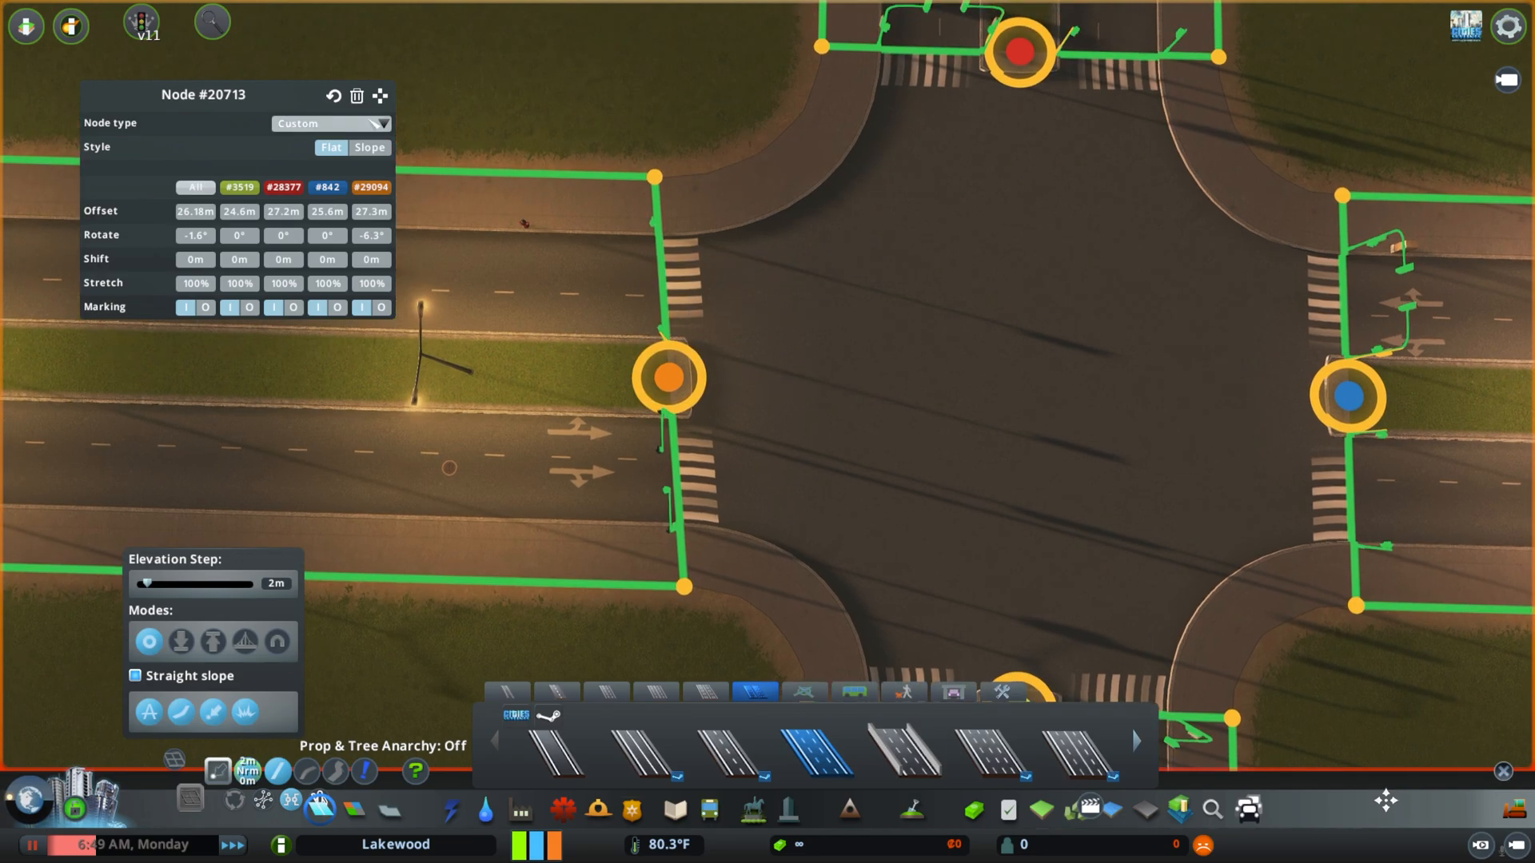
mouse_move(380, 96)
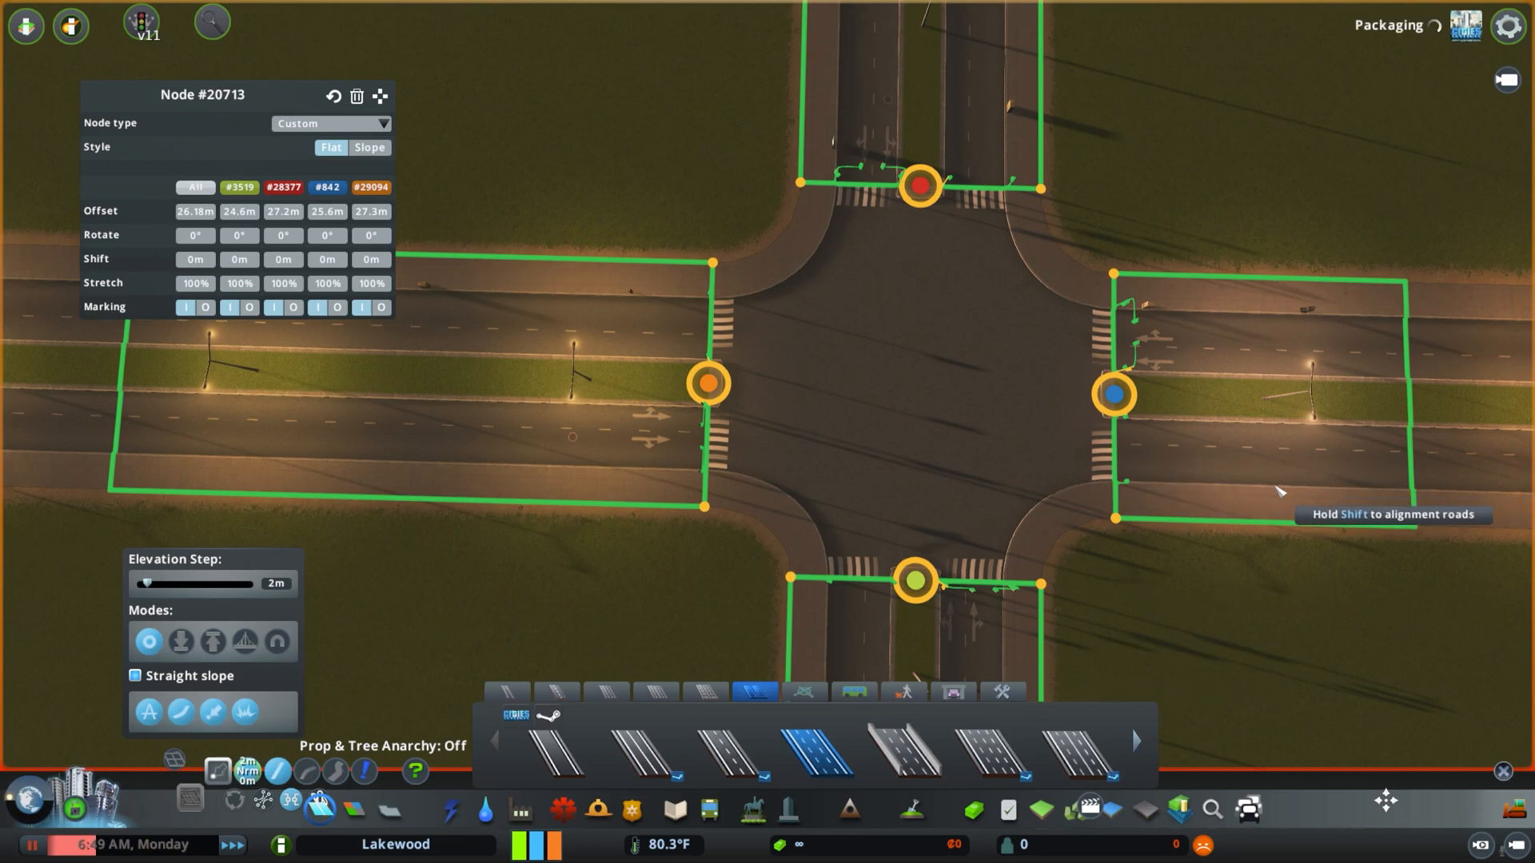
mouse_move(1250, 501)
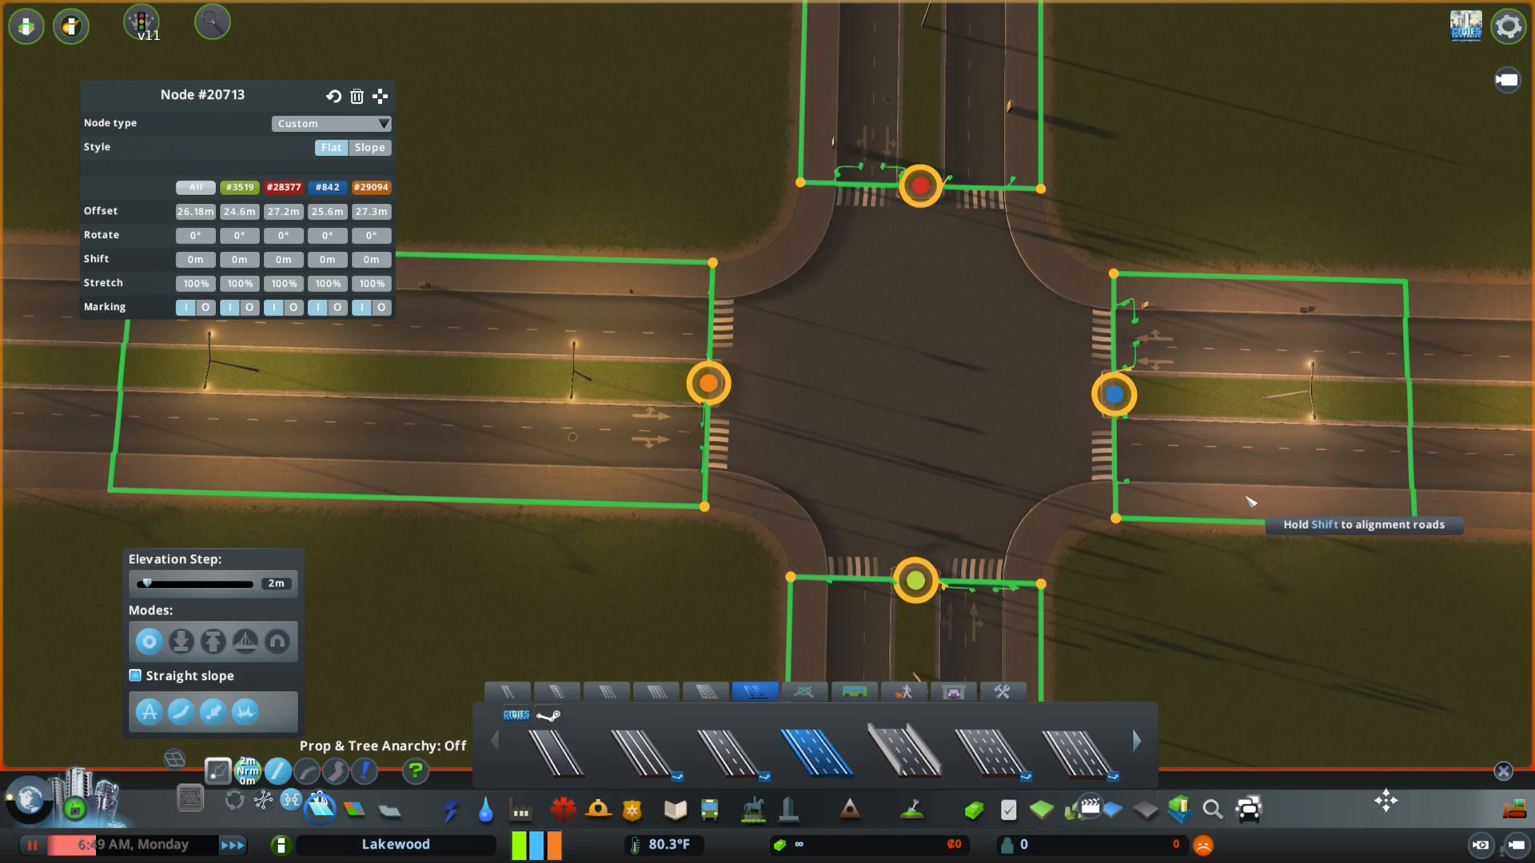
mouse_move(1103, 380)
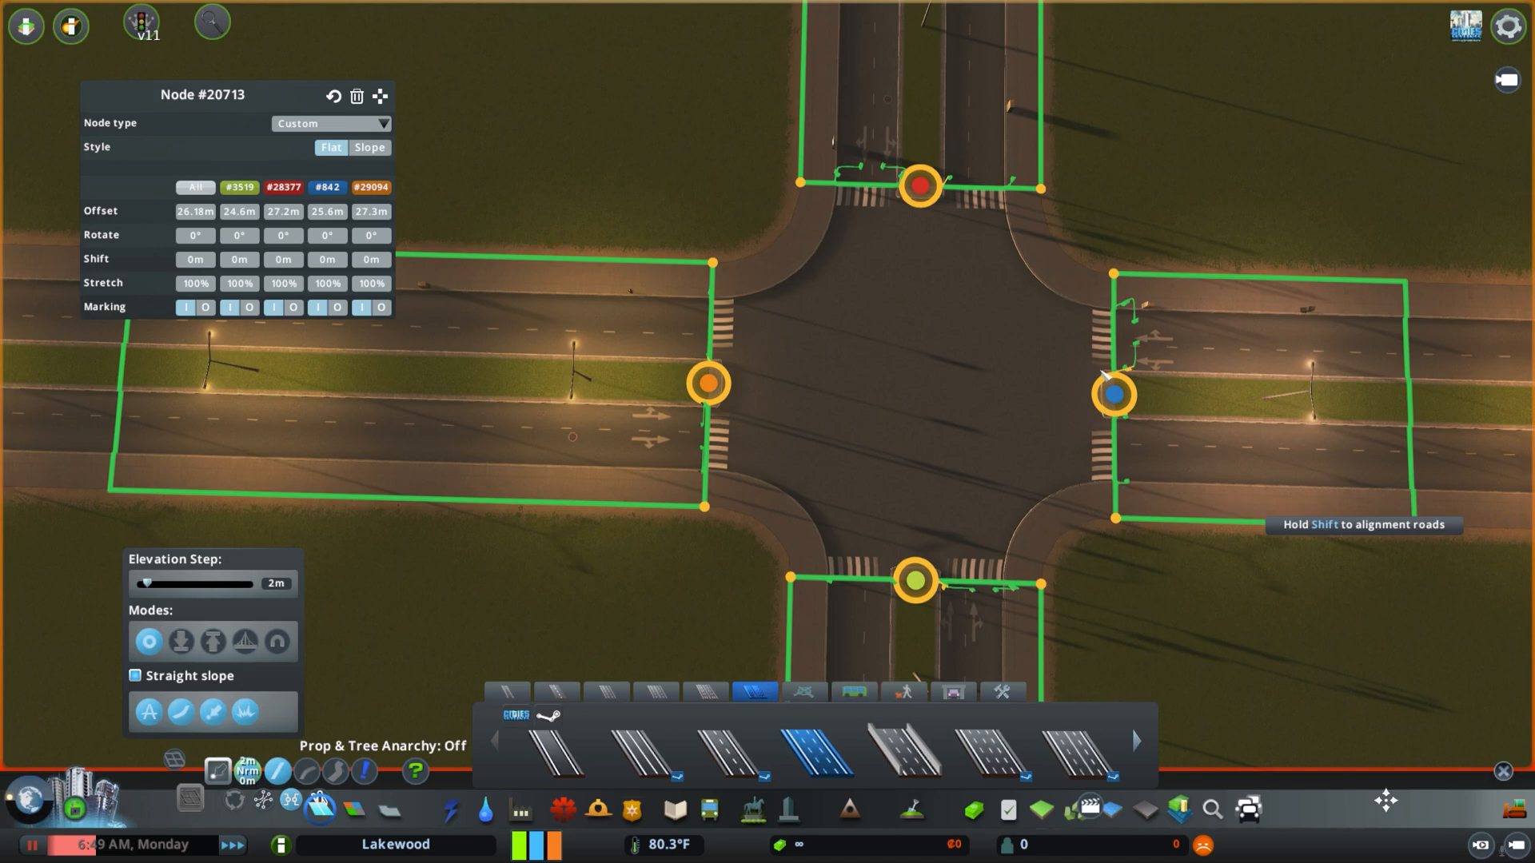
mouse_move(705, 382)
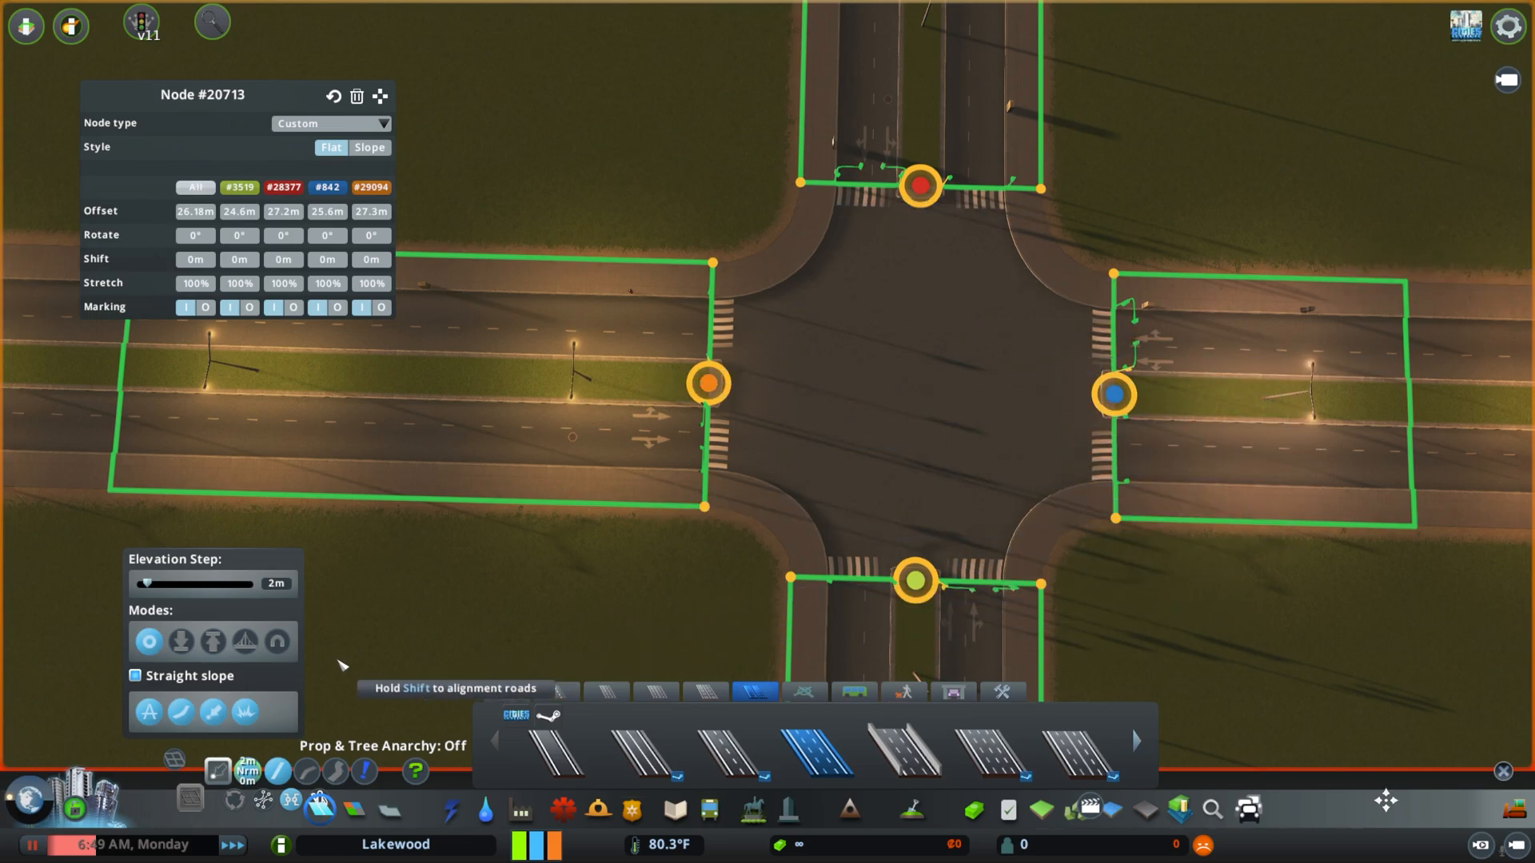
mouse_move(567, 191)
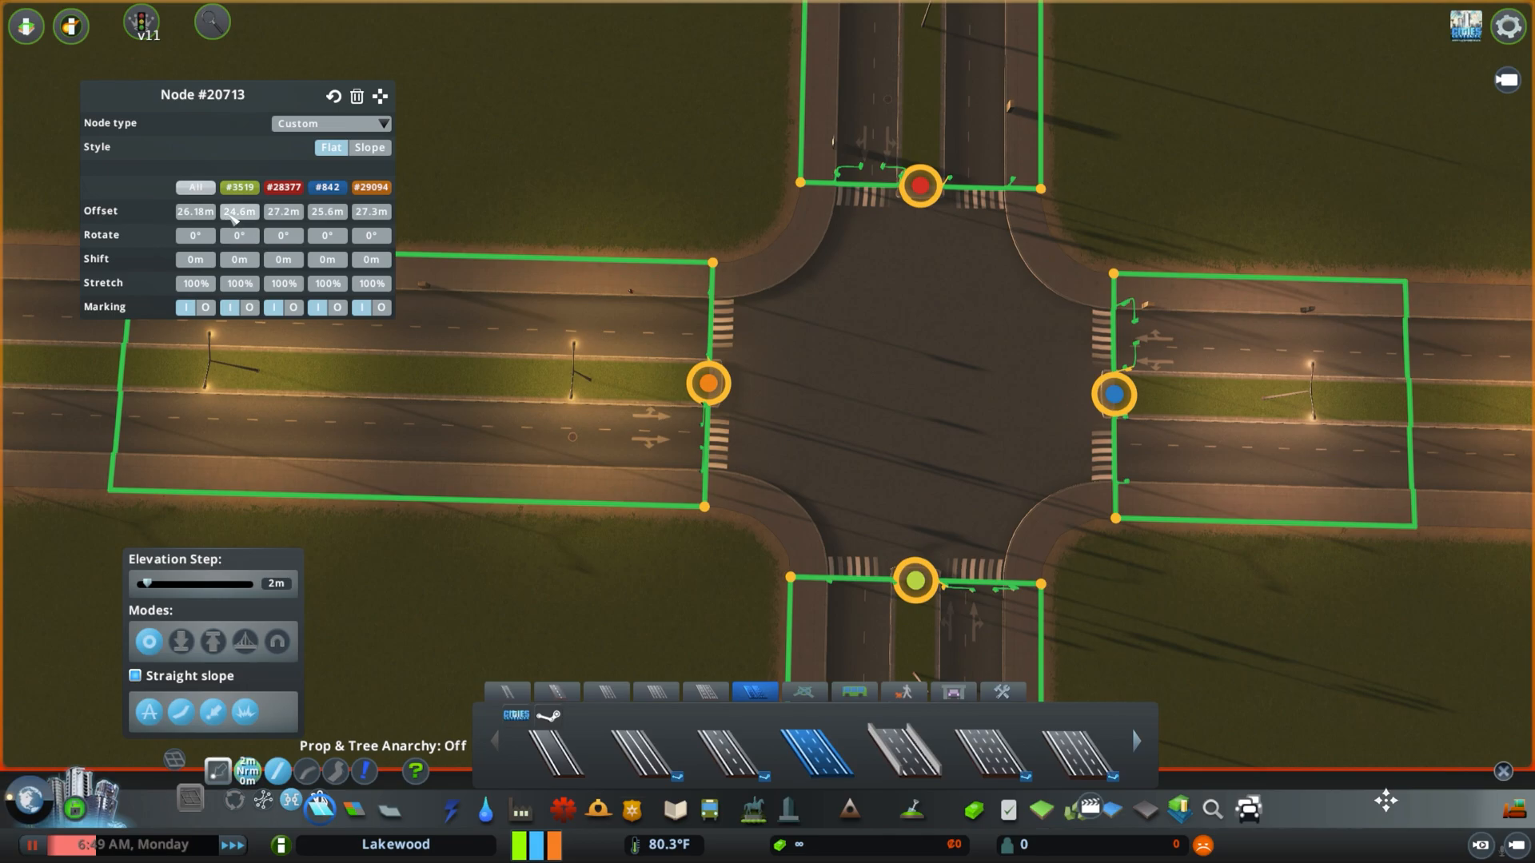
mouse_move(195, 211)
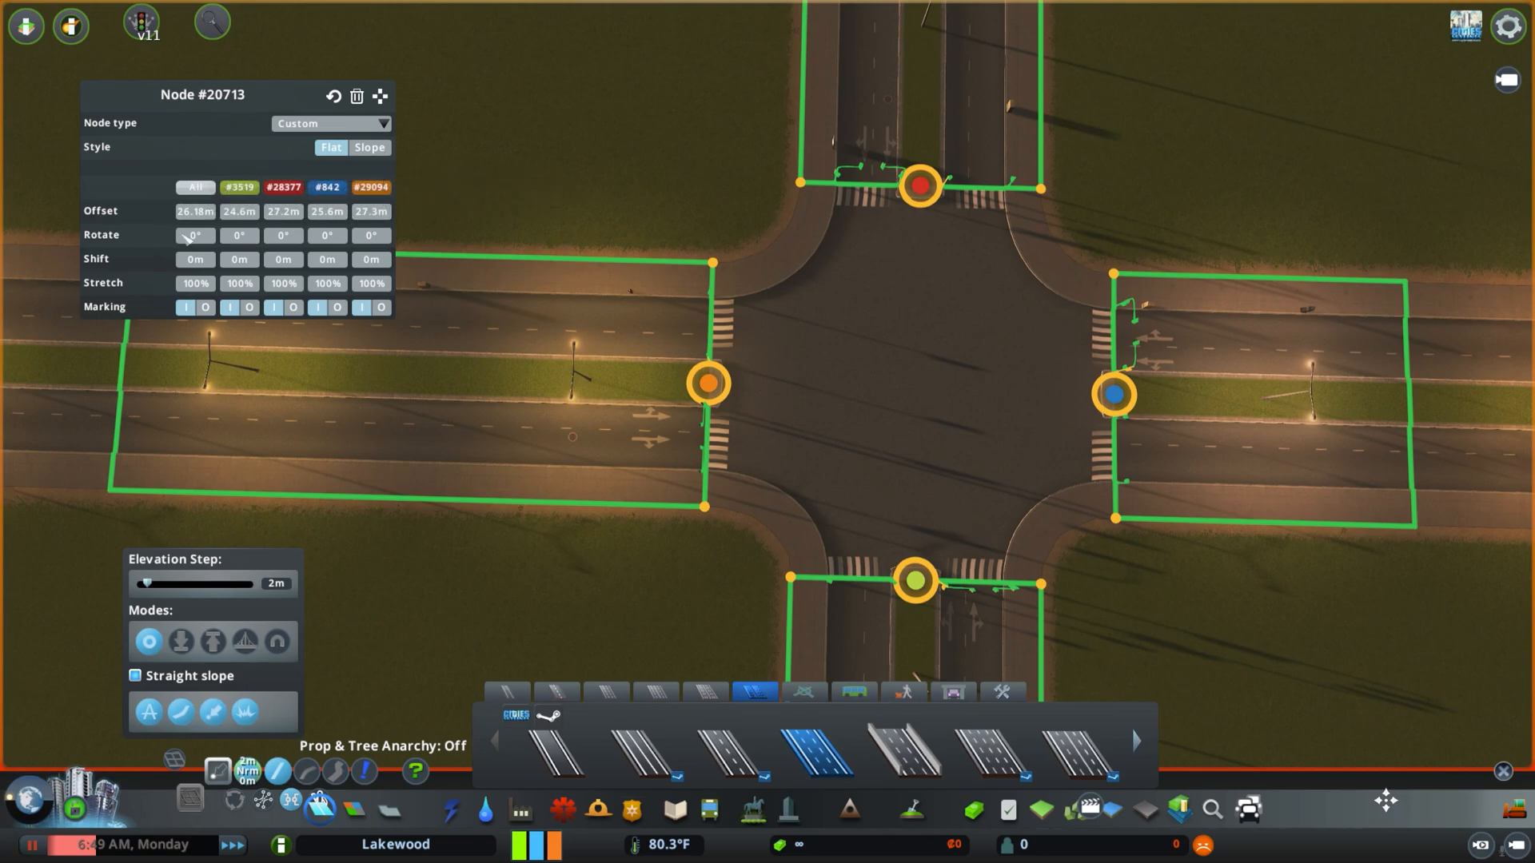
mouse_move(438, 265)
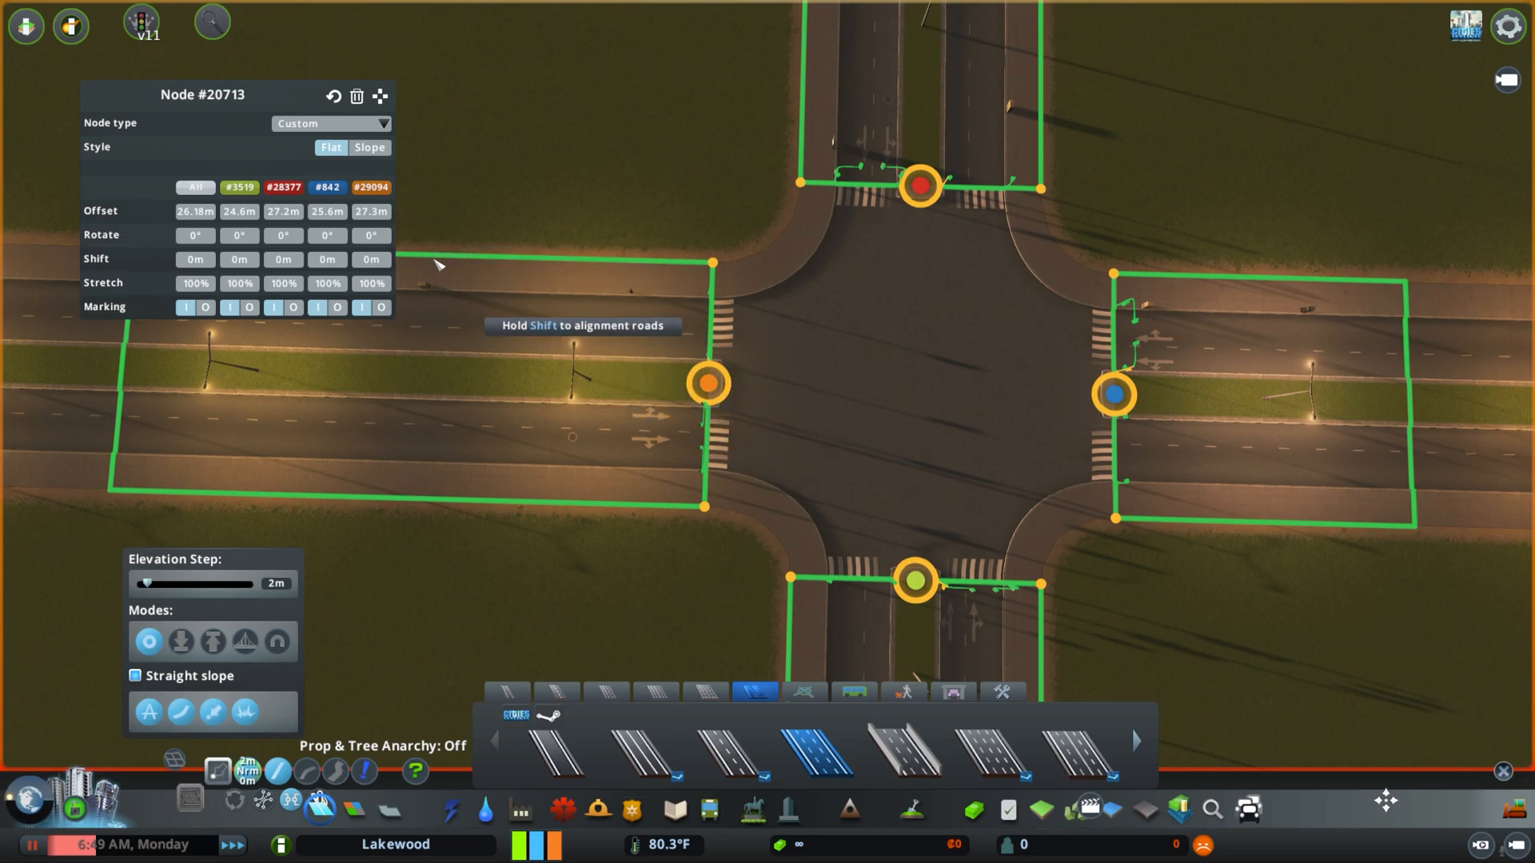
mouse_move(370, 211)
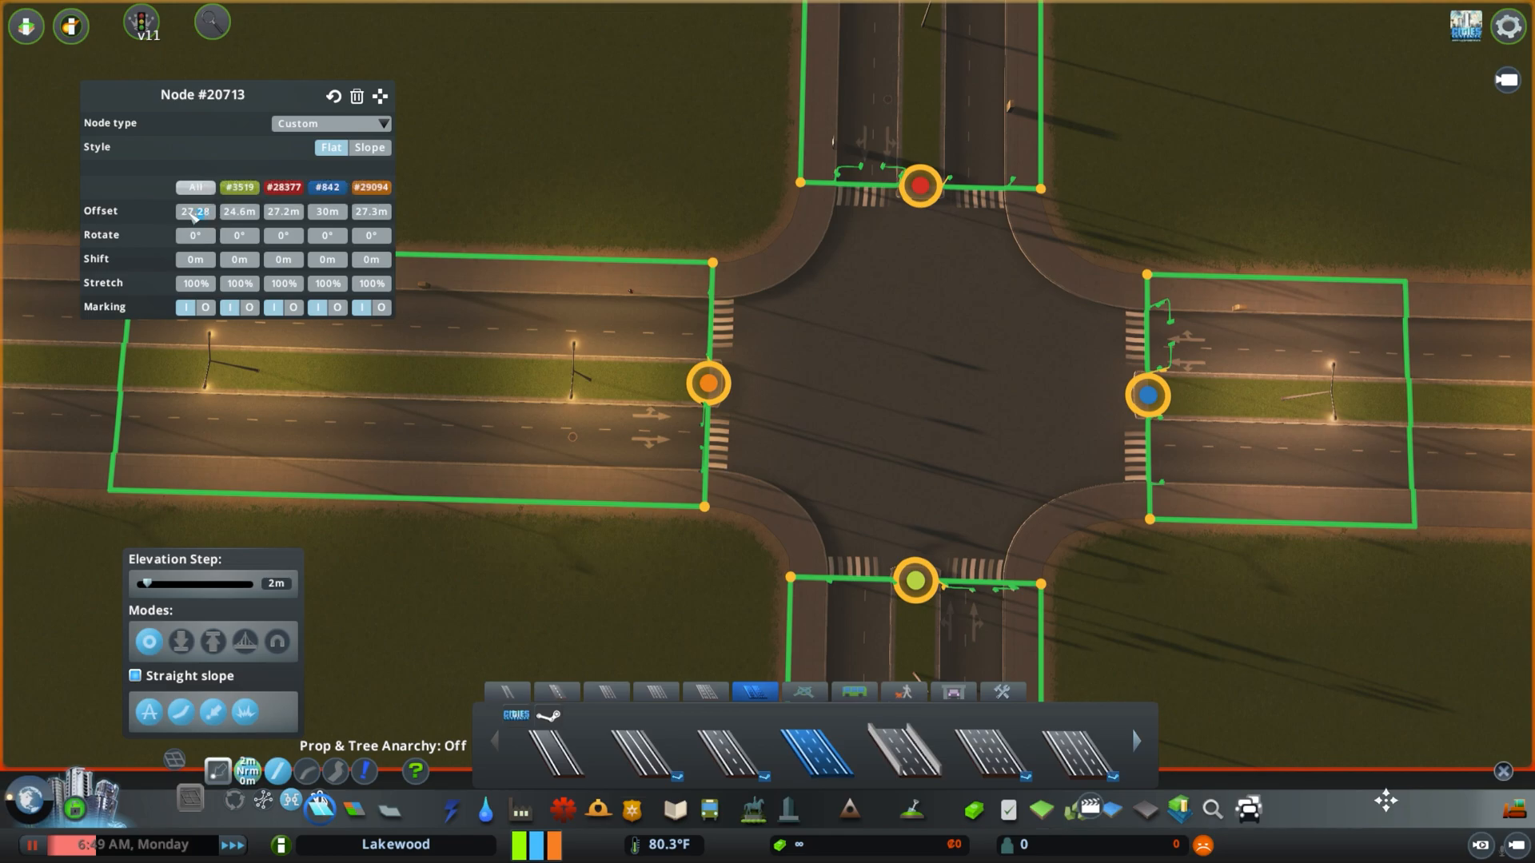
mouse_move(239, 211)
text(100)
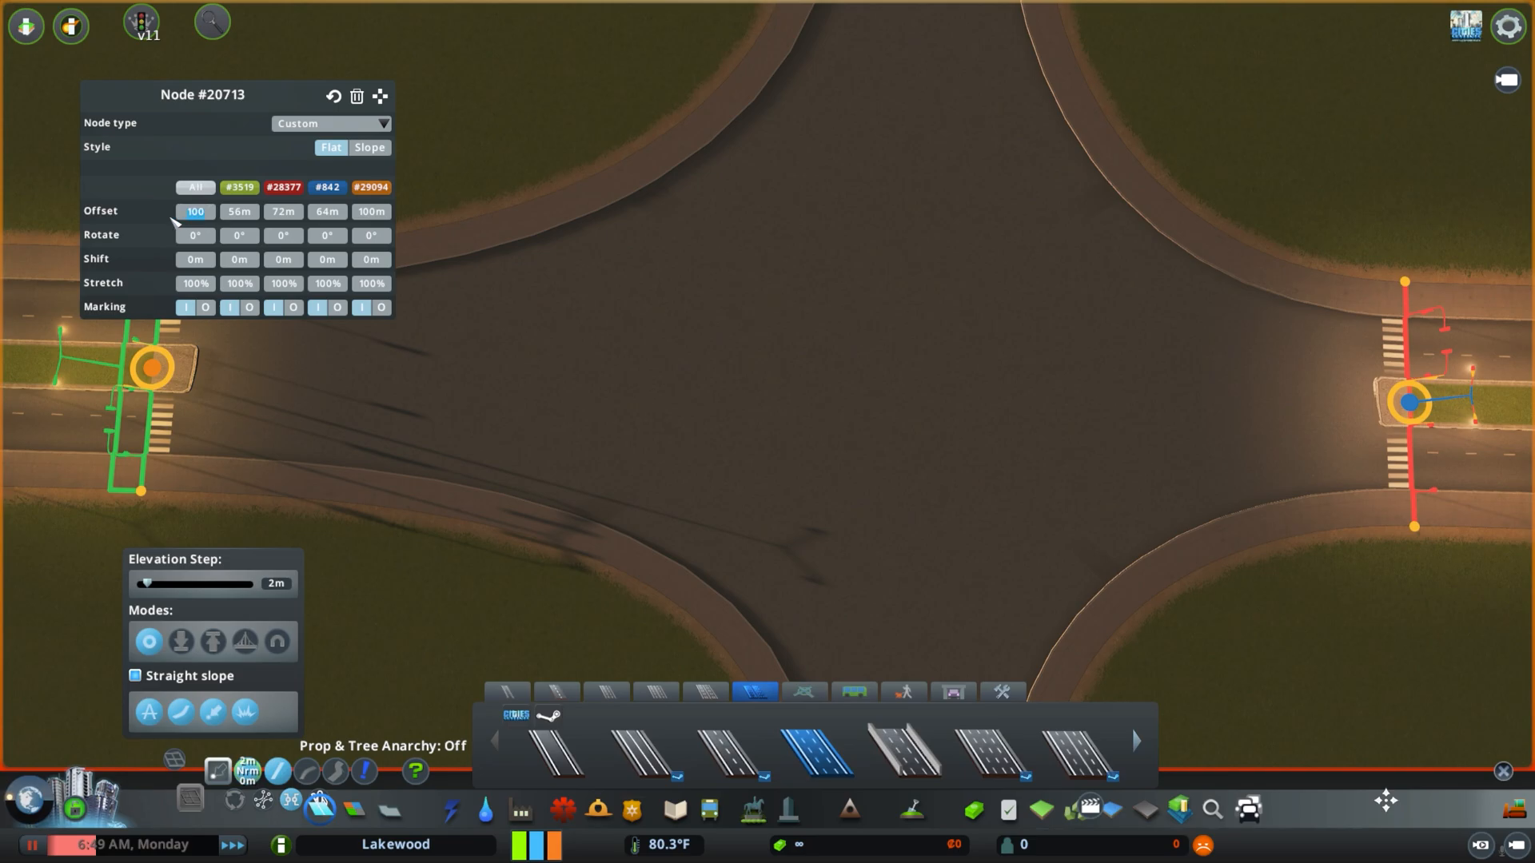
mouse_move(193, 211)
text(25m)
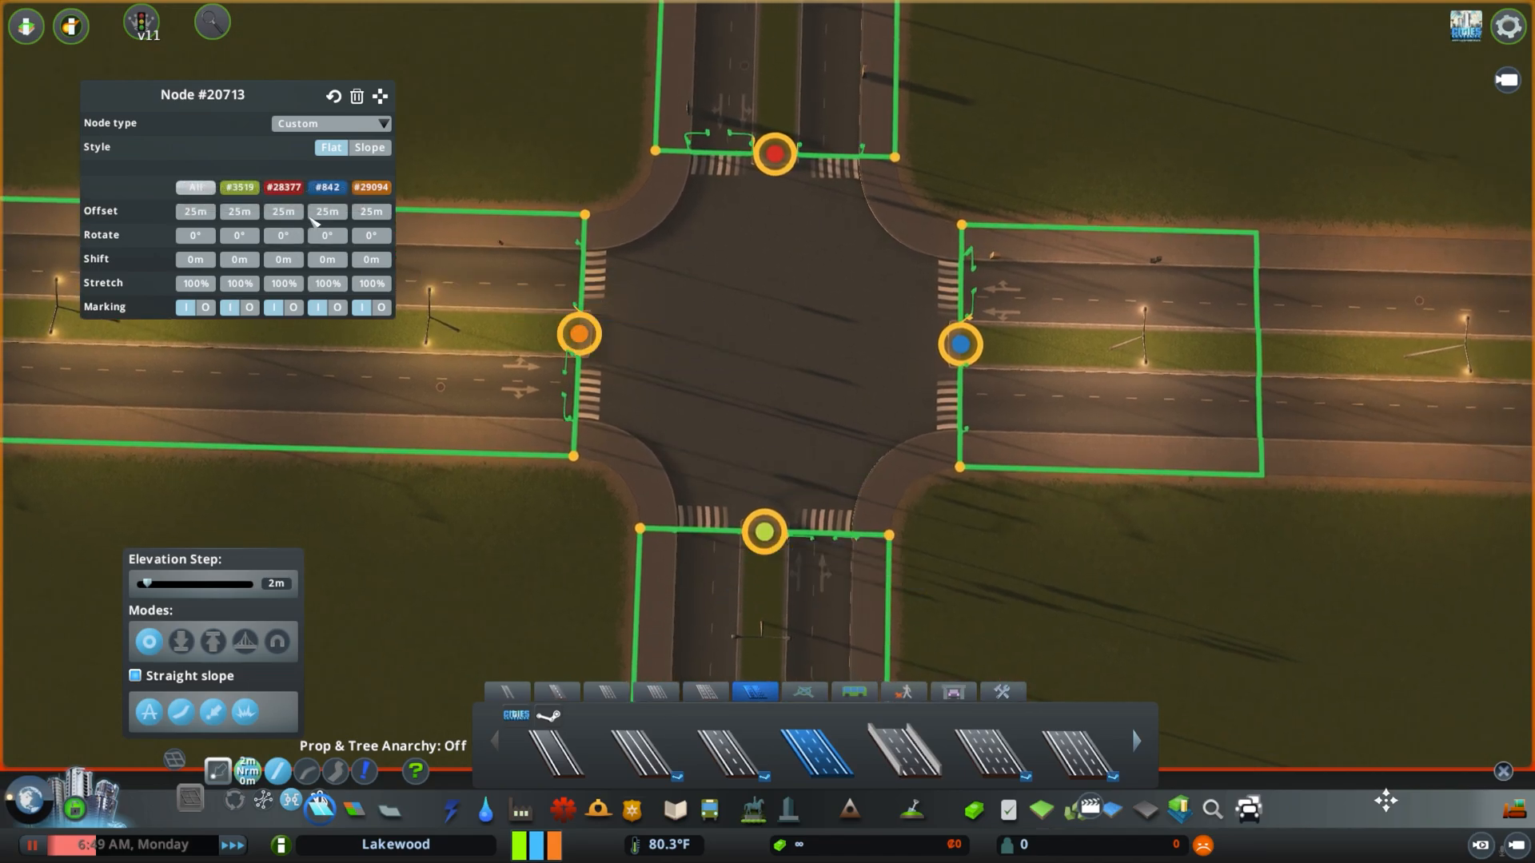
mouse_move(283, 210)
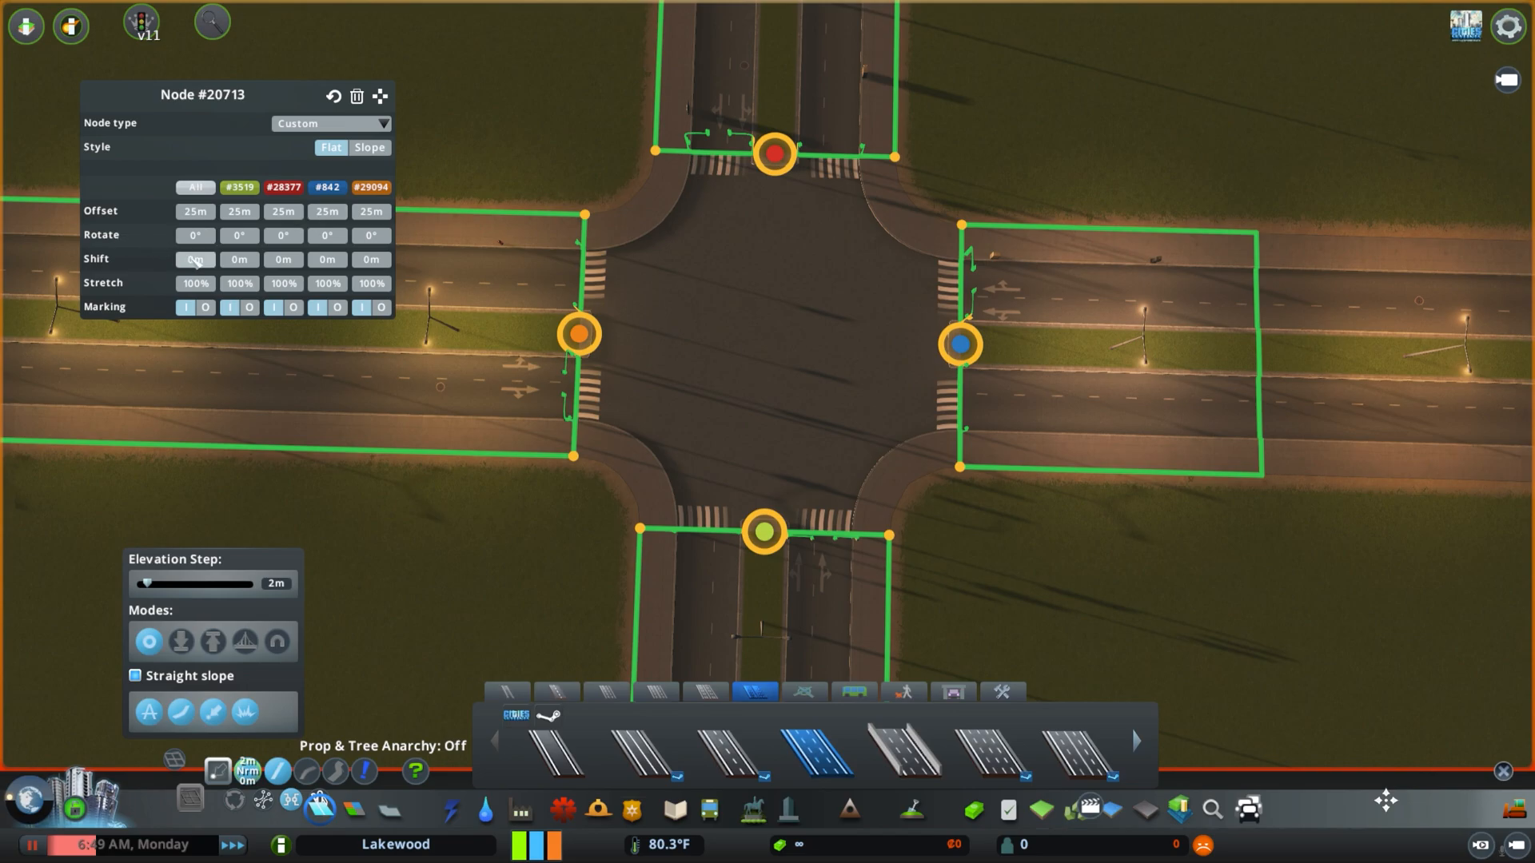
mouse_move(370, 235)
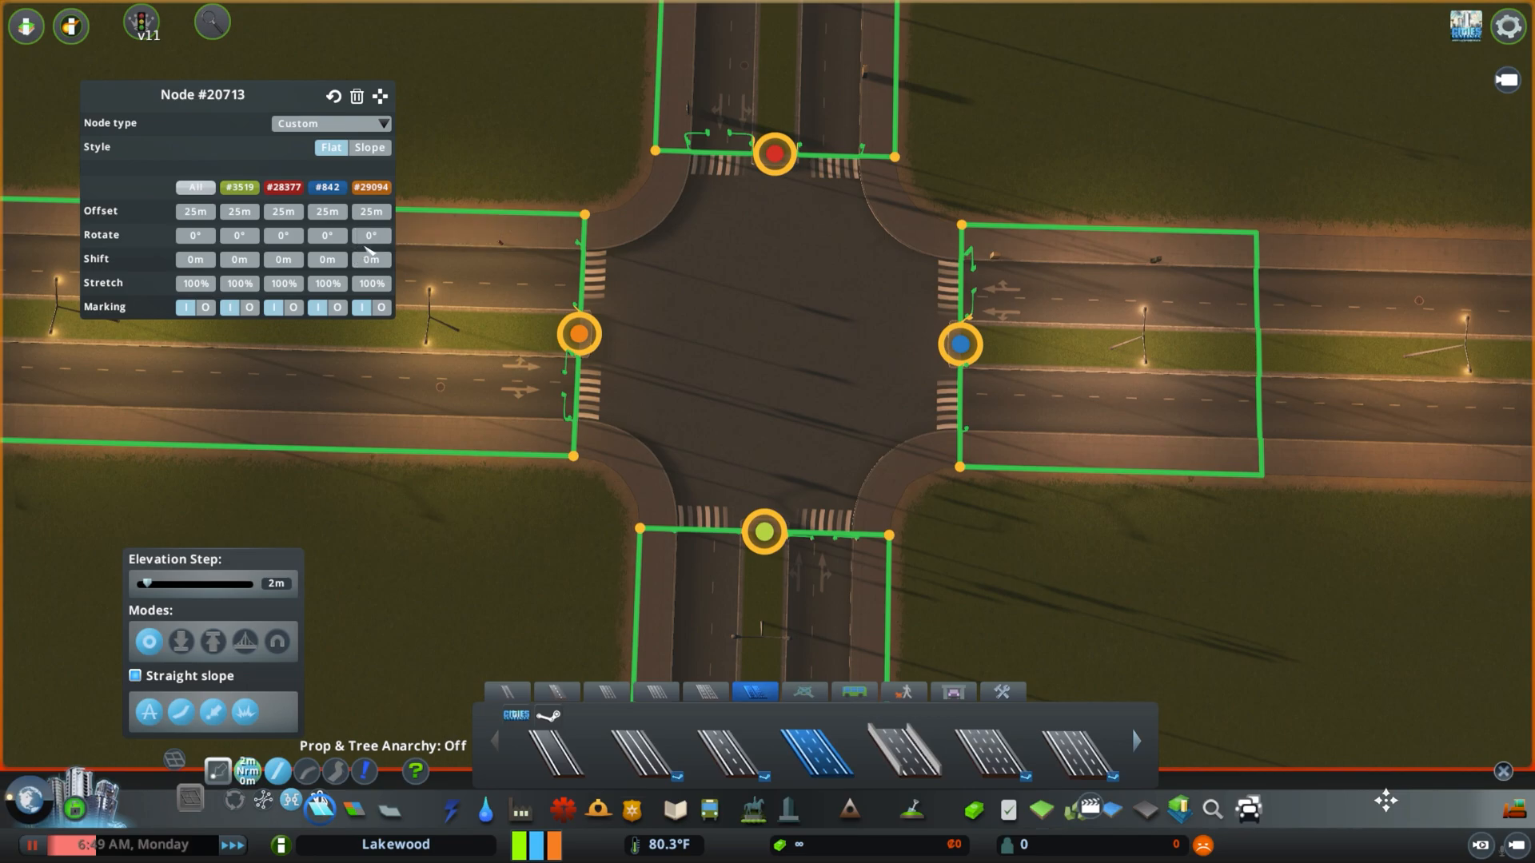
mouse_move(577, 333)
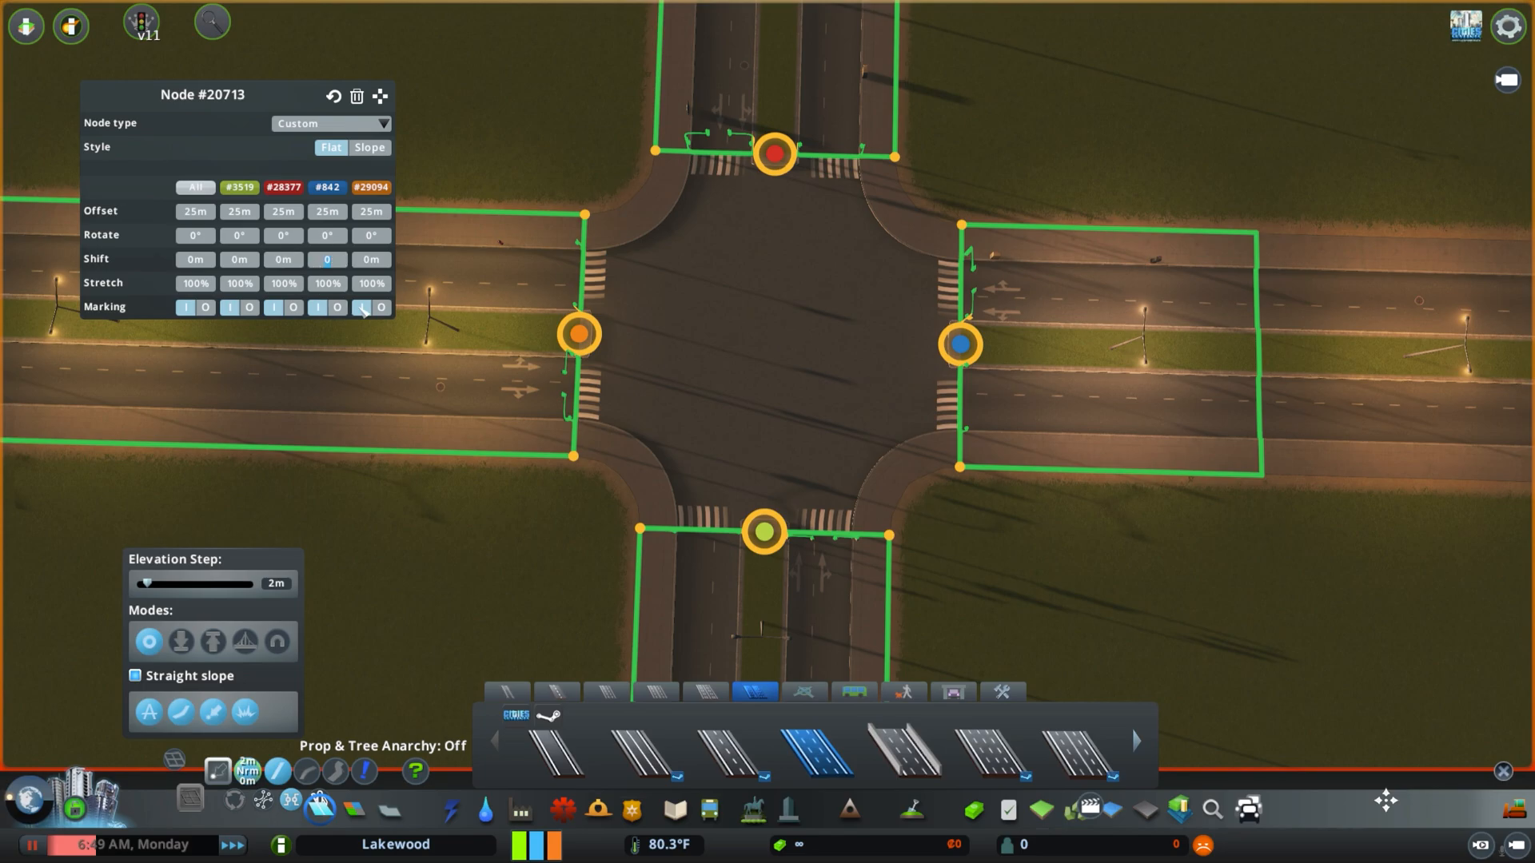
mouse_move(327, 259)
text(30)
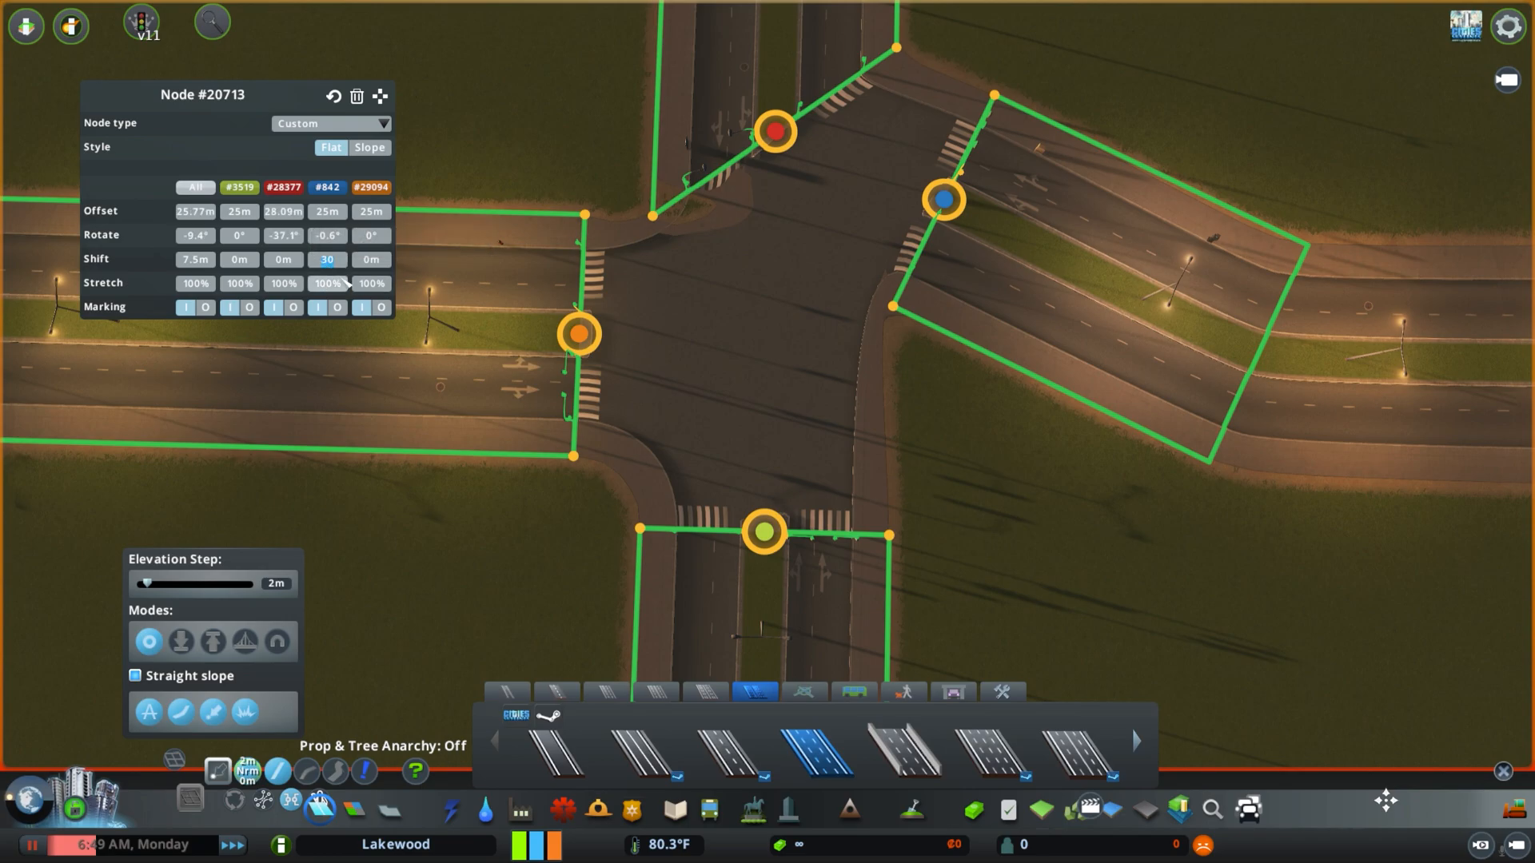
- Set the east avenue arm's sideways shift to -30 m
click(327, 259)
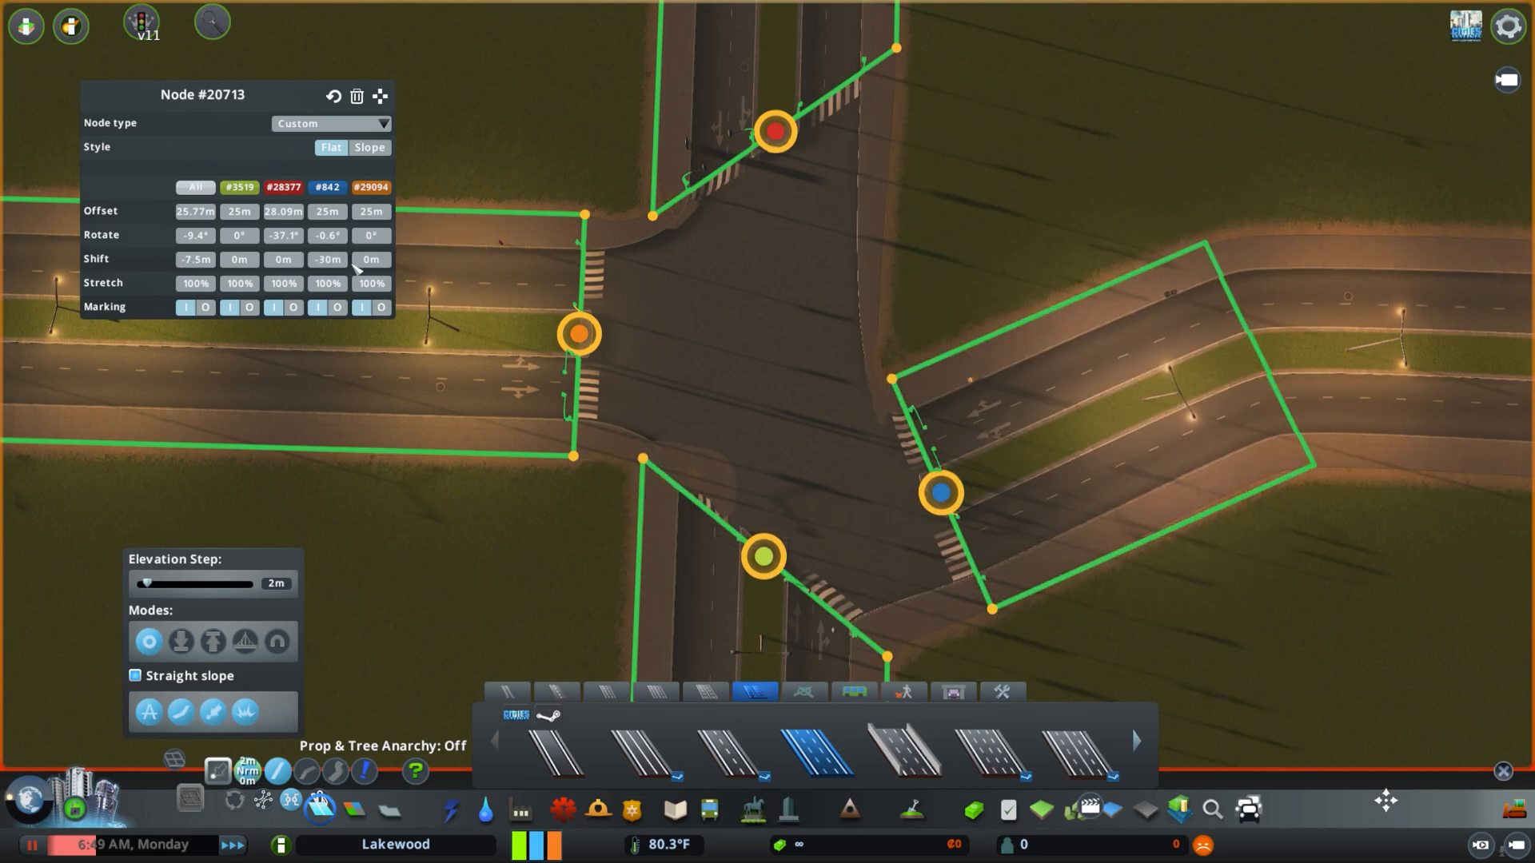
mouse_move(1038, 288)
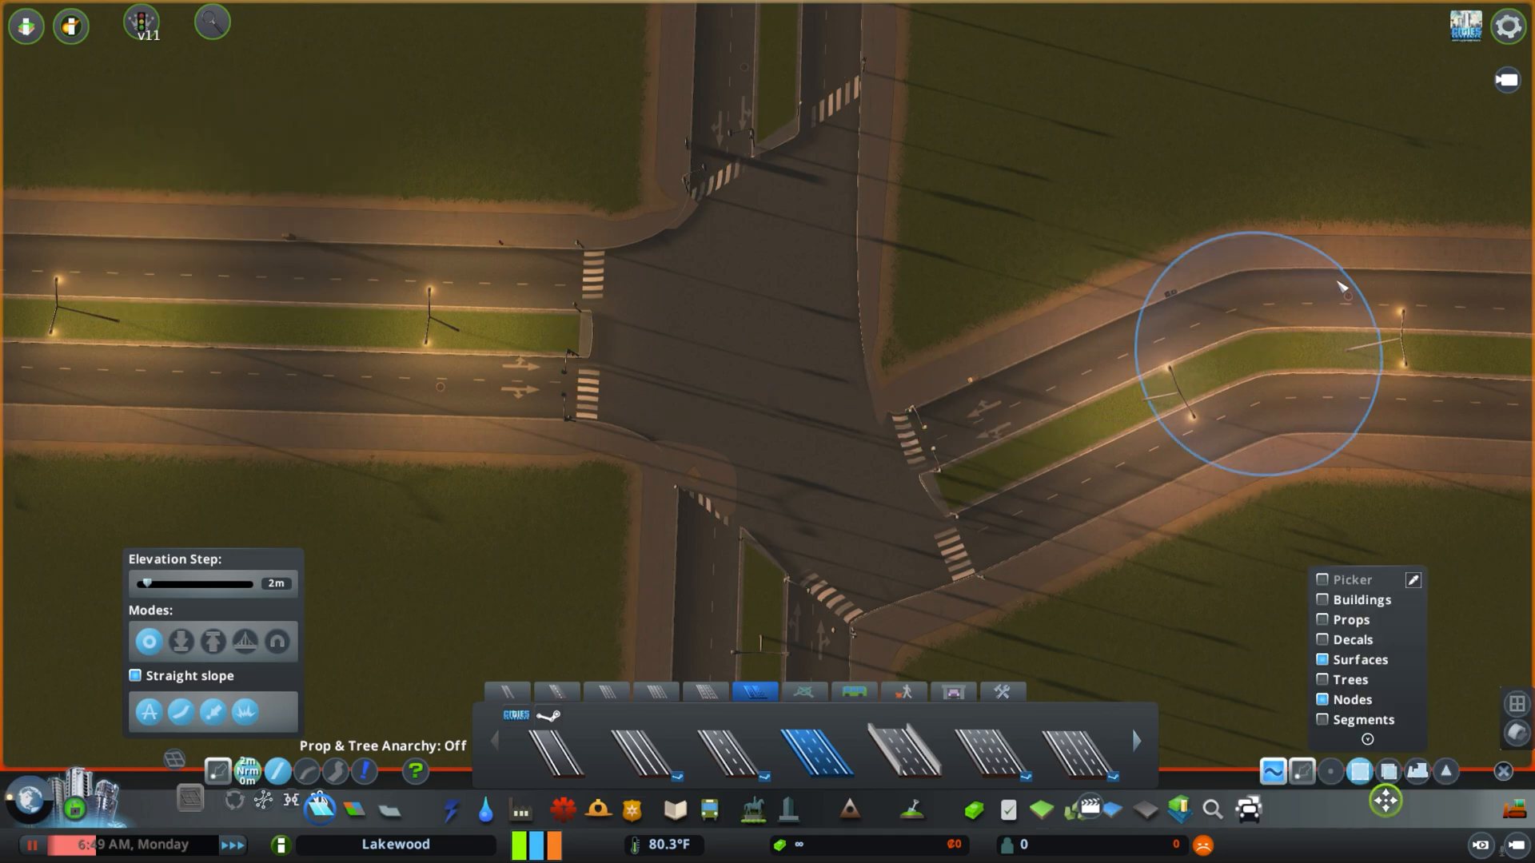
mouse_move(1054, 469)
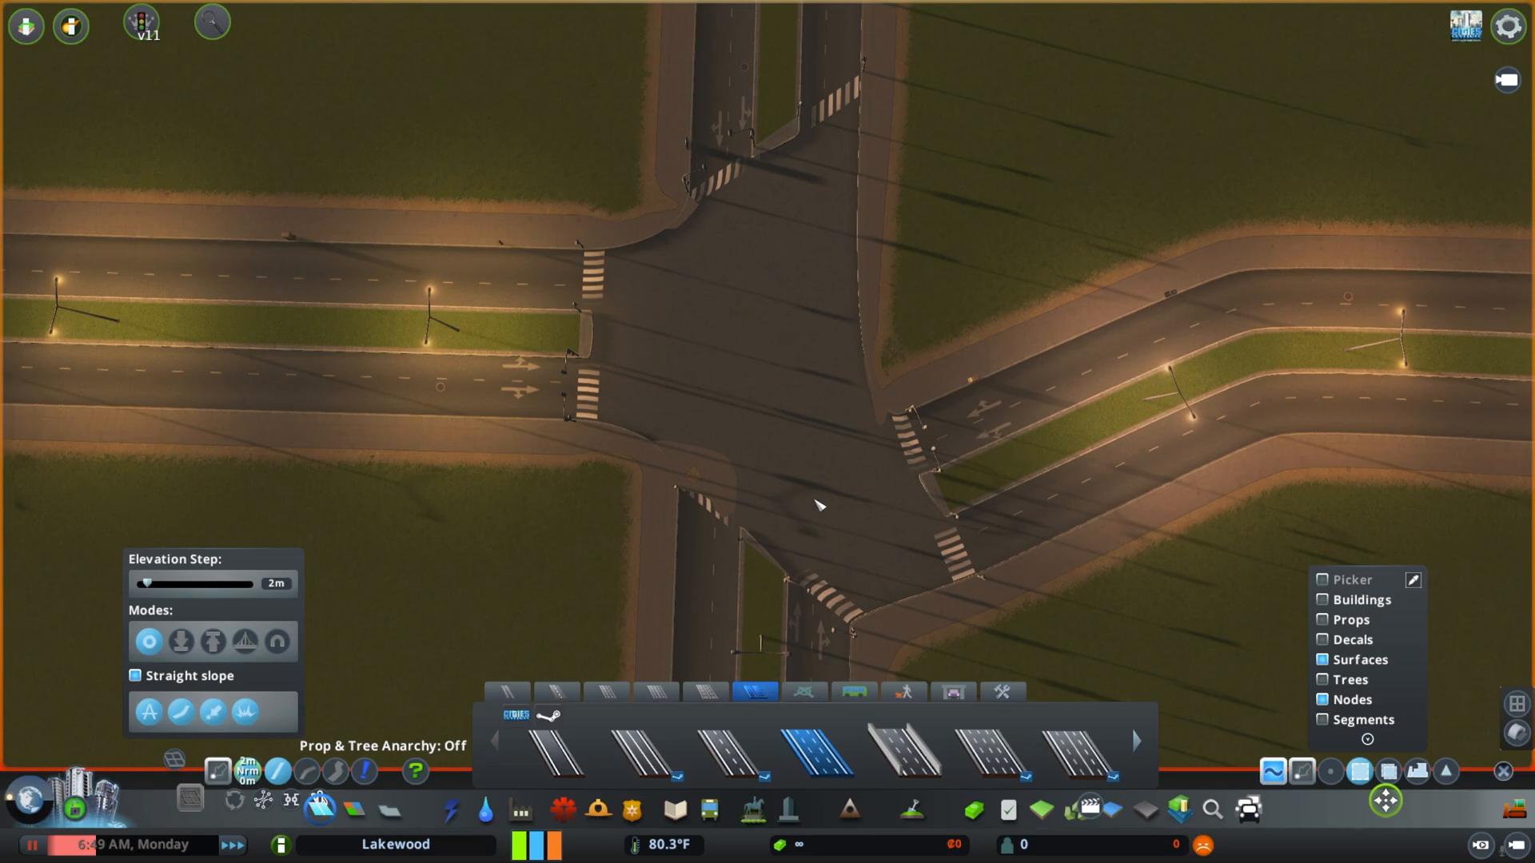
mouse_move(1155, 449)
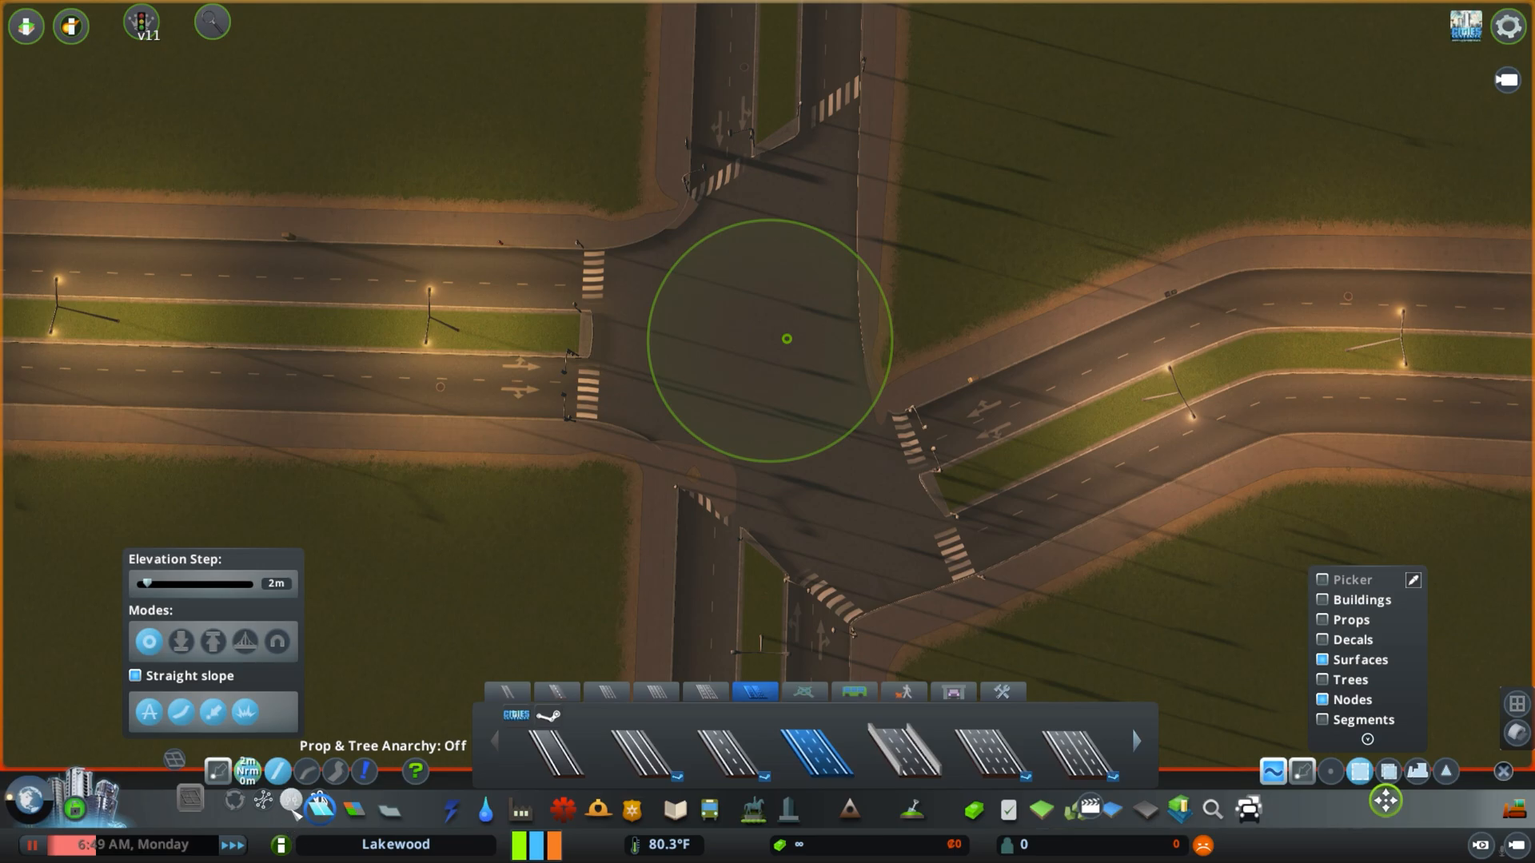
- Reselect the junction node and reset it to square, unrotated arms at 18 m
click(786, 337)
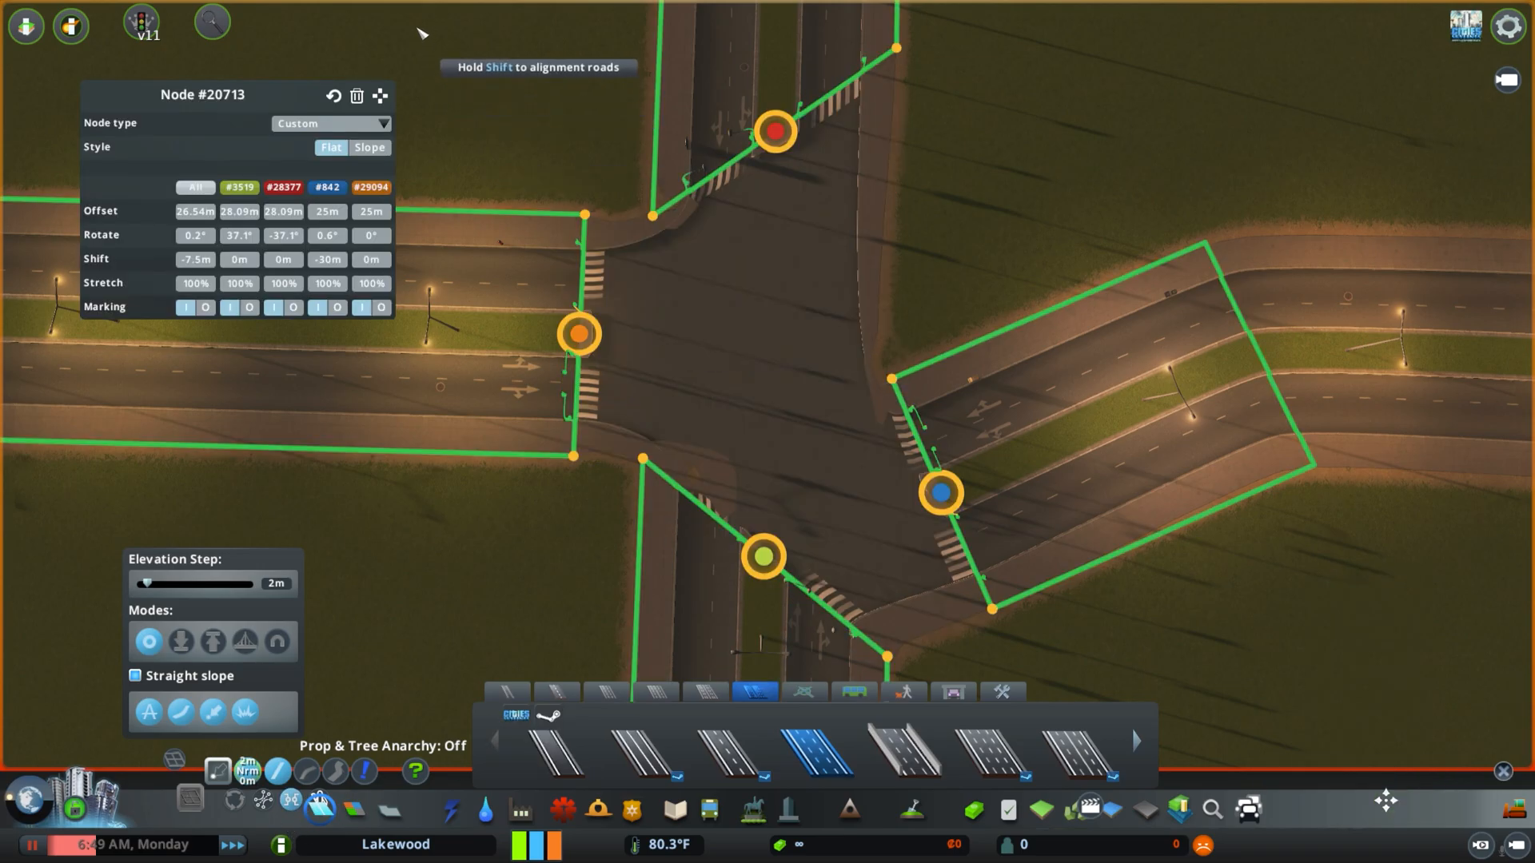
click(380, 95)
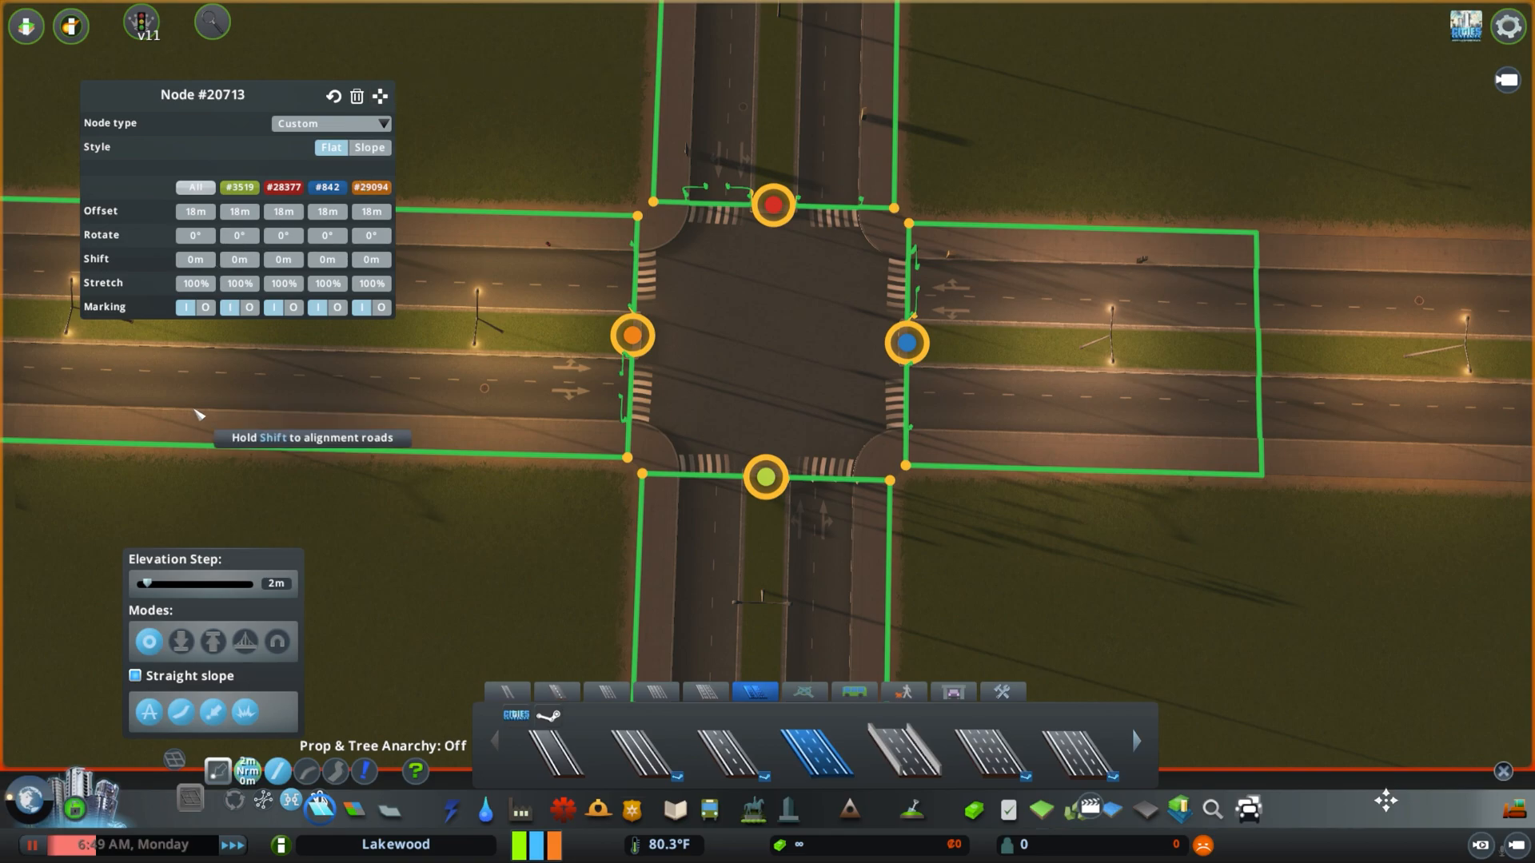
mouse_move(223, 422)
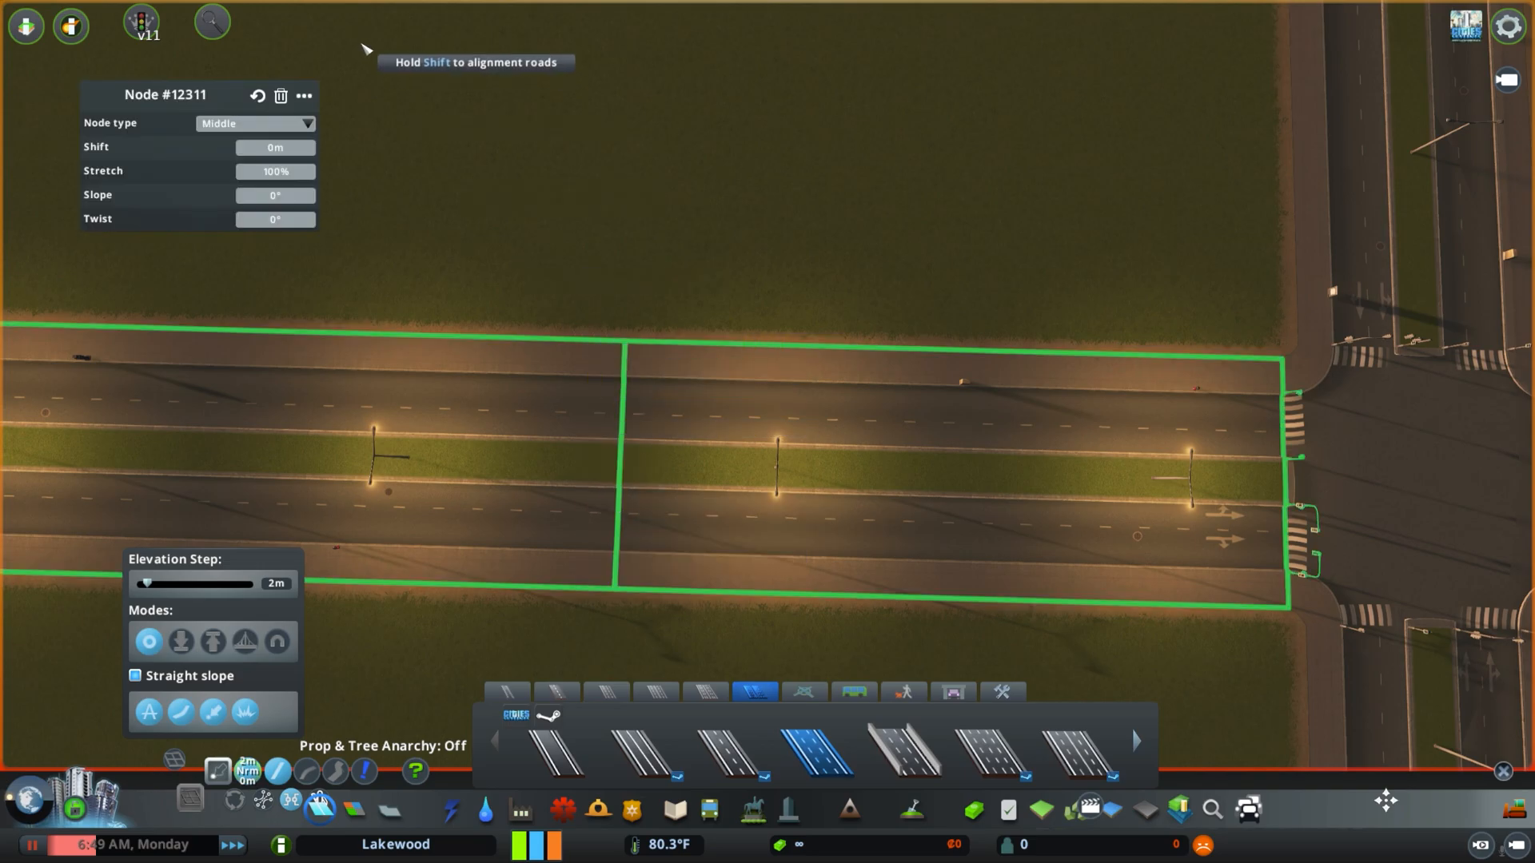
- Change the mid-avenue node's type to Crossing
click(254, 122)
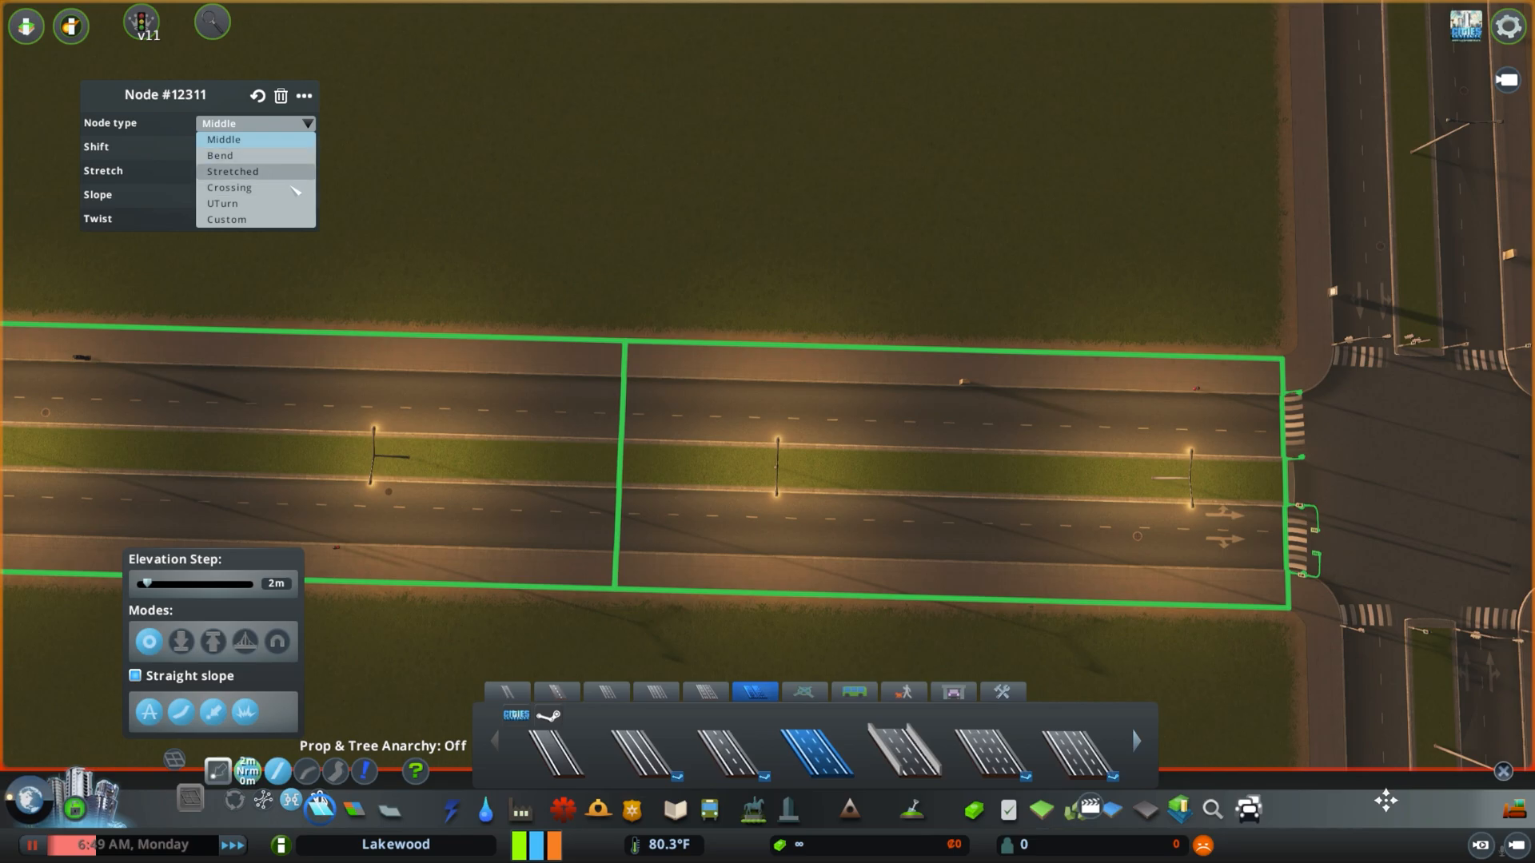
mouse_move(229, 187)
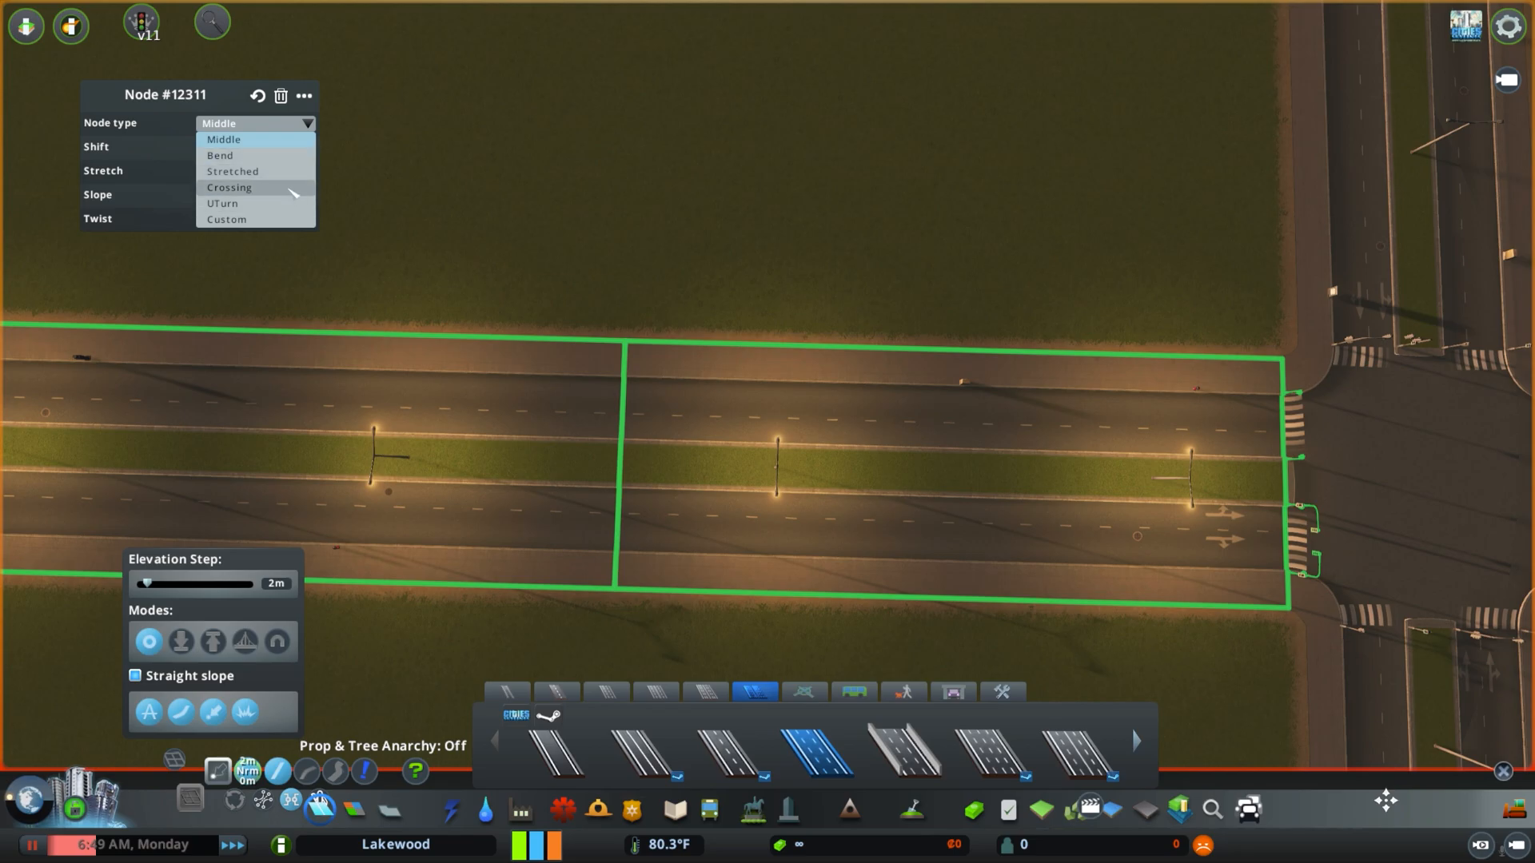
click(230, 187)
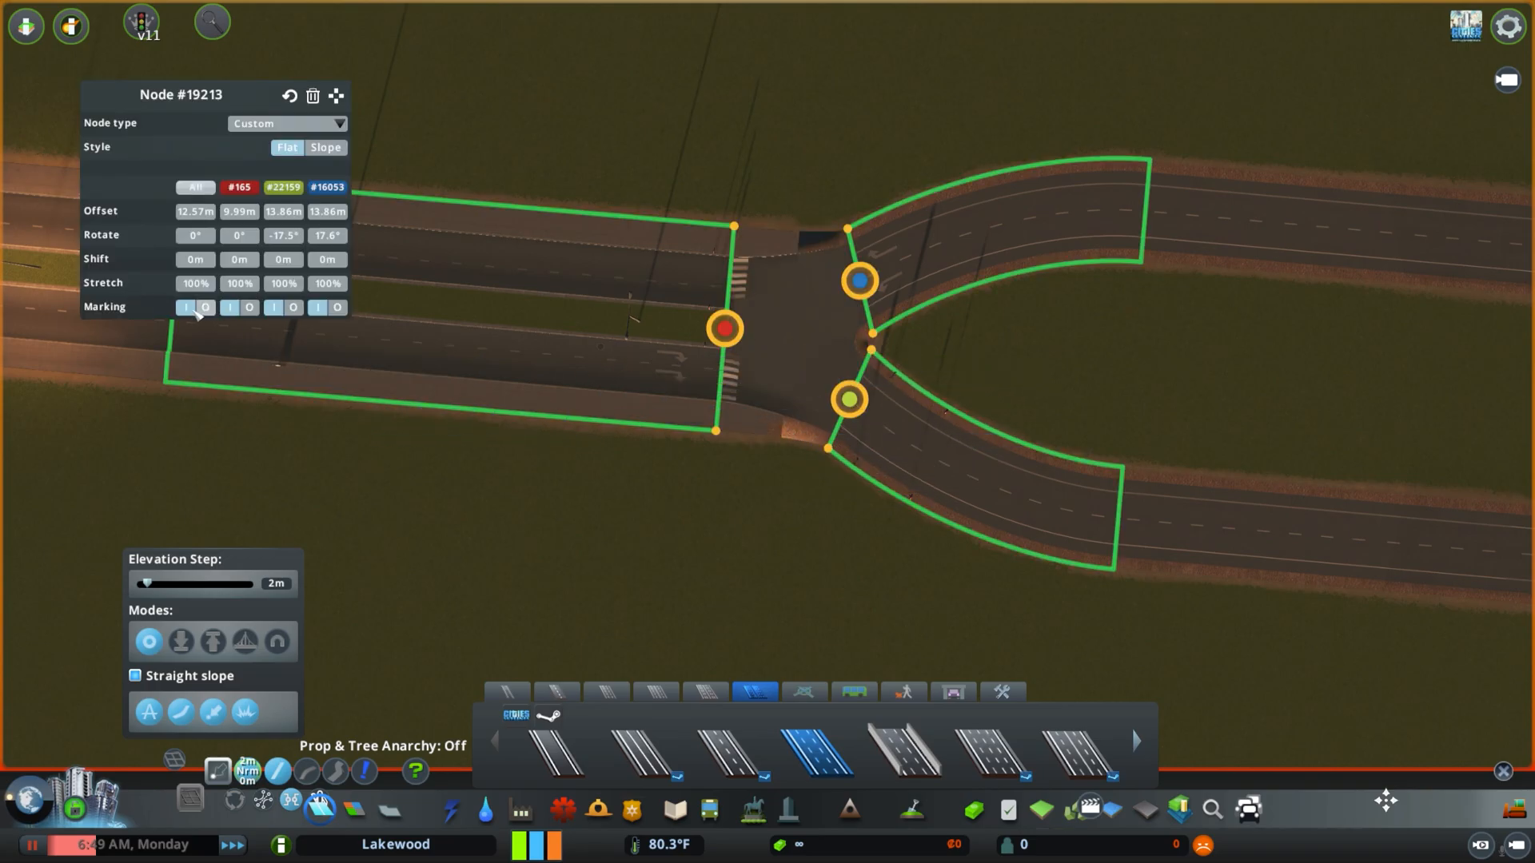
- Adjust the forked junction's branch settings in the Node Controller panel
click(205, 307)
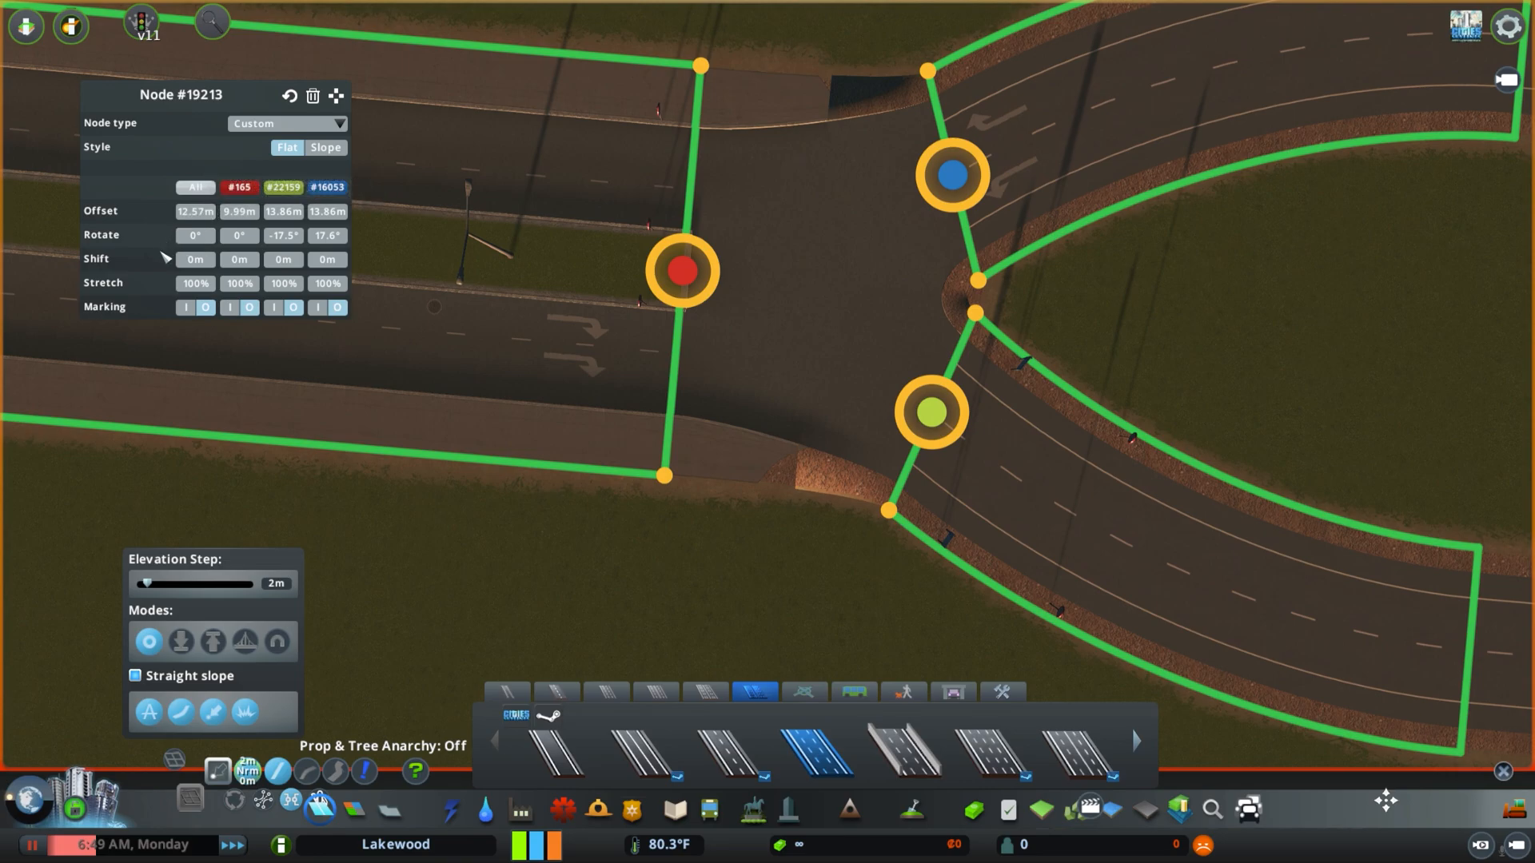
mouse_move(195, 210)
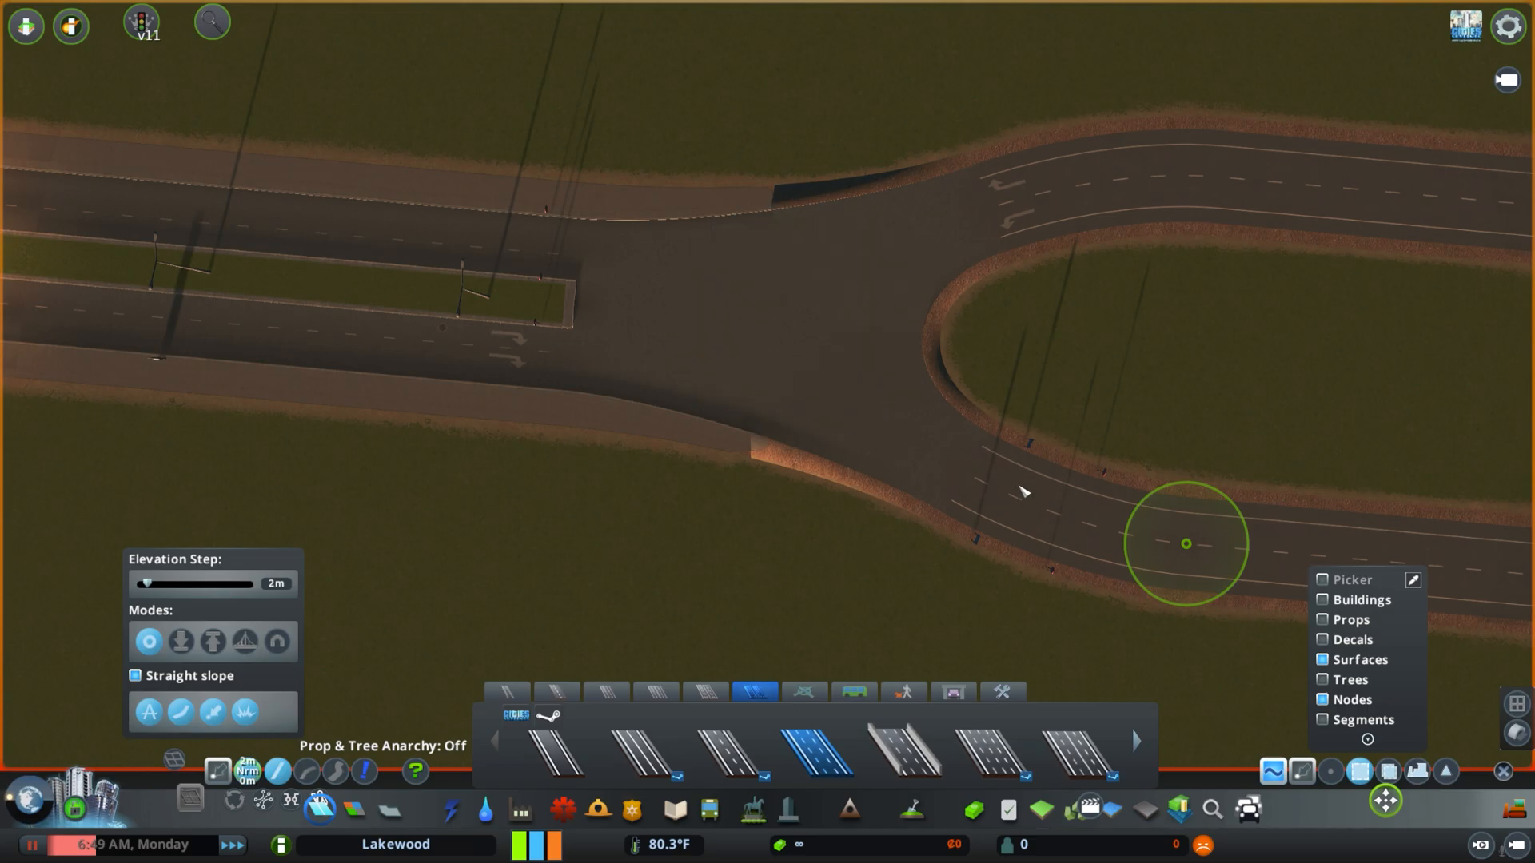
mouse_move(516, 351)
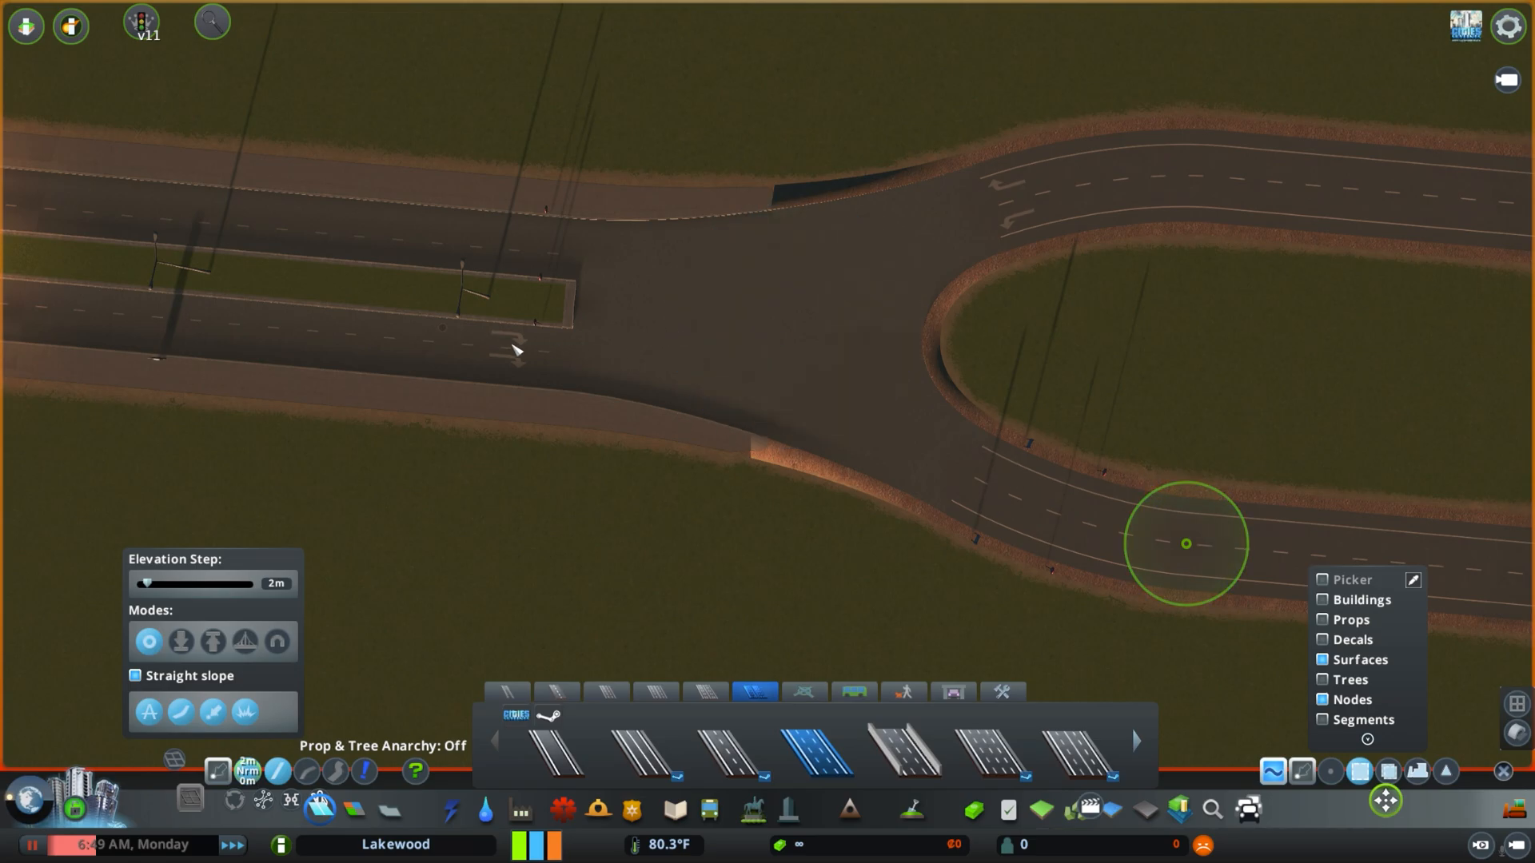
mouse_move(1174, 247)
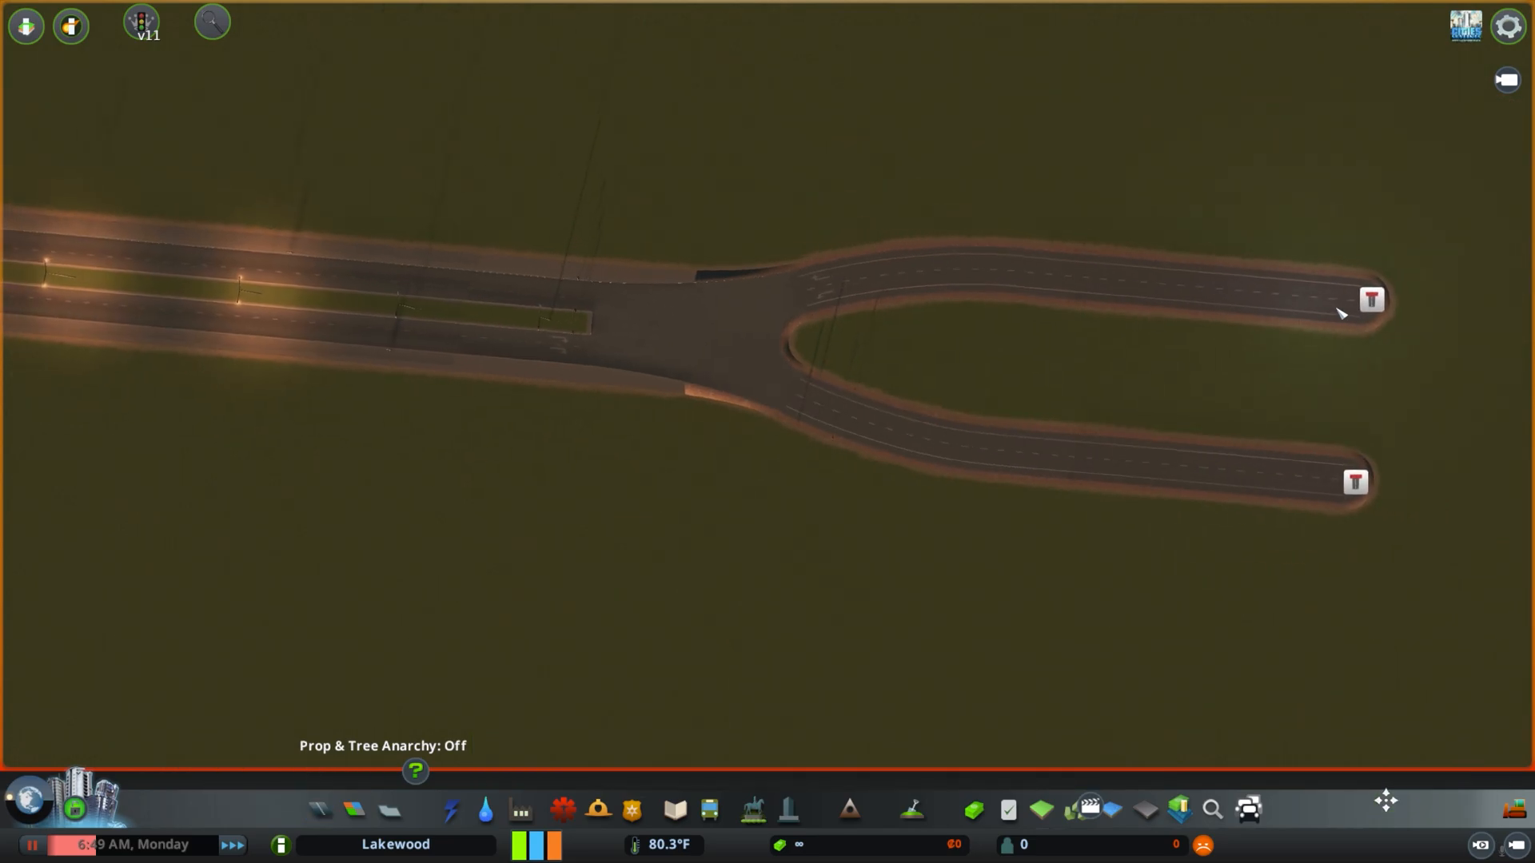
mouse_move(1055, 300)
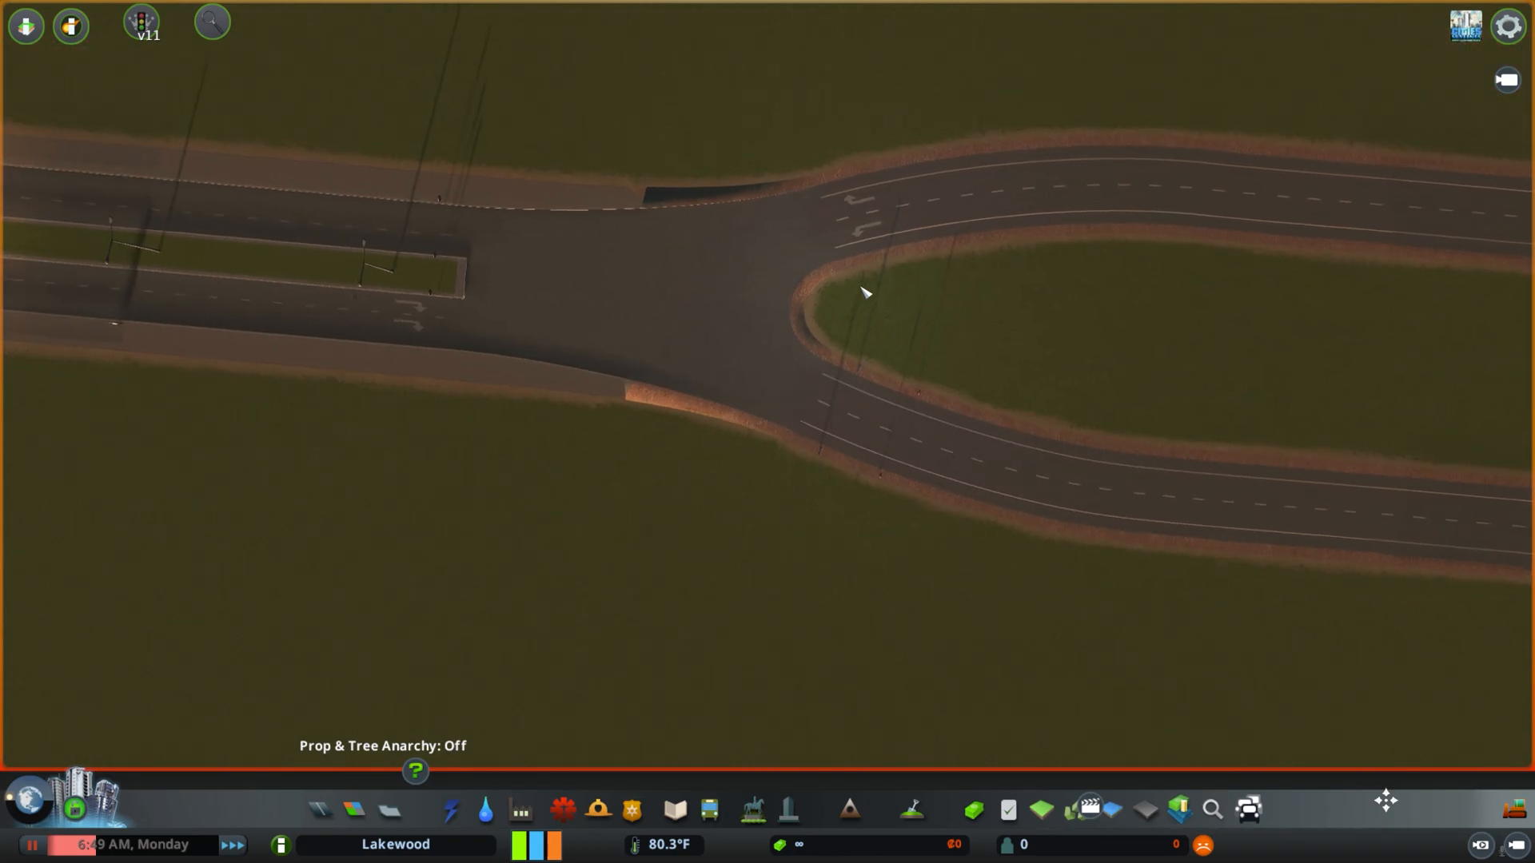
mouse_move(749, 387)
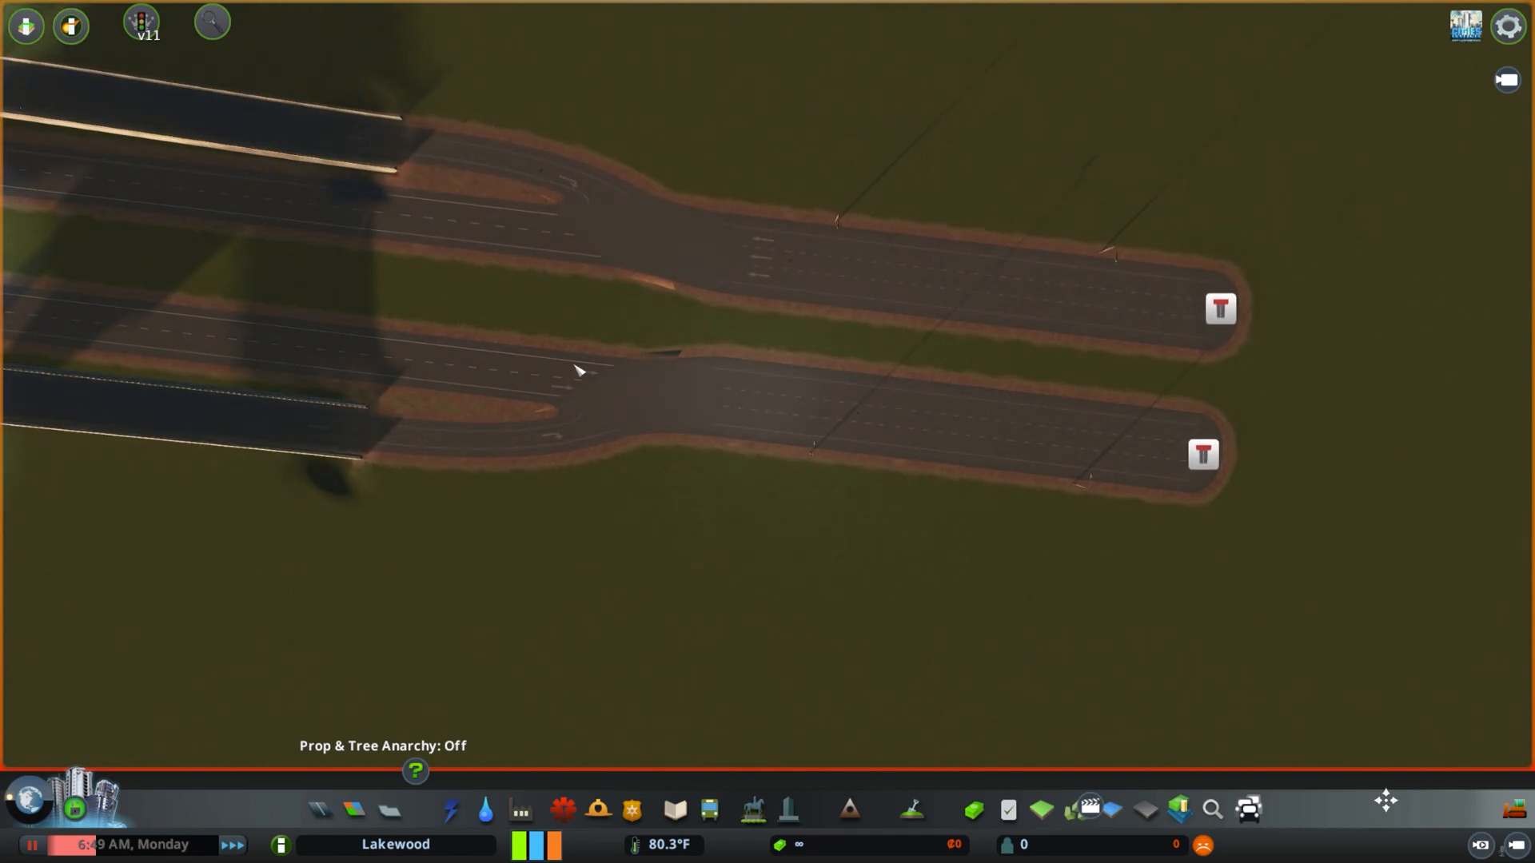
mouse_move(597, 389)
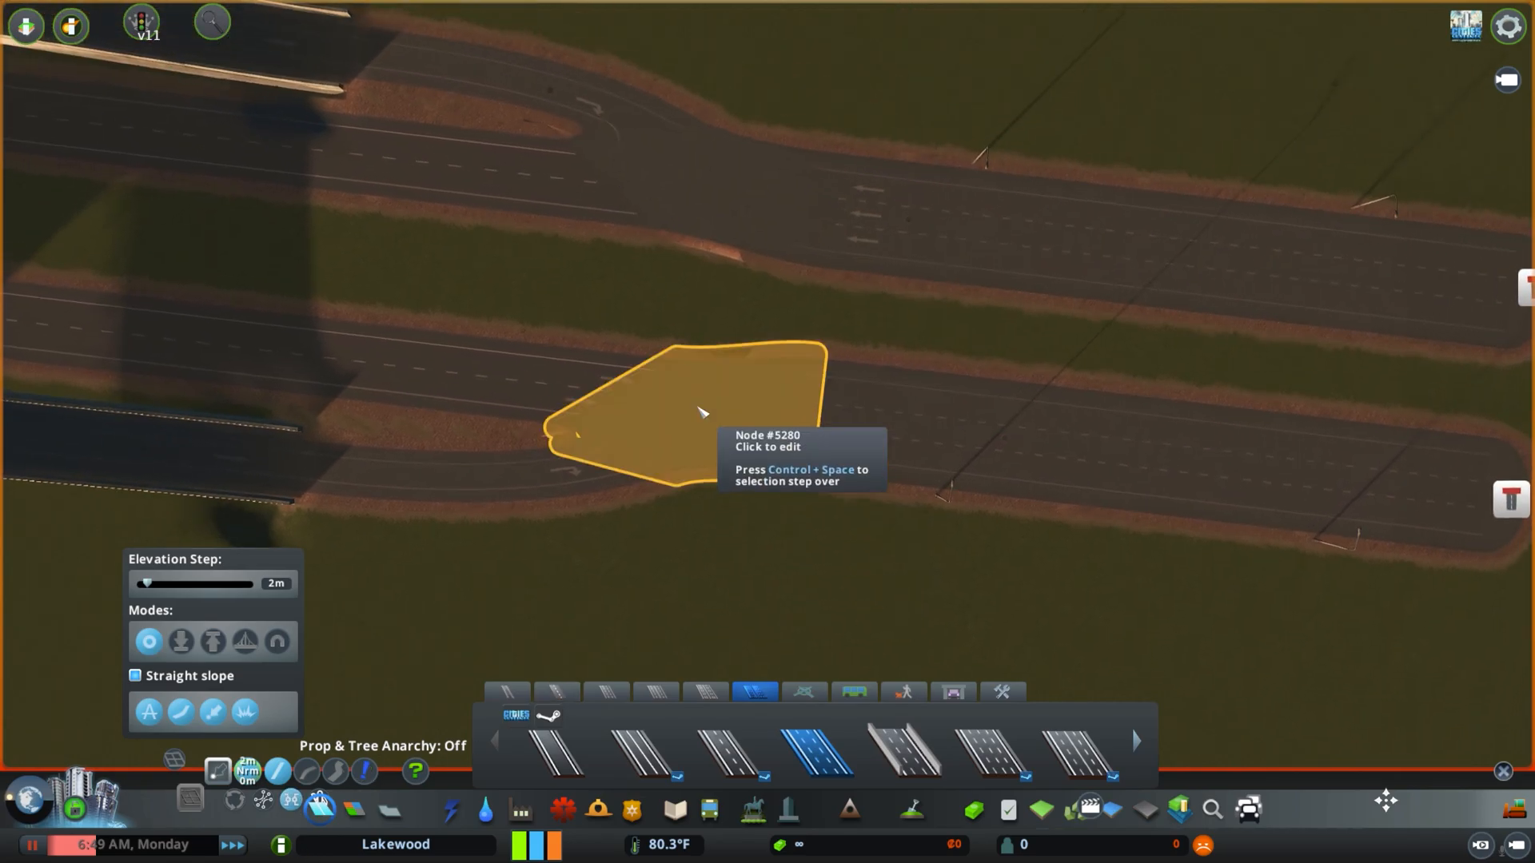
- Select the lane-addition node and align the right segment's top corner to the left's
click(698, 411)
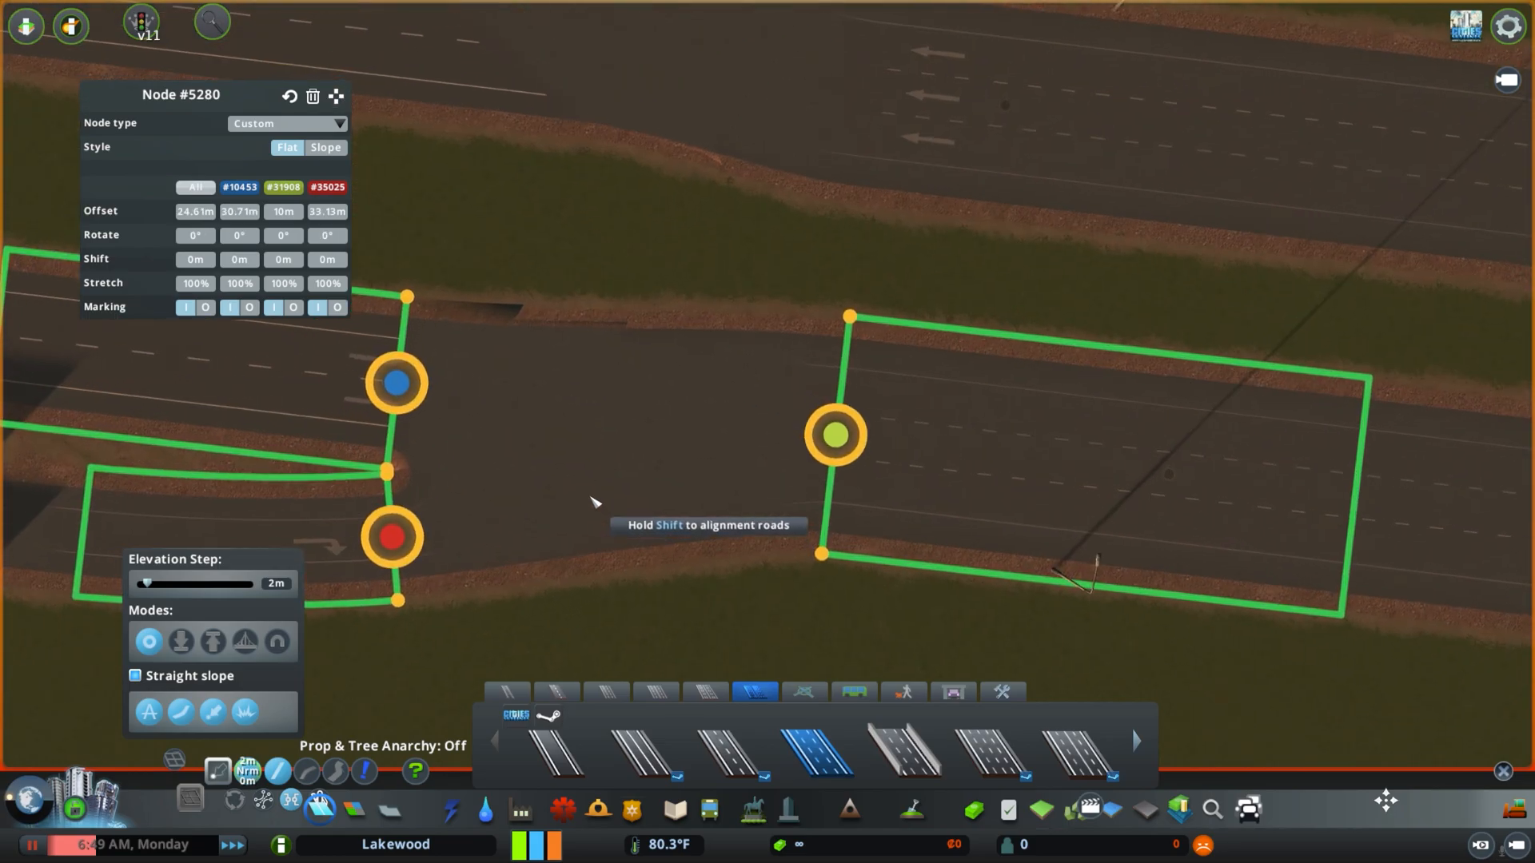
mouse_move(528, 451)
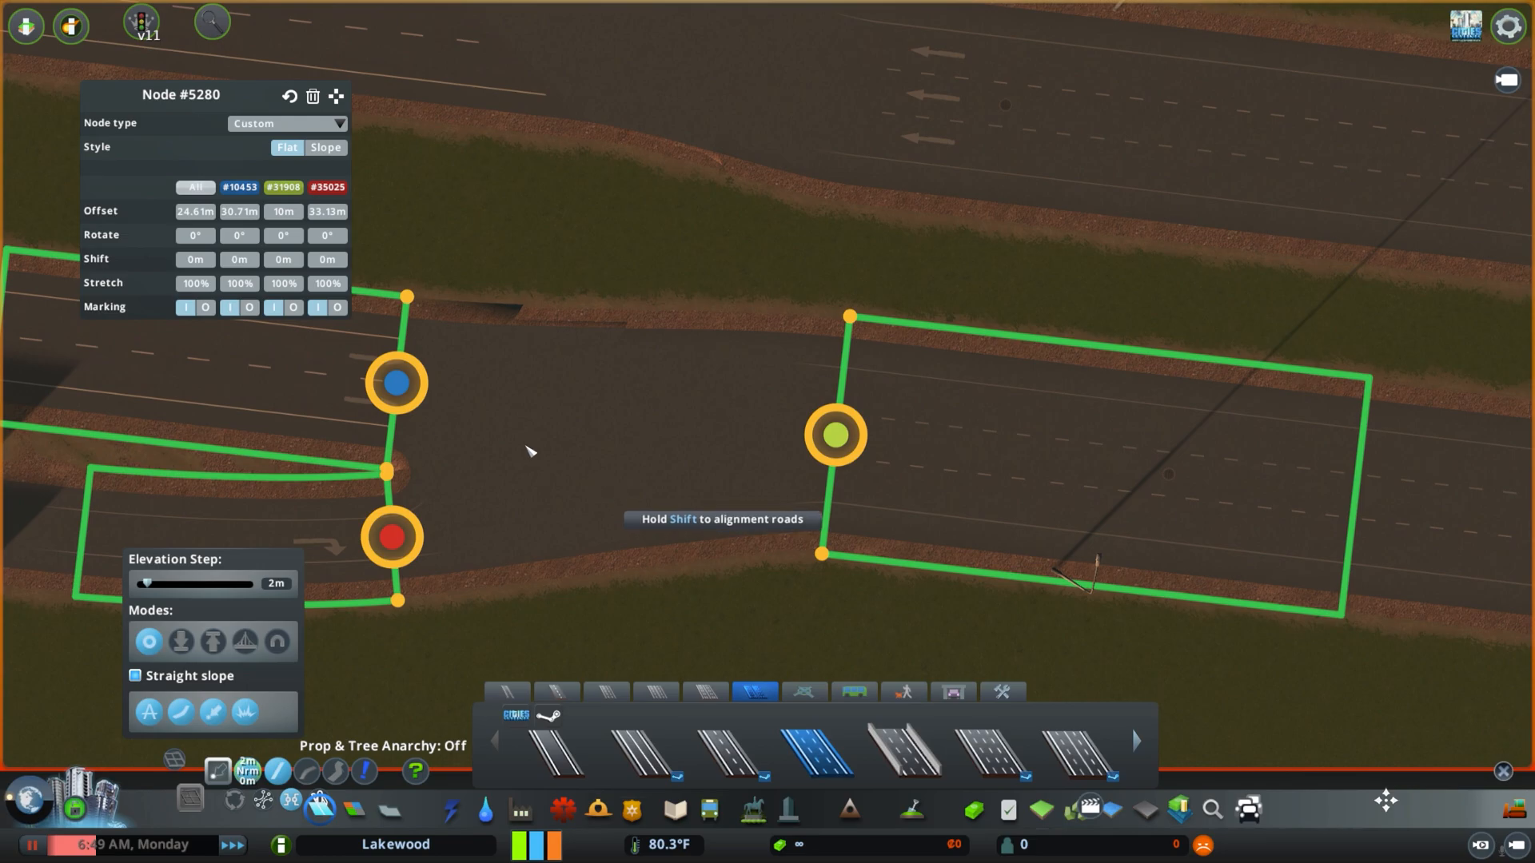
mouse_move(891, 504)
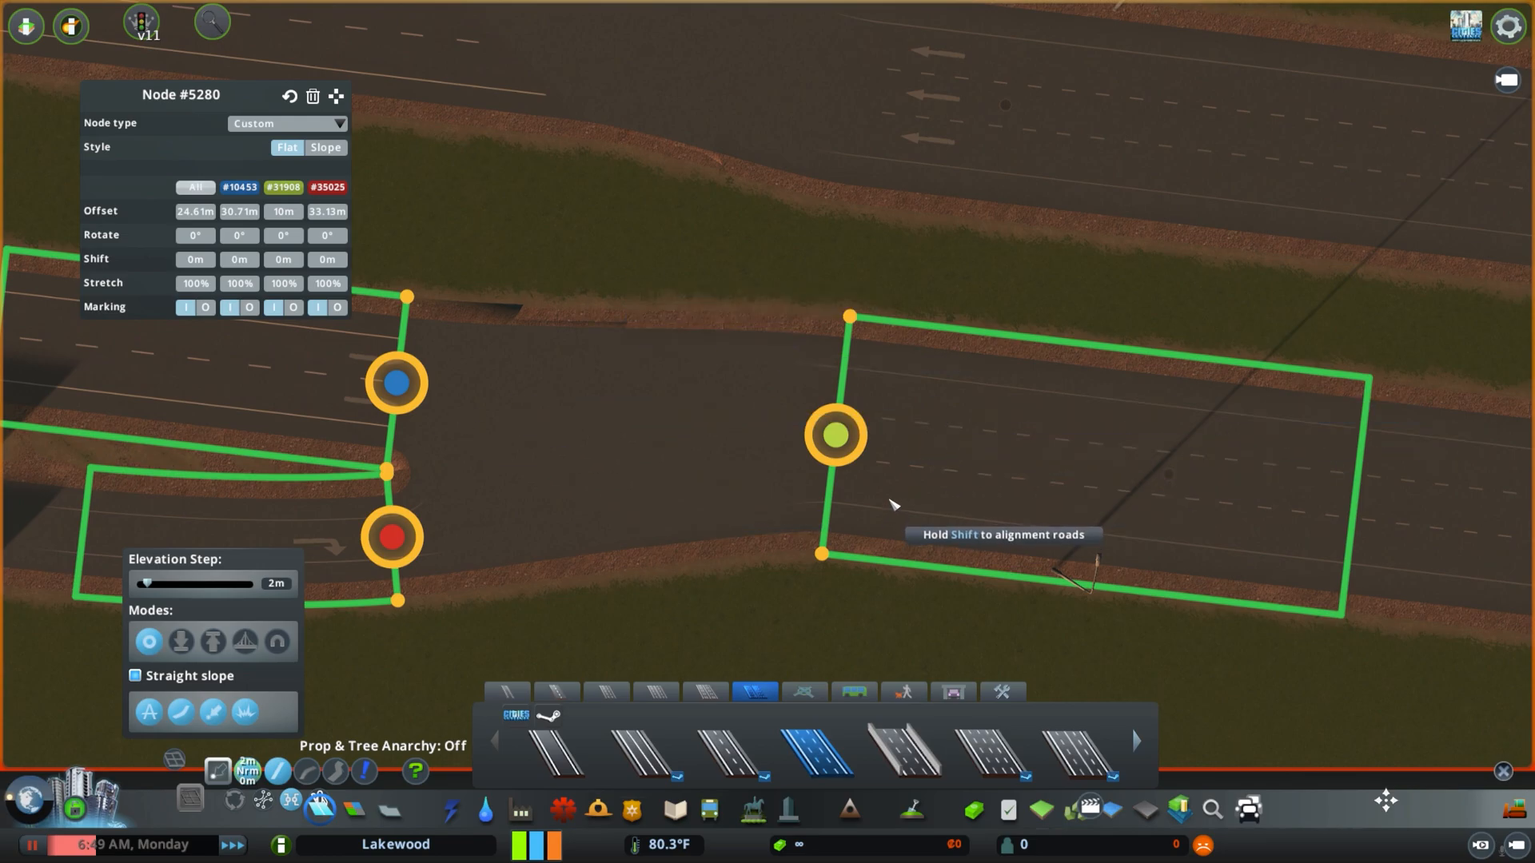
mouse_move(453, 352)
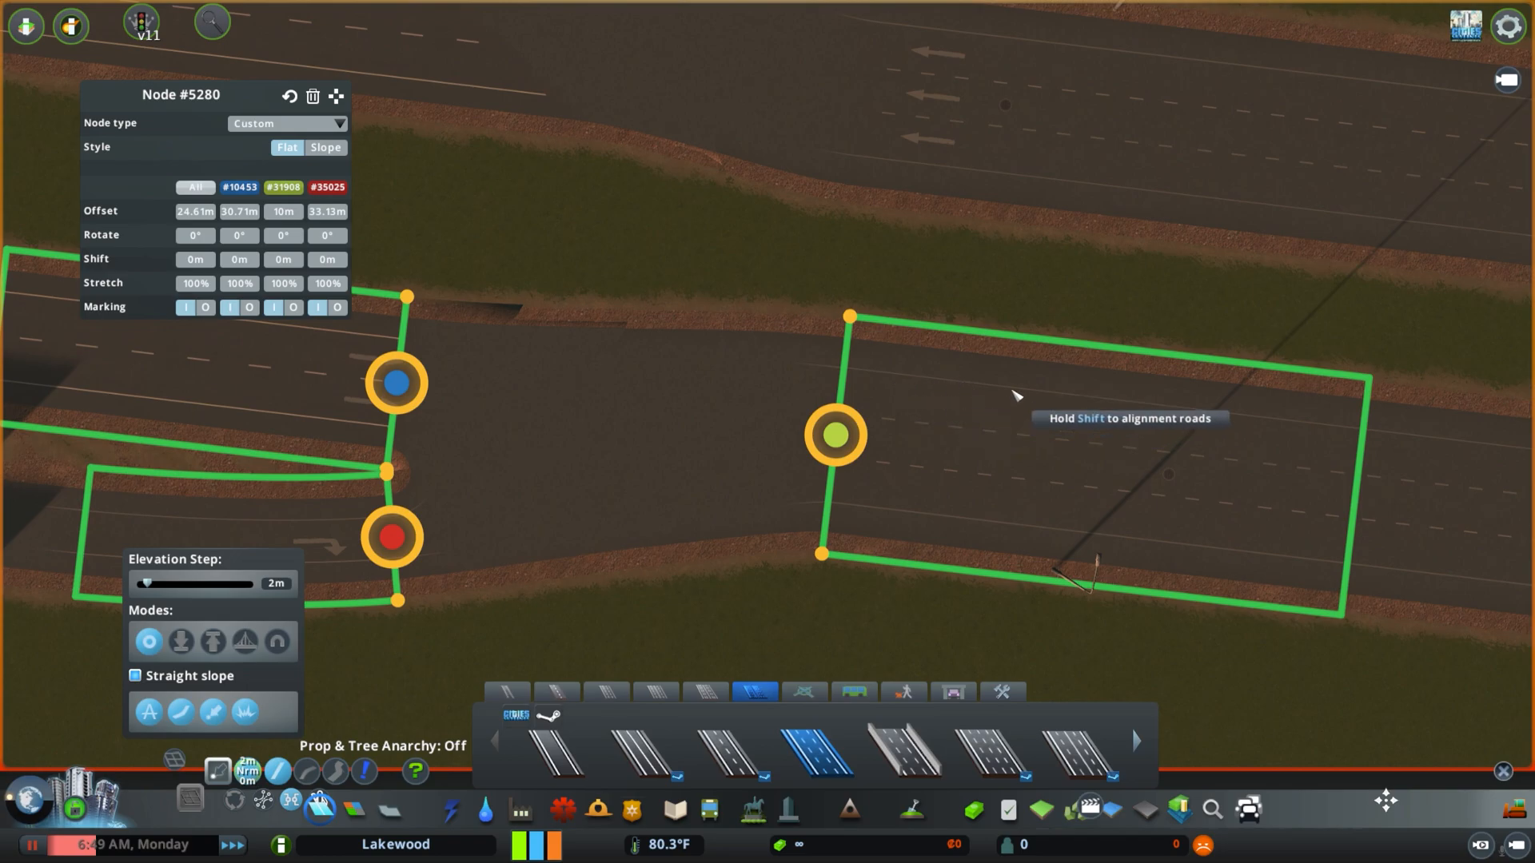
mouse_move(940, 439)
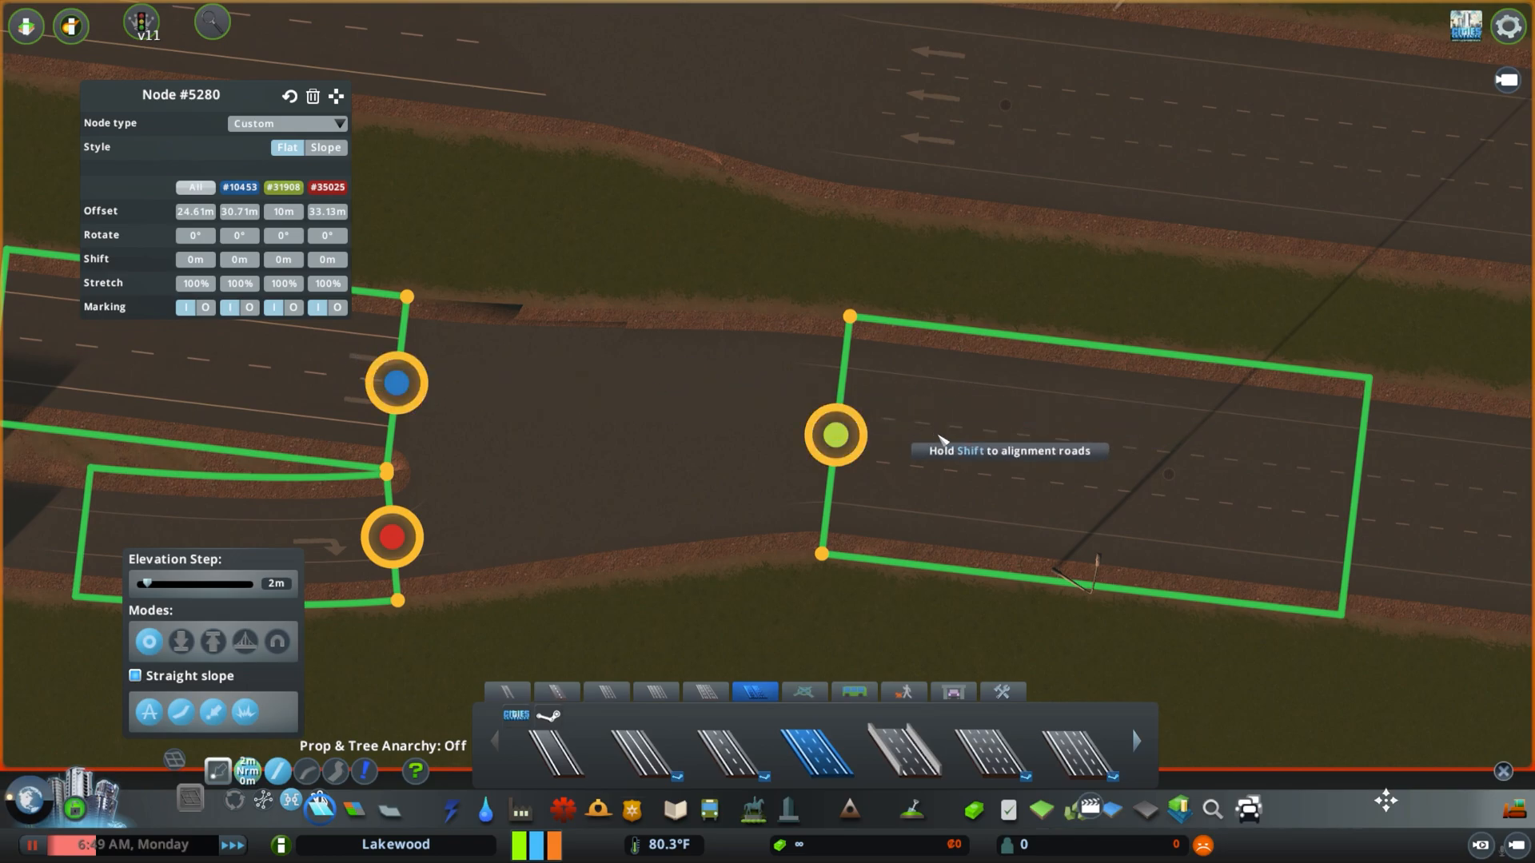
mouse_move(891, 510)
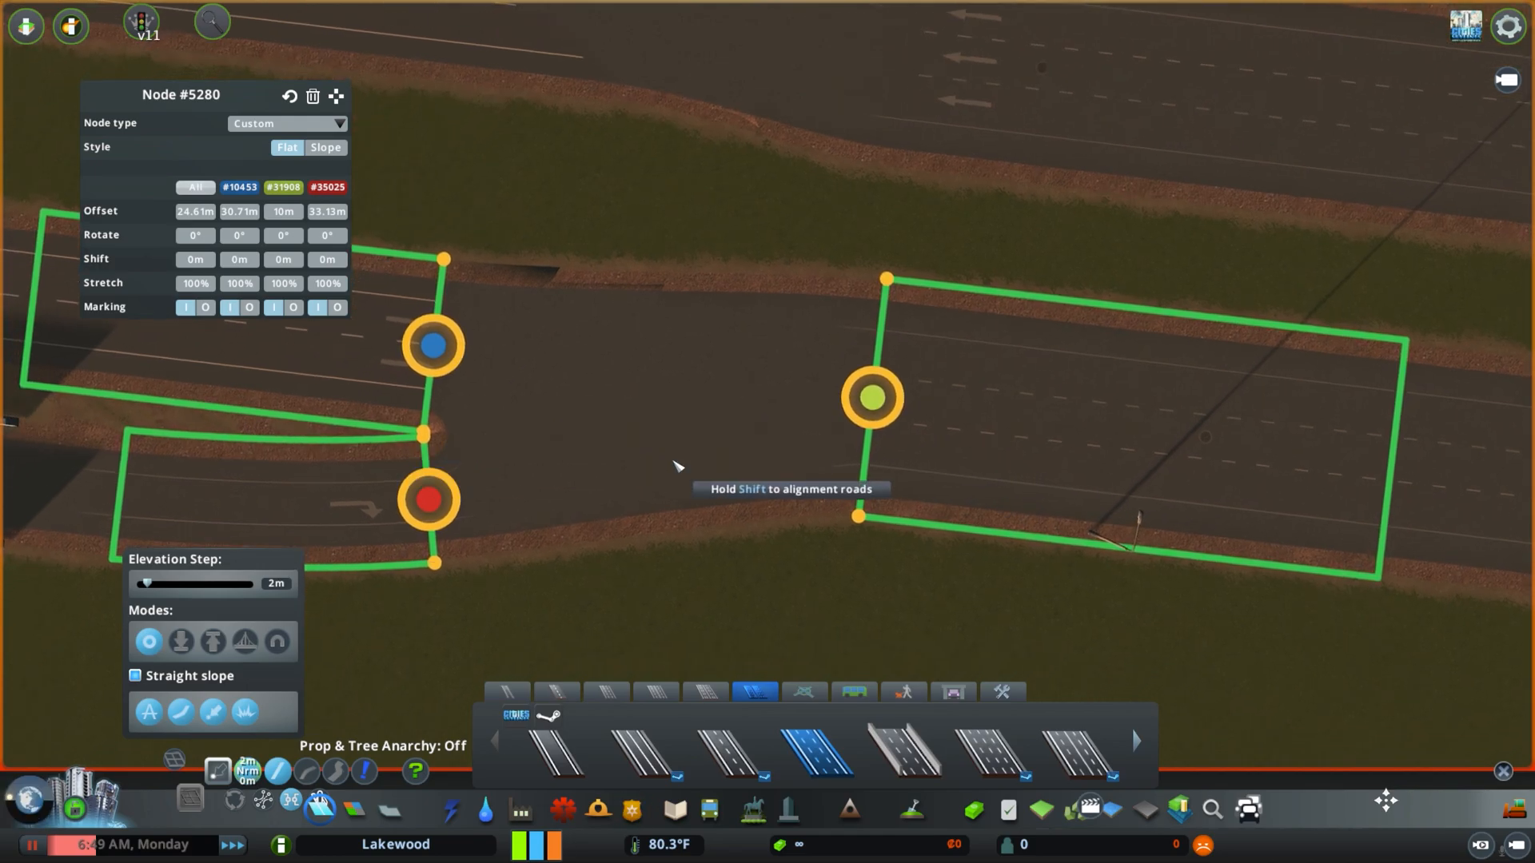
mouse_move(886, 281)
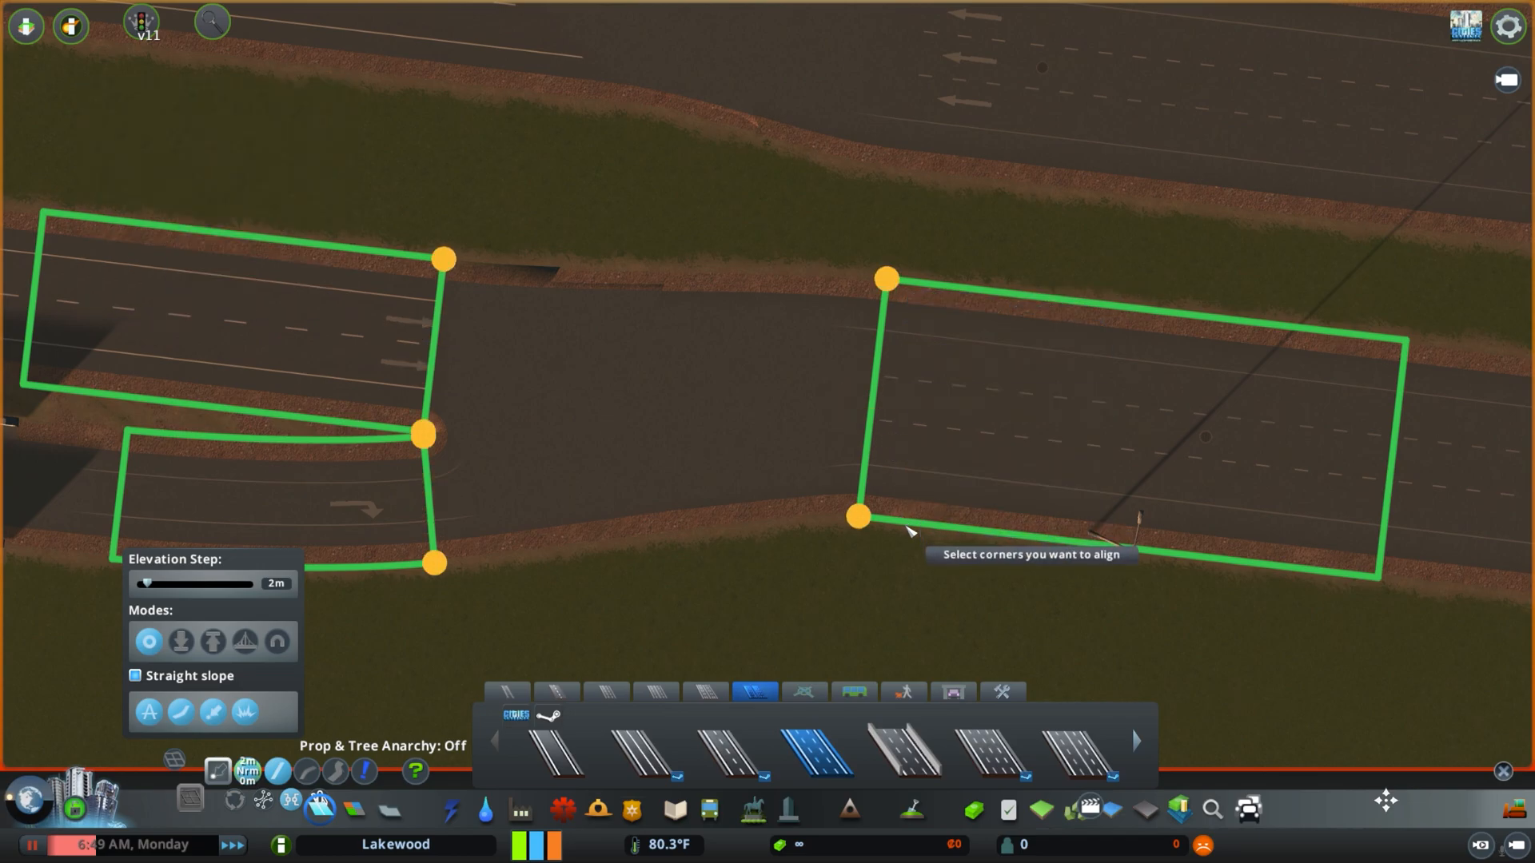
mouse_move(886, 279)
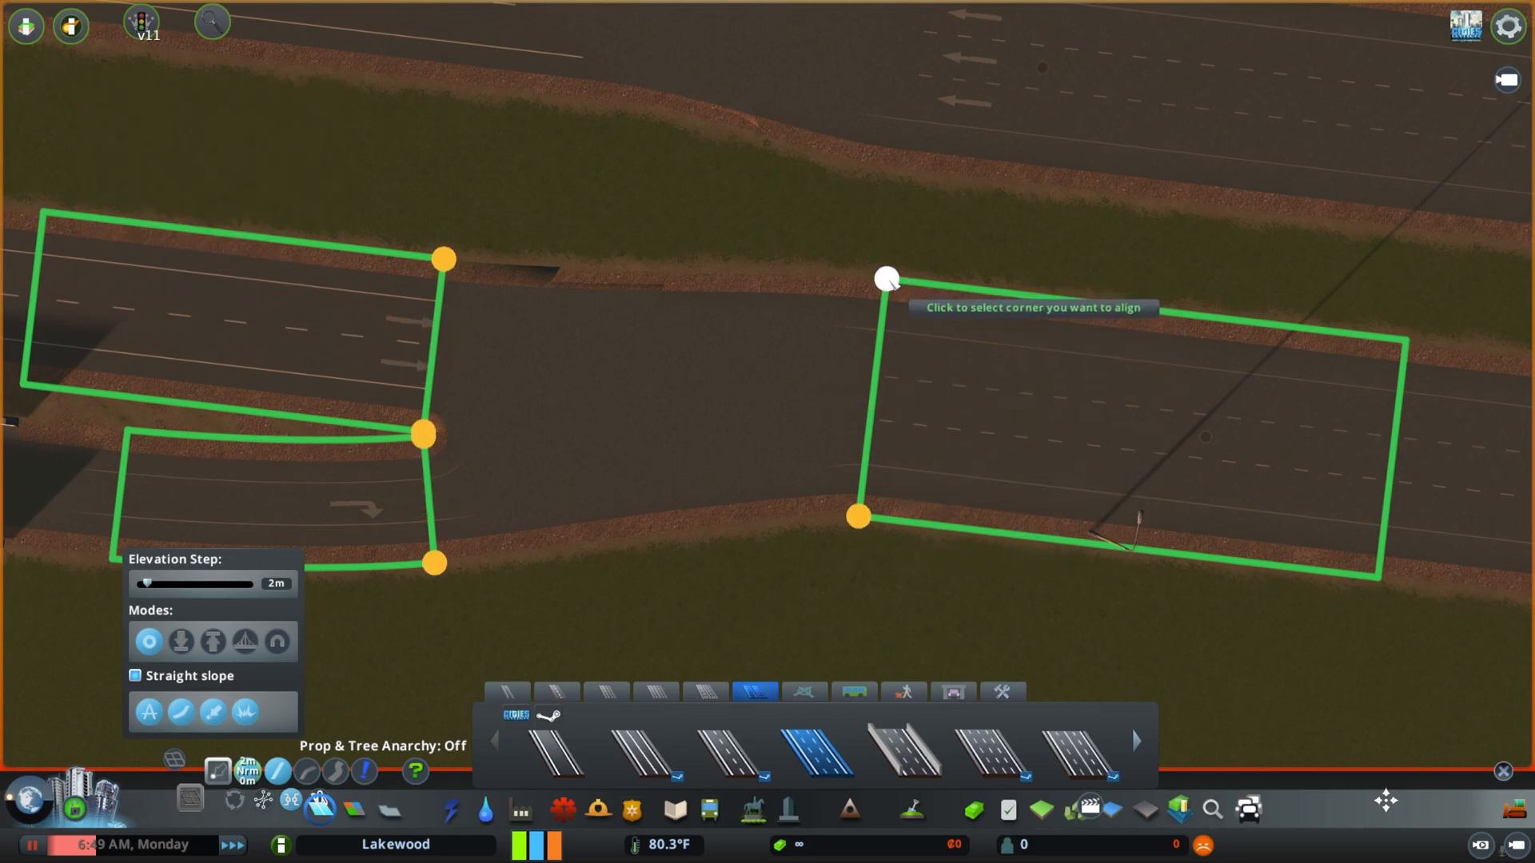
click(884, 279)
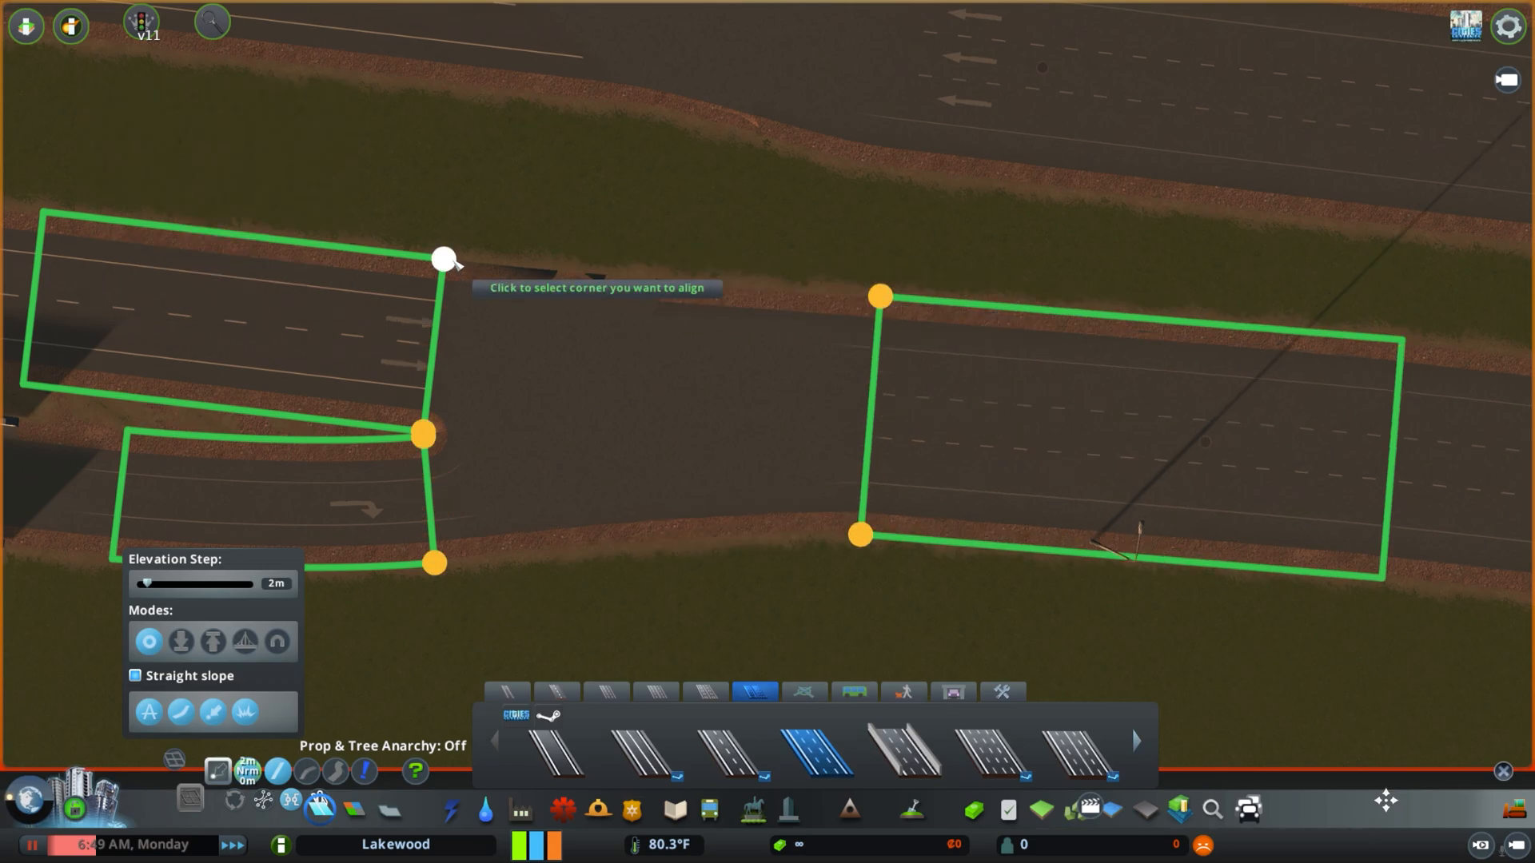
click(445, 259)
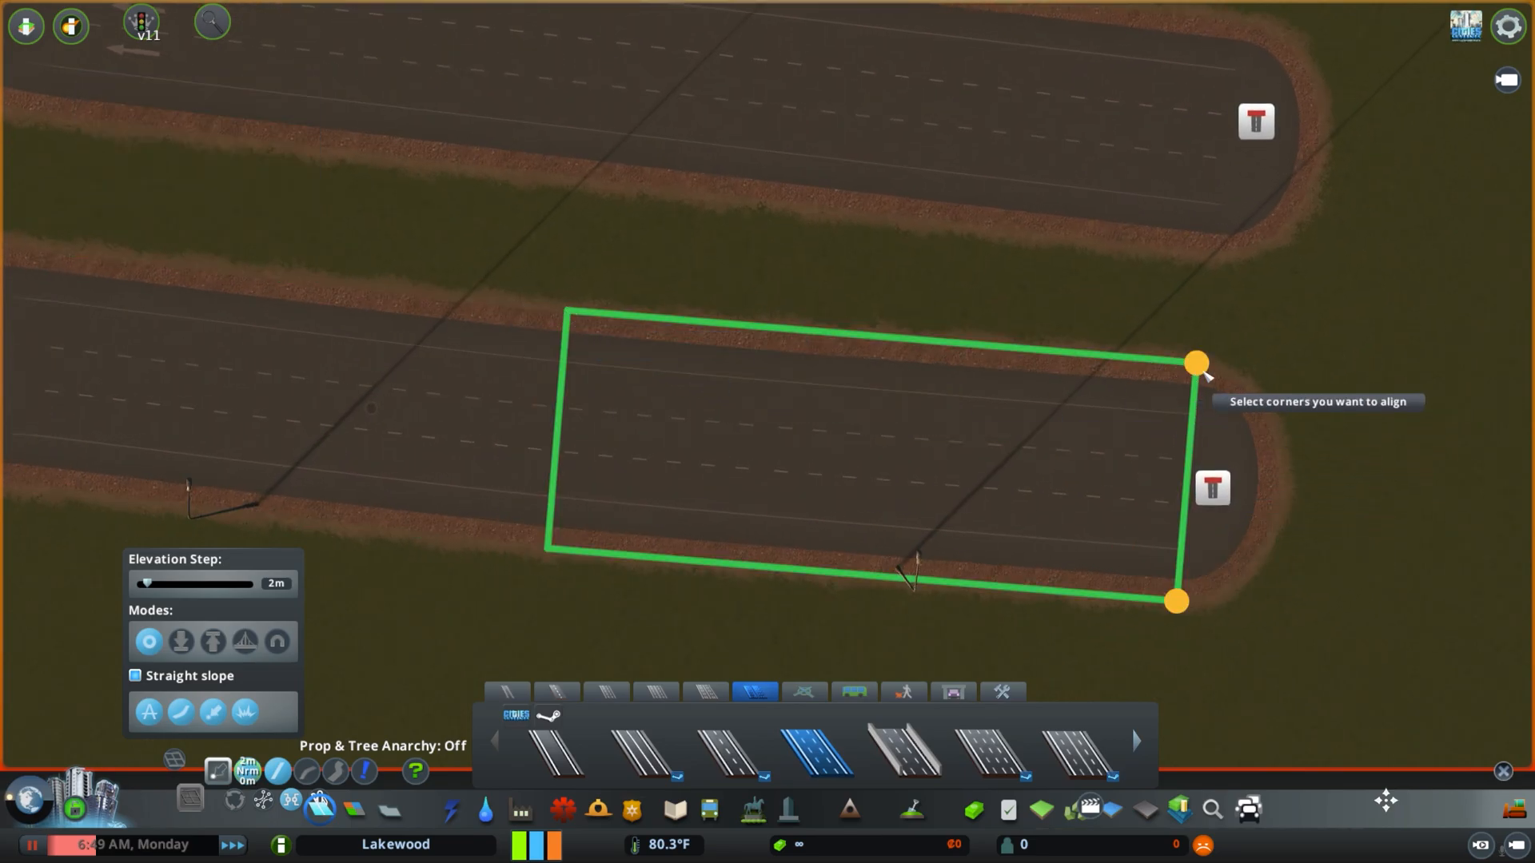
mouse_move(568, 311)
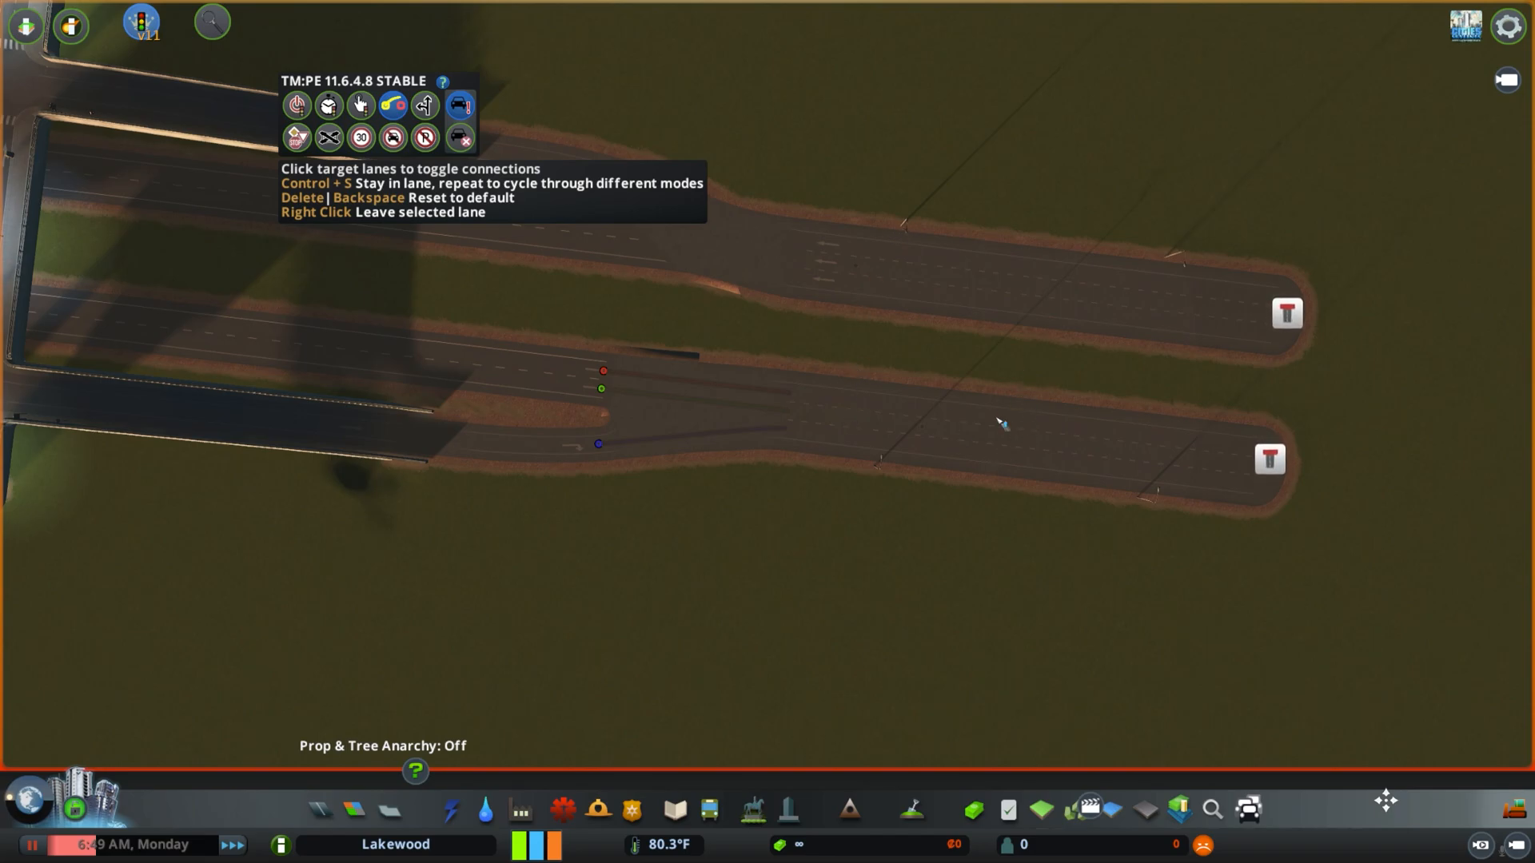
mouse_move(1037, 378)
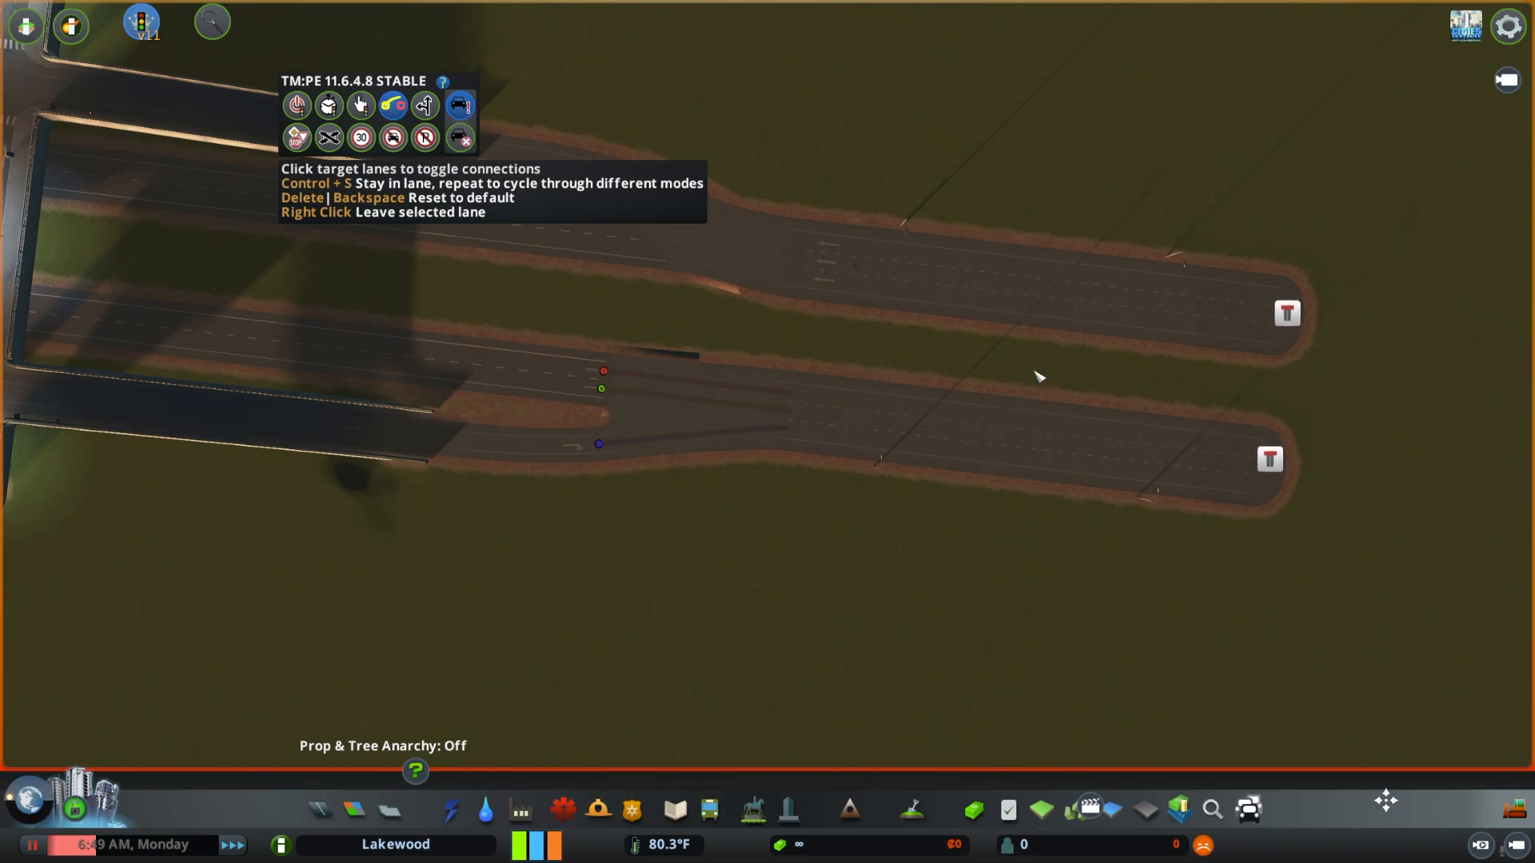
mouse_move(993, 702)
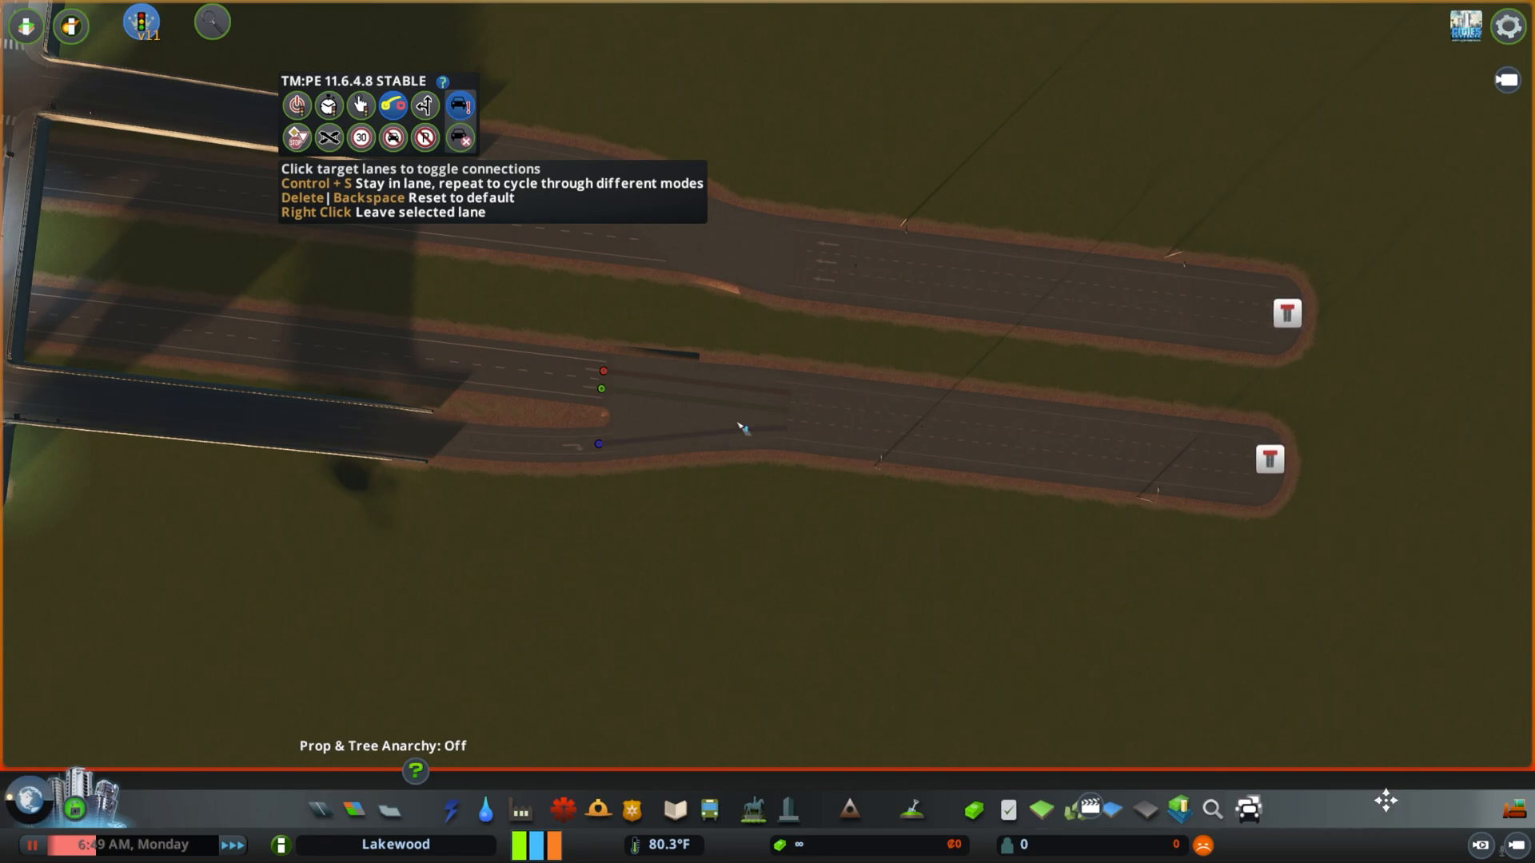
mouse_move(1020, 531)
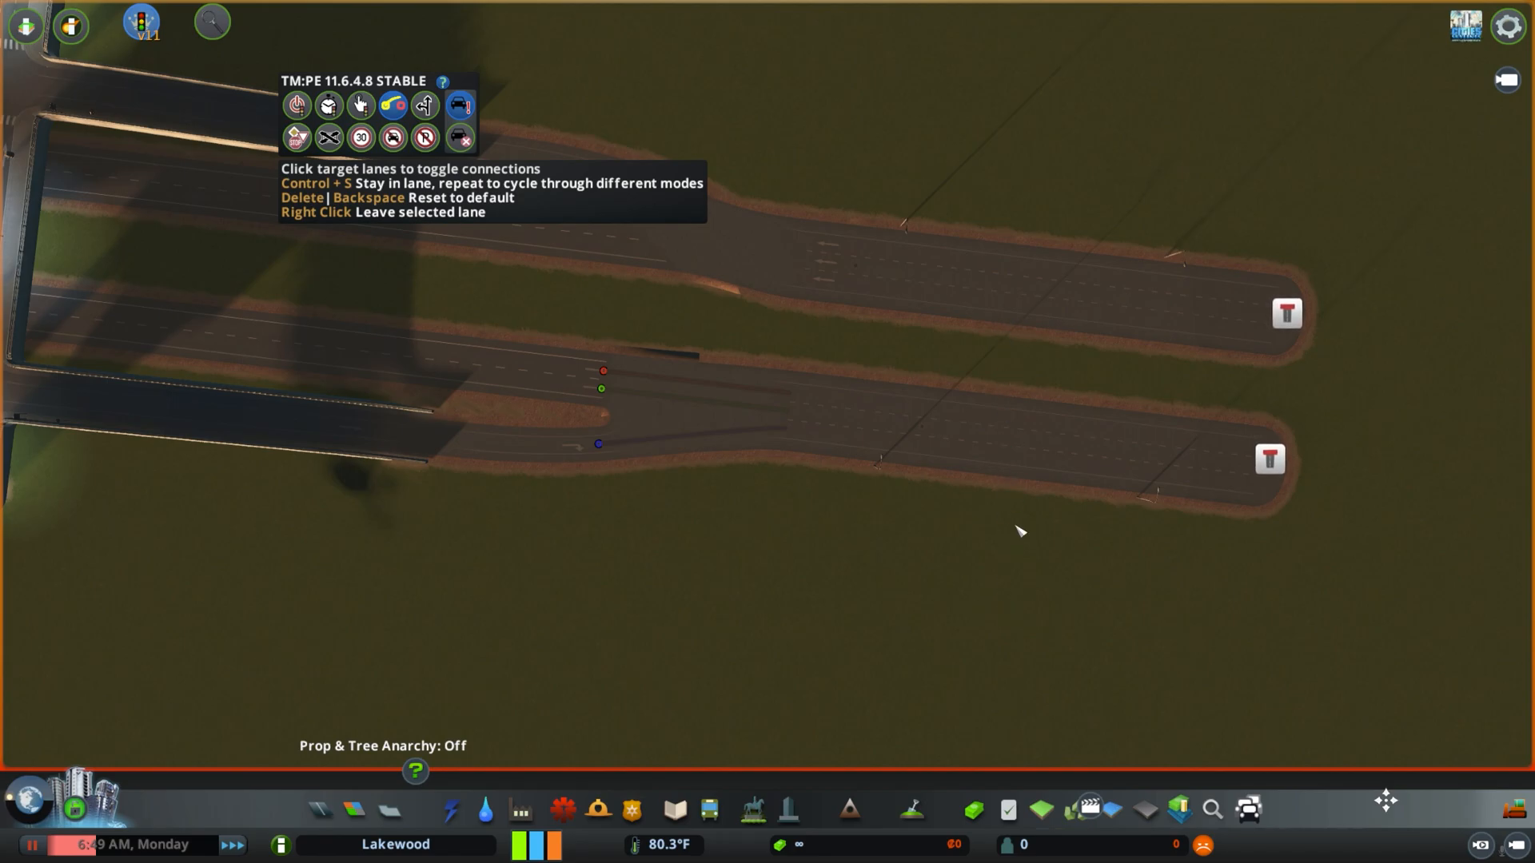
mouse_move(739, 489)
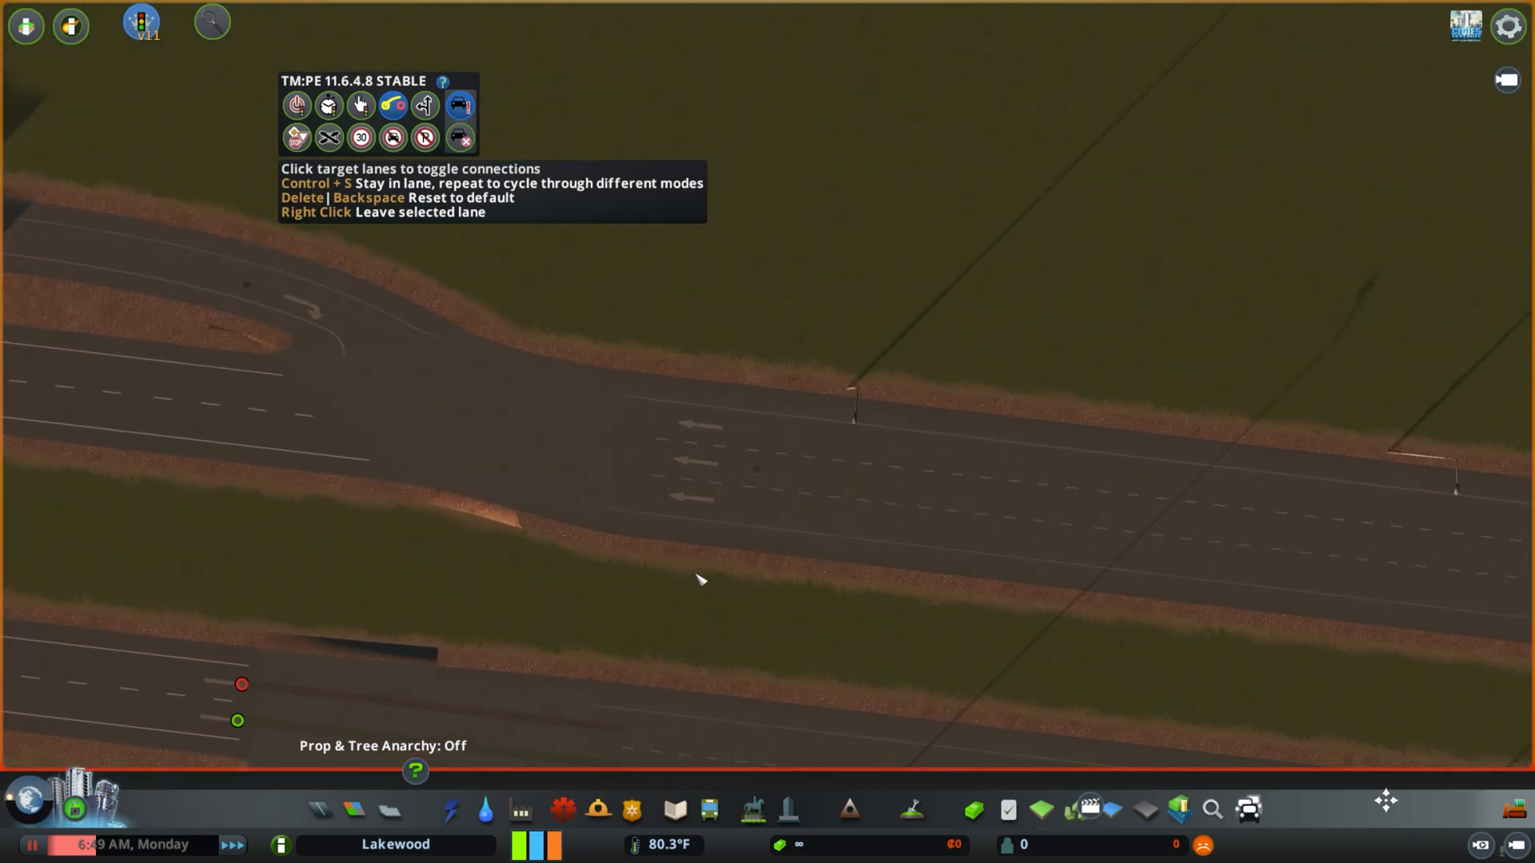
- Return to junction editing and align the highway stub's dead-end corners
click(322, 810)
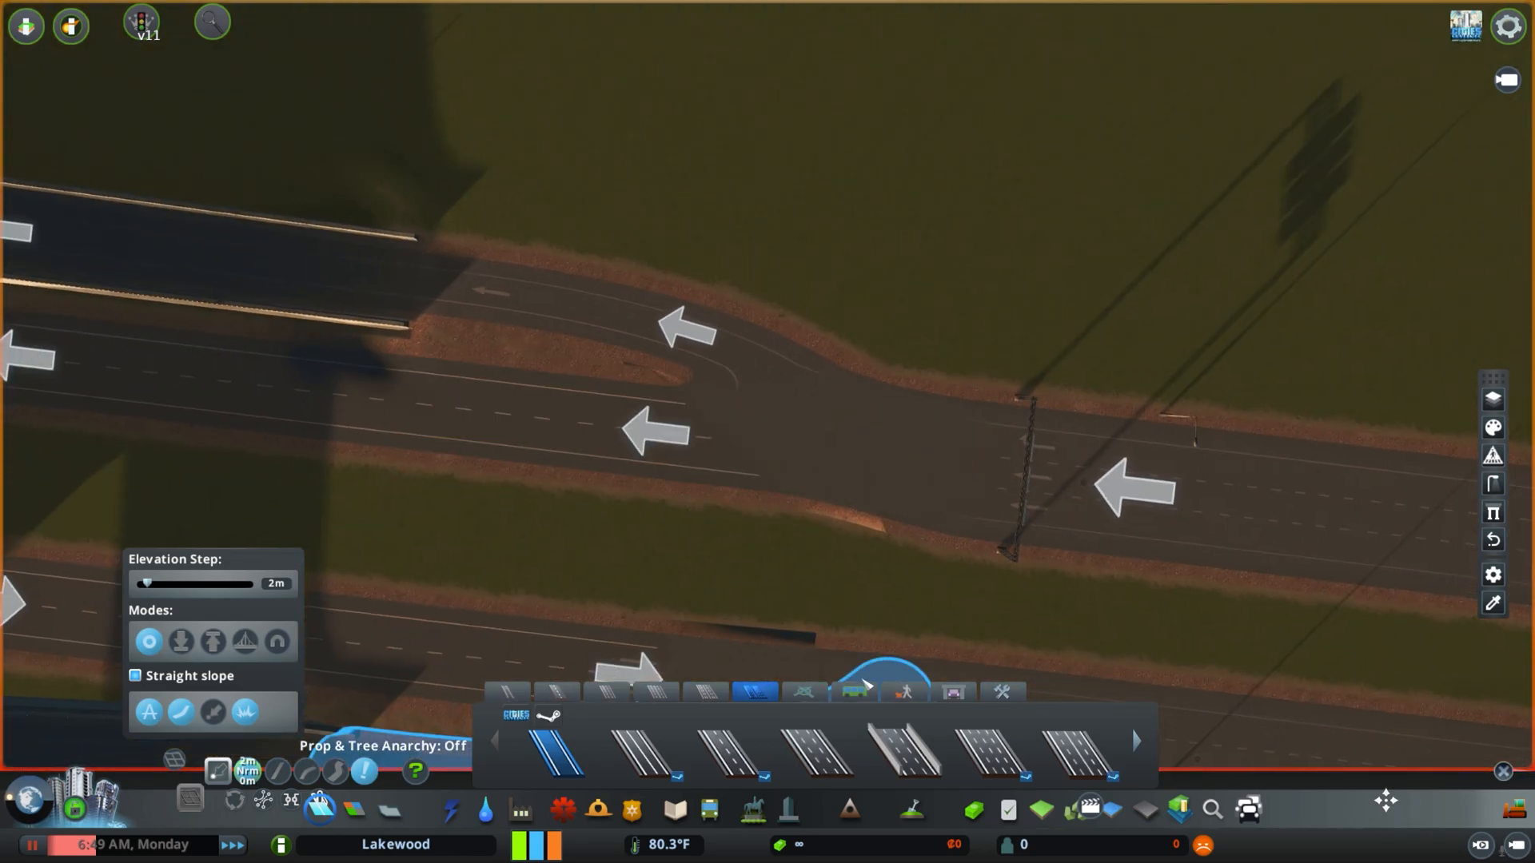
mouse_move(631, 541)
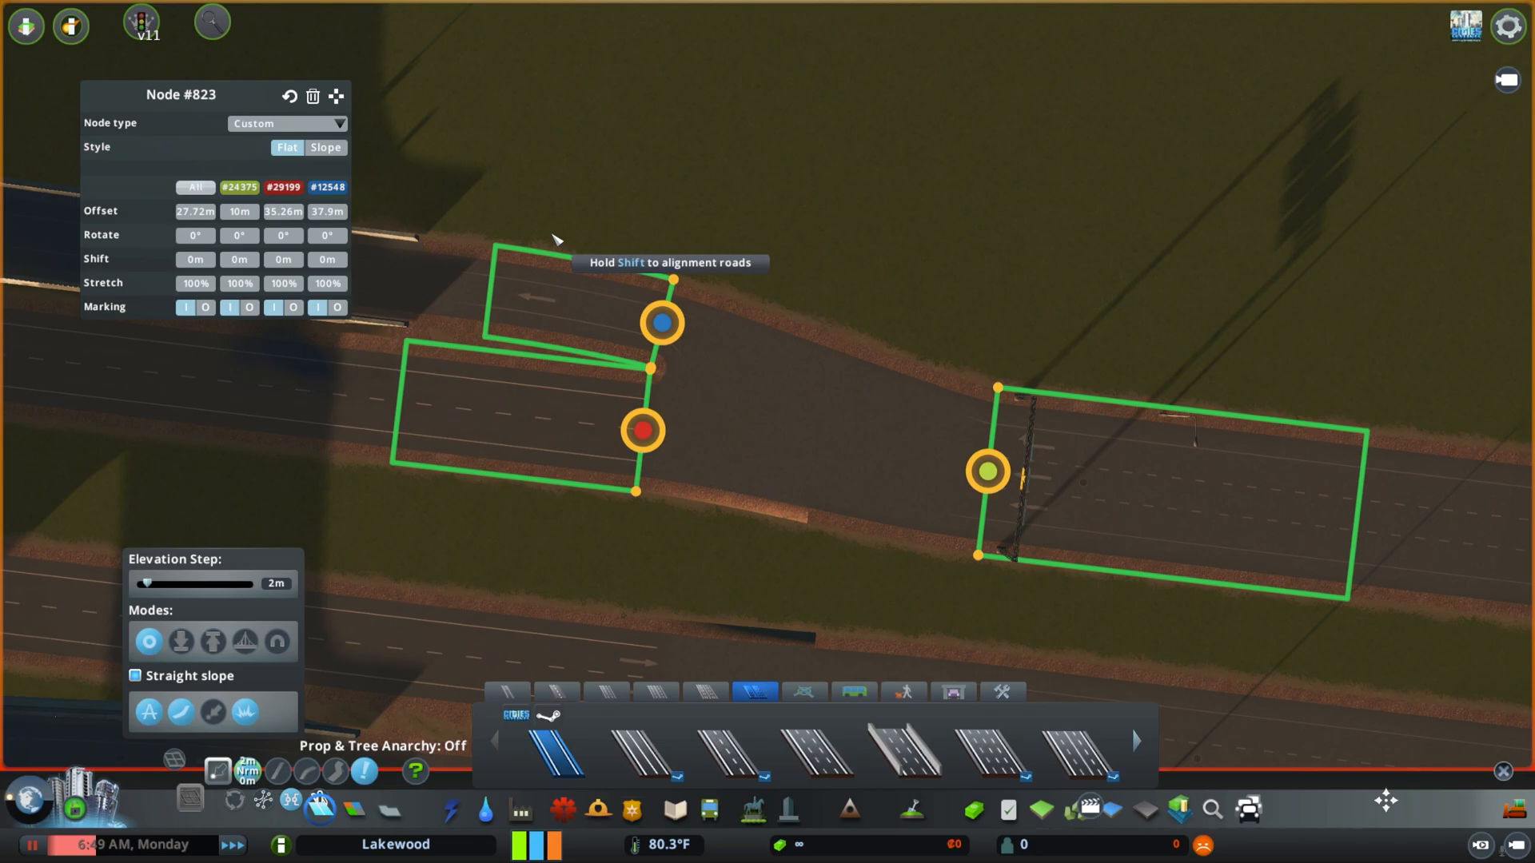
mouse_move(717, 327)
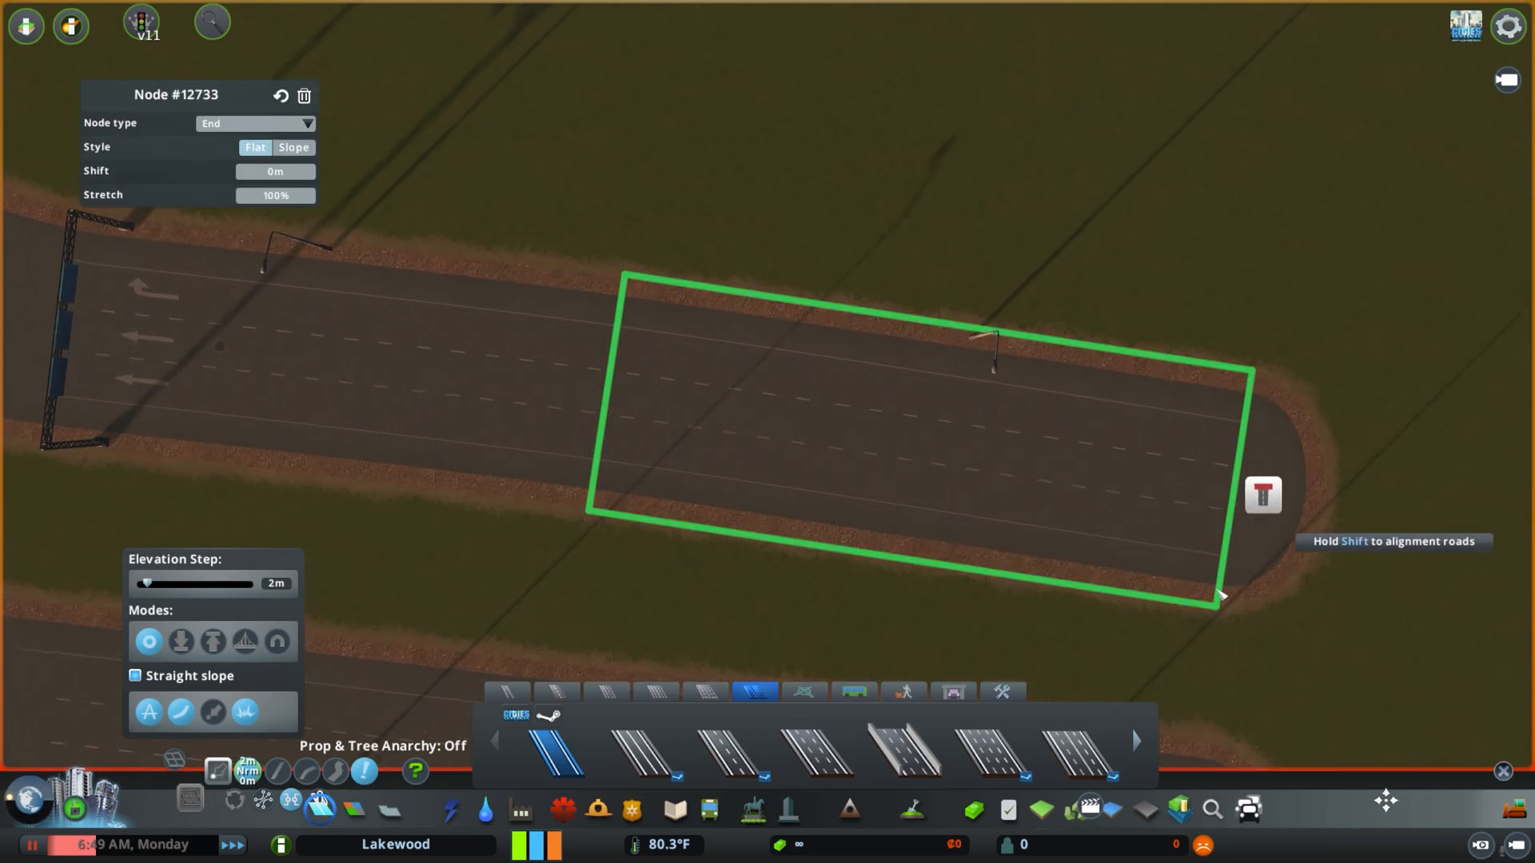
click(1262, 494)
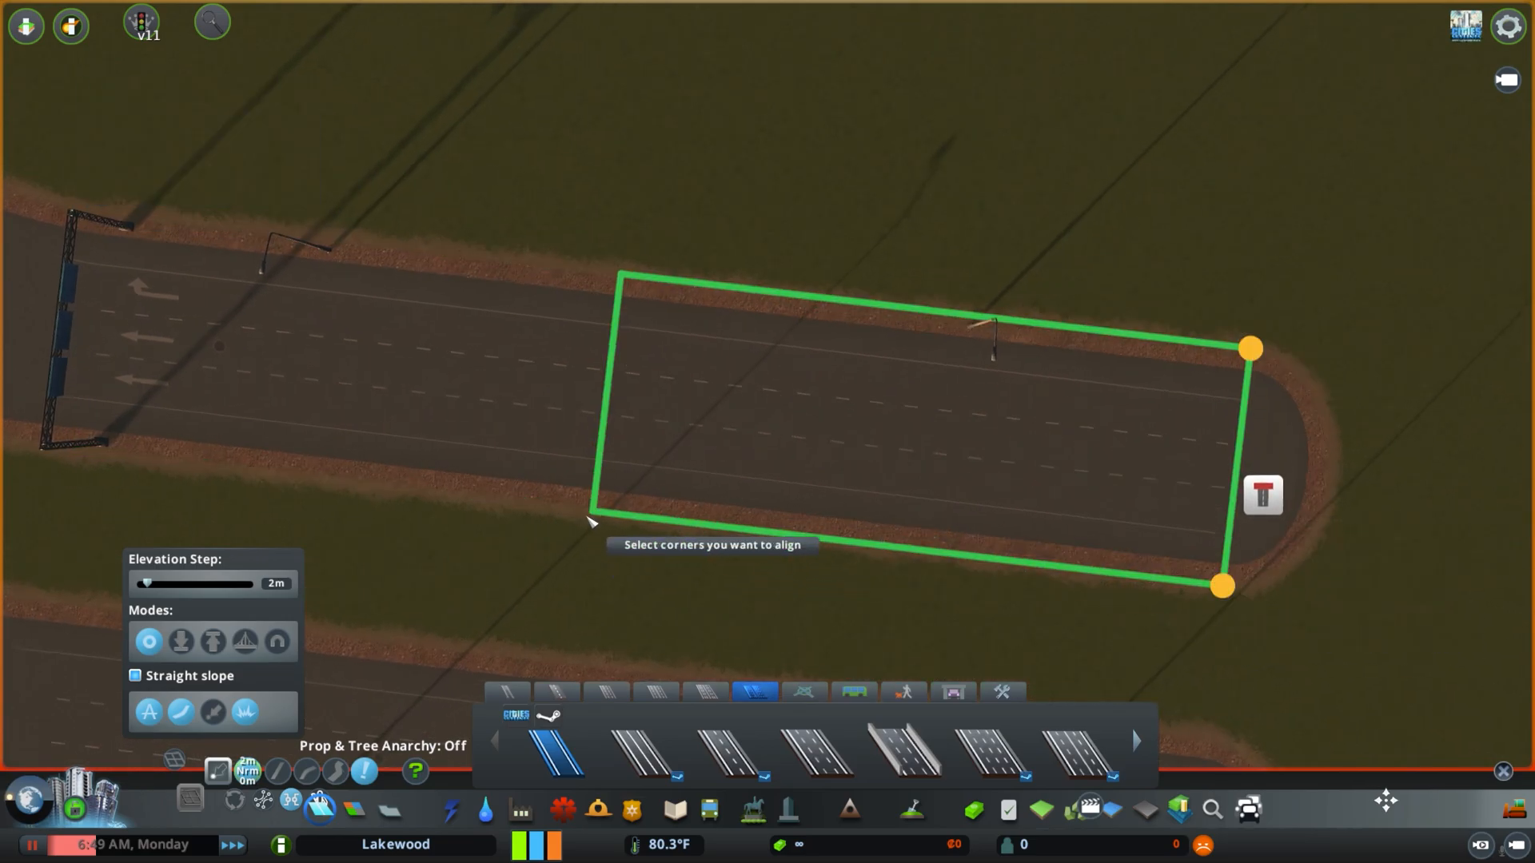
click(1250, 349)
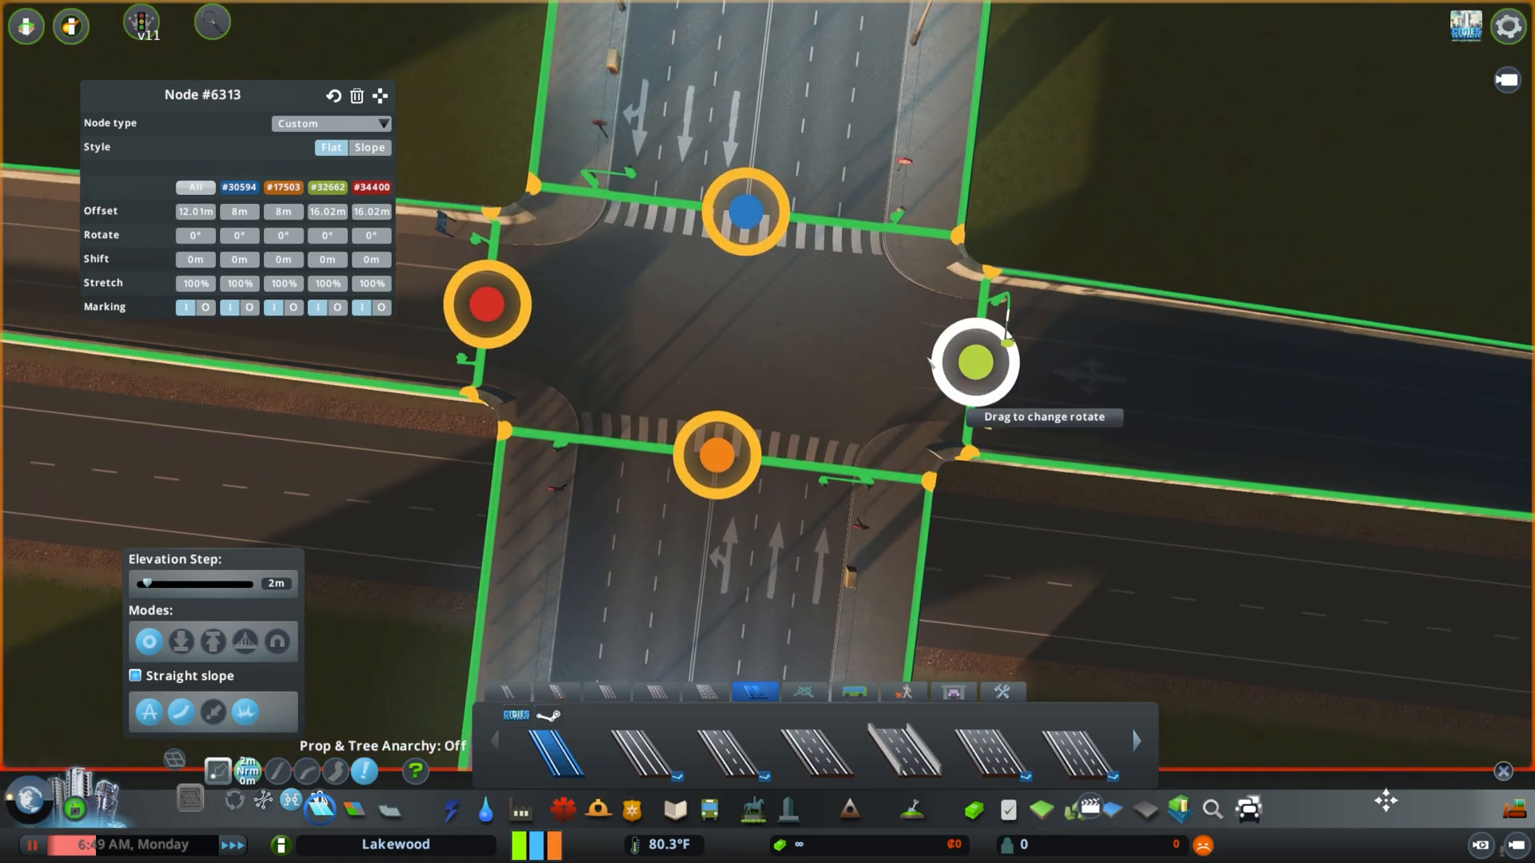
- Rotate and set back node #6313's right arm, then toggle two crosswalk markings
drag(973, 363, 436, 298)
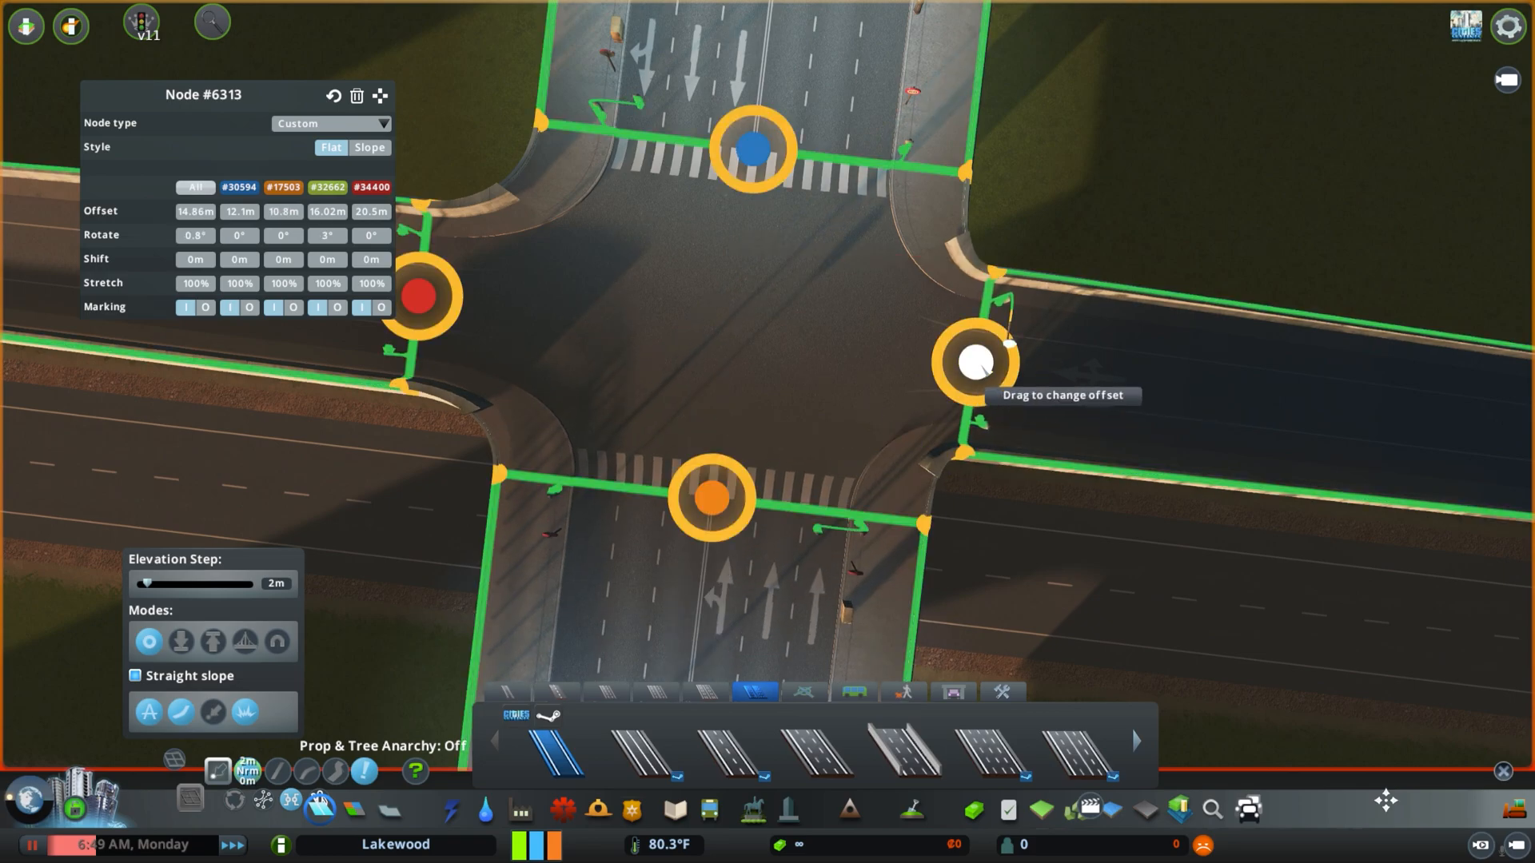
drag(976, 362, 1033, 370)
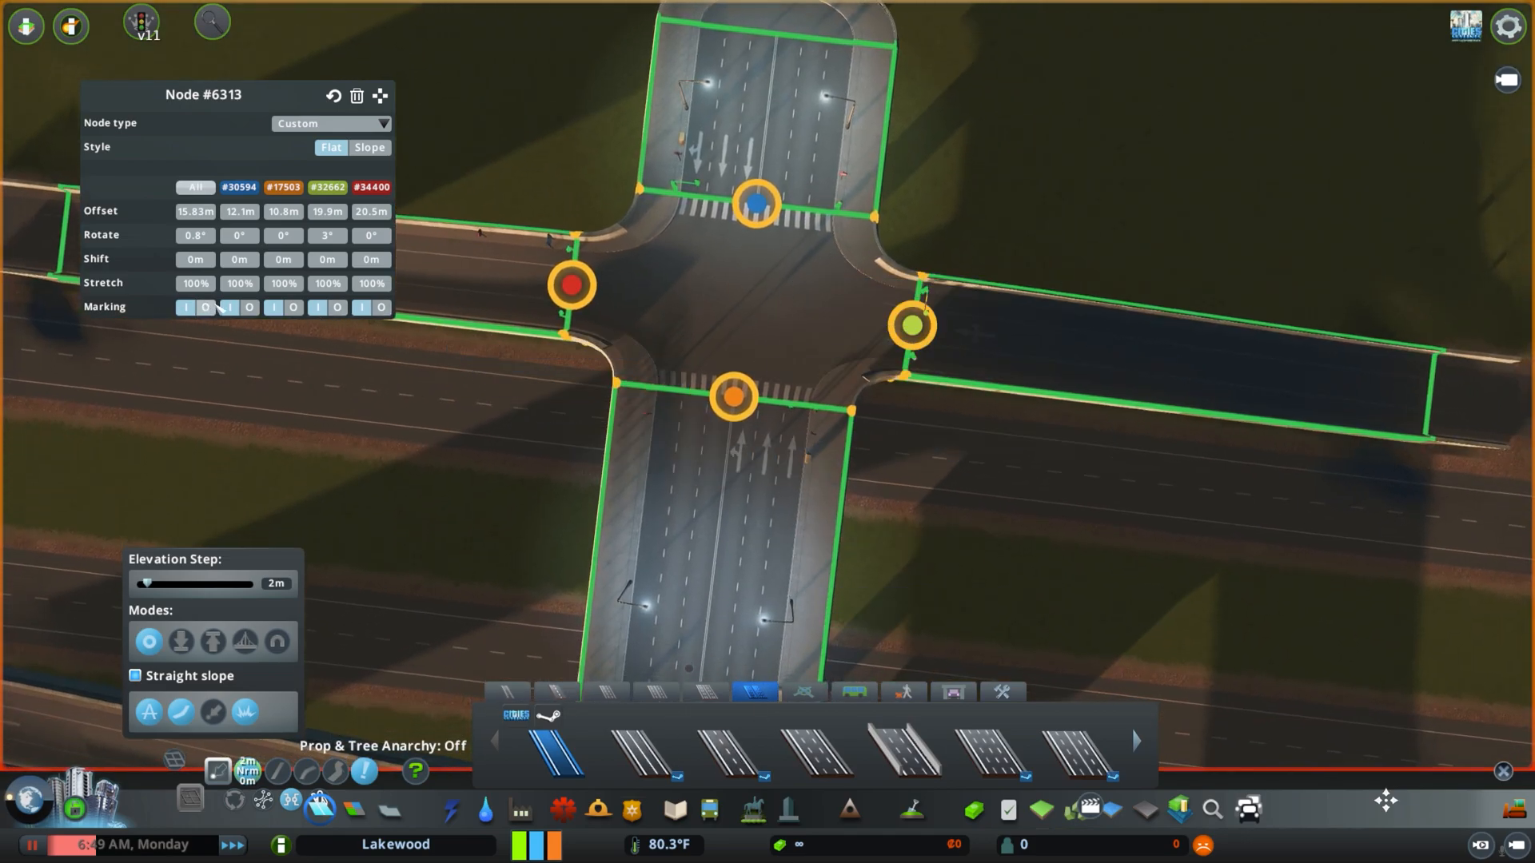
click(230, 307)
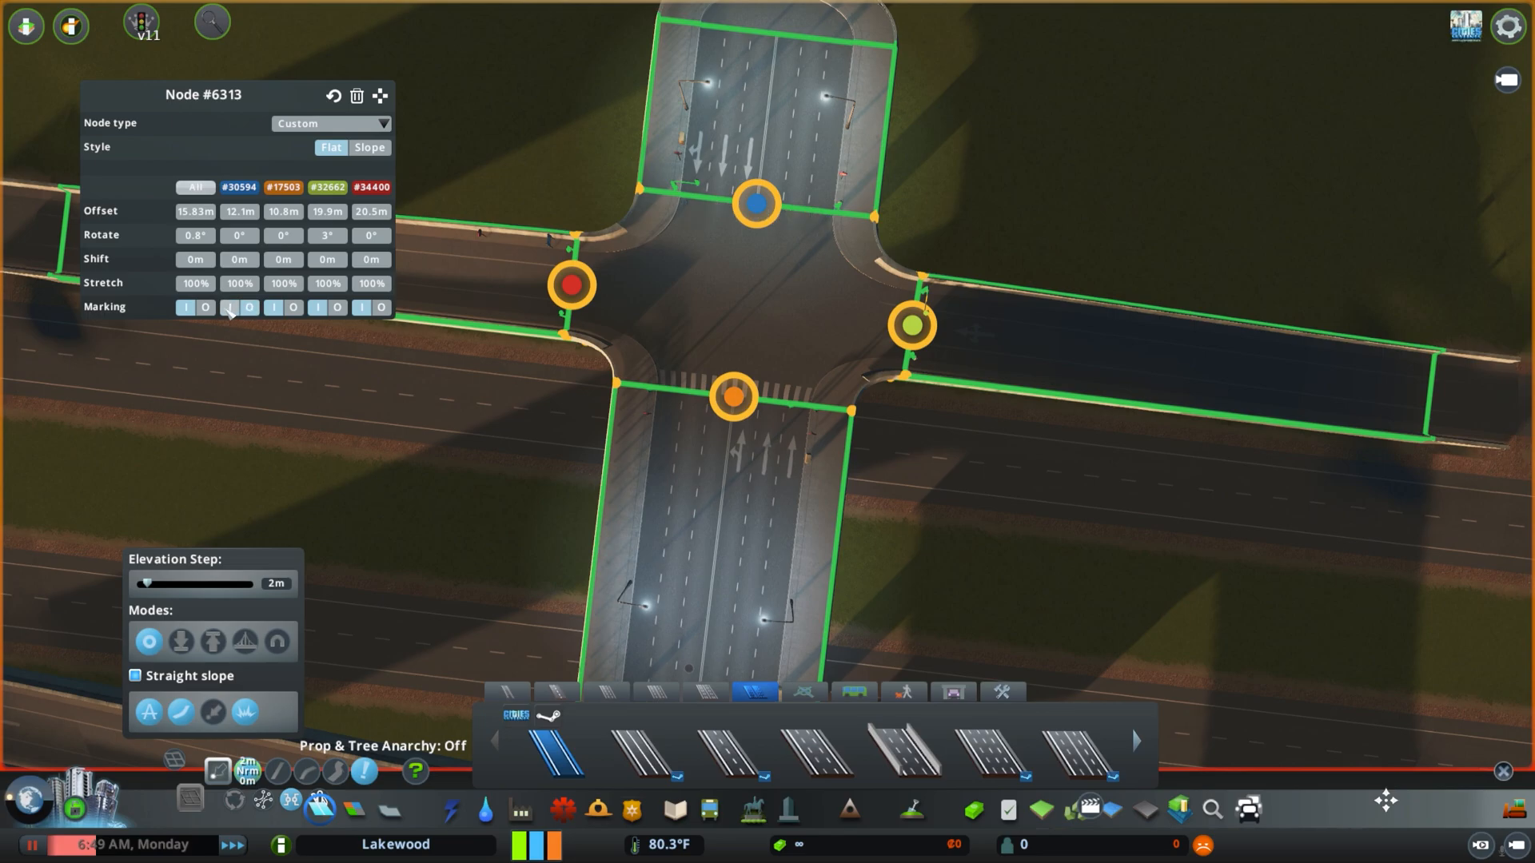
click(248, 306)
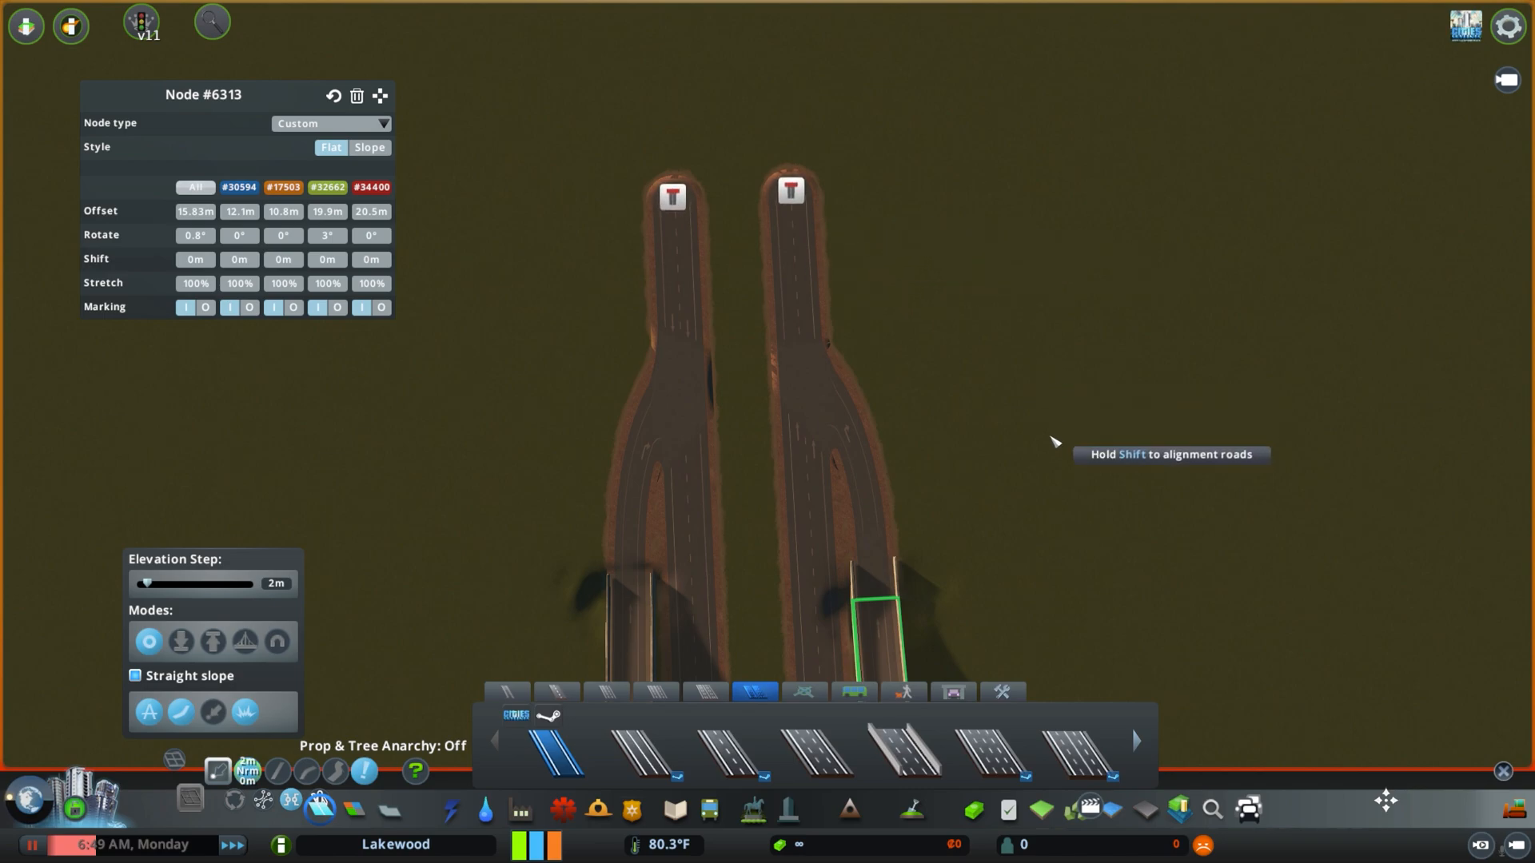
mouse_move(1121, 480)
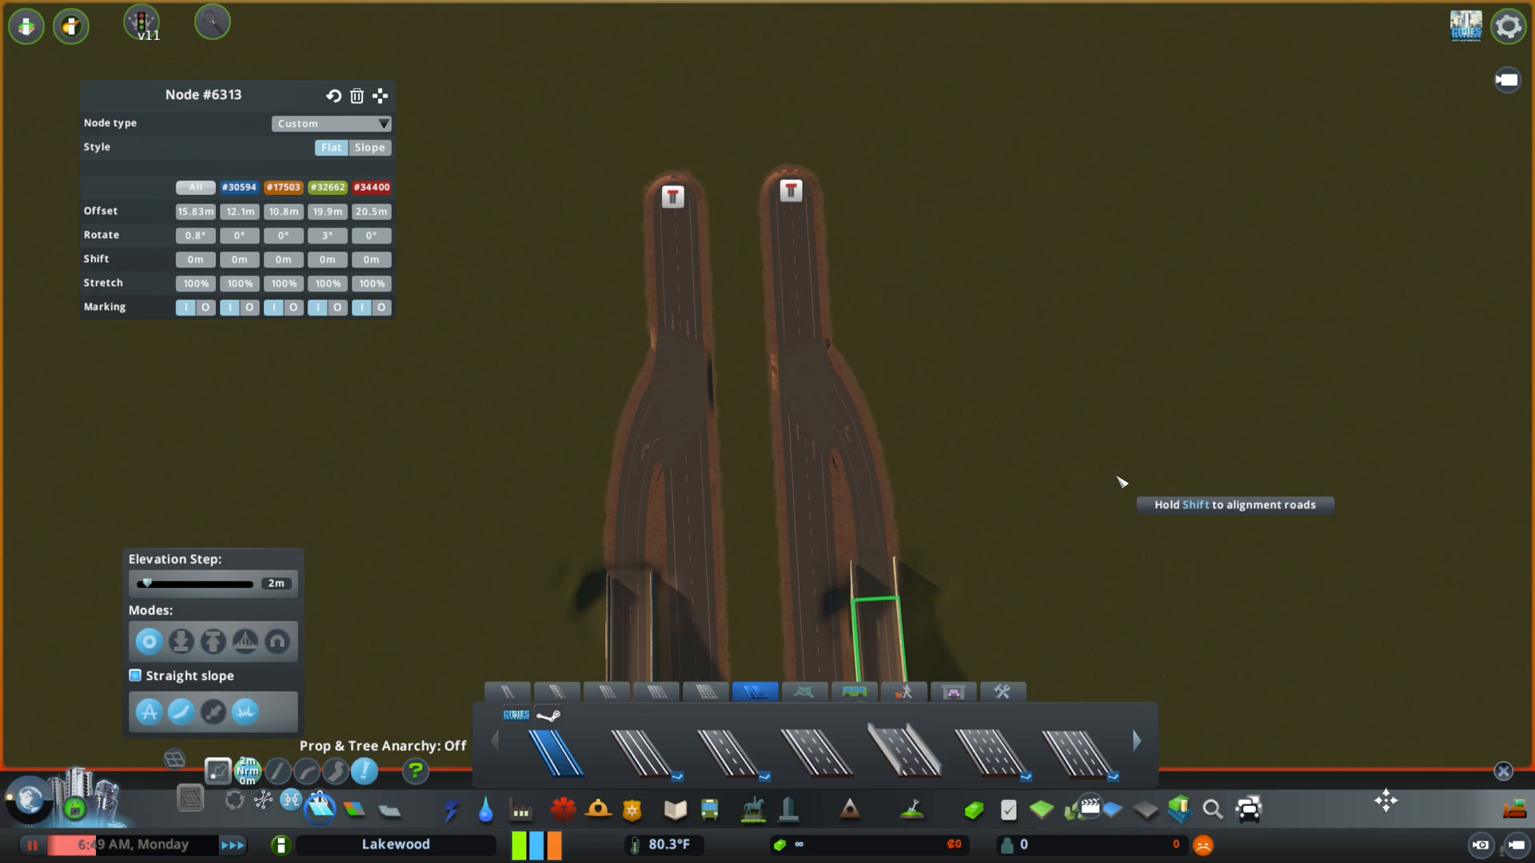